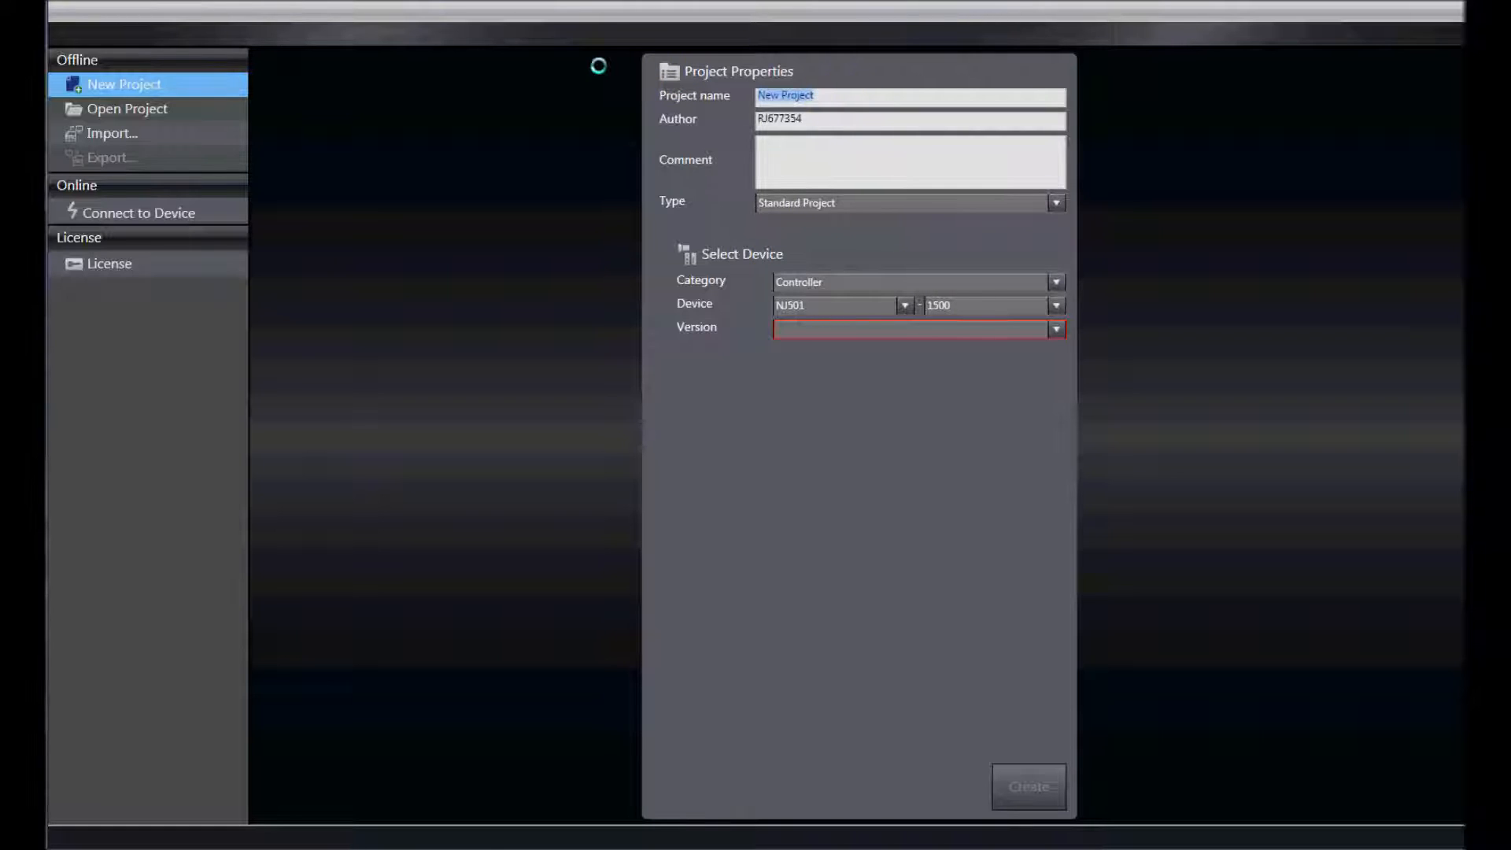
Name the new project 'NX1P with Remote IO'
{"action": "type", "text": "NX1P"}
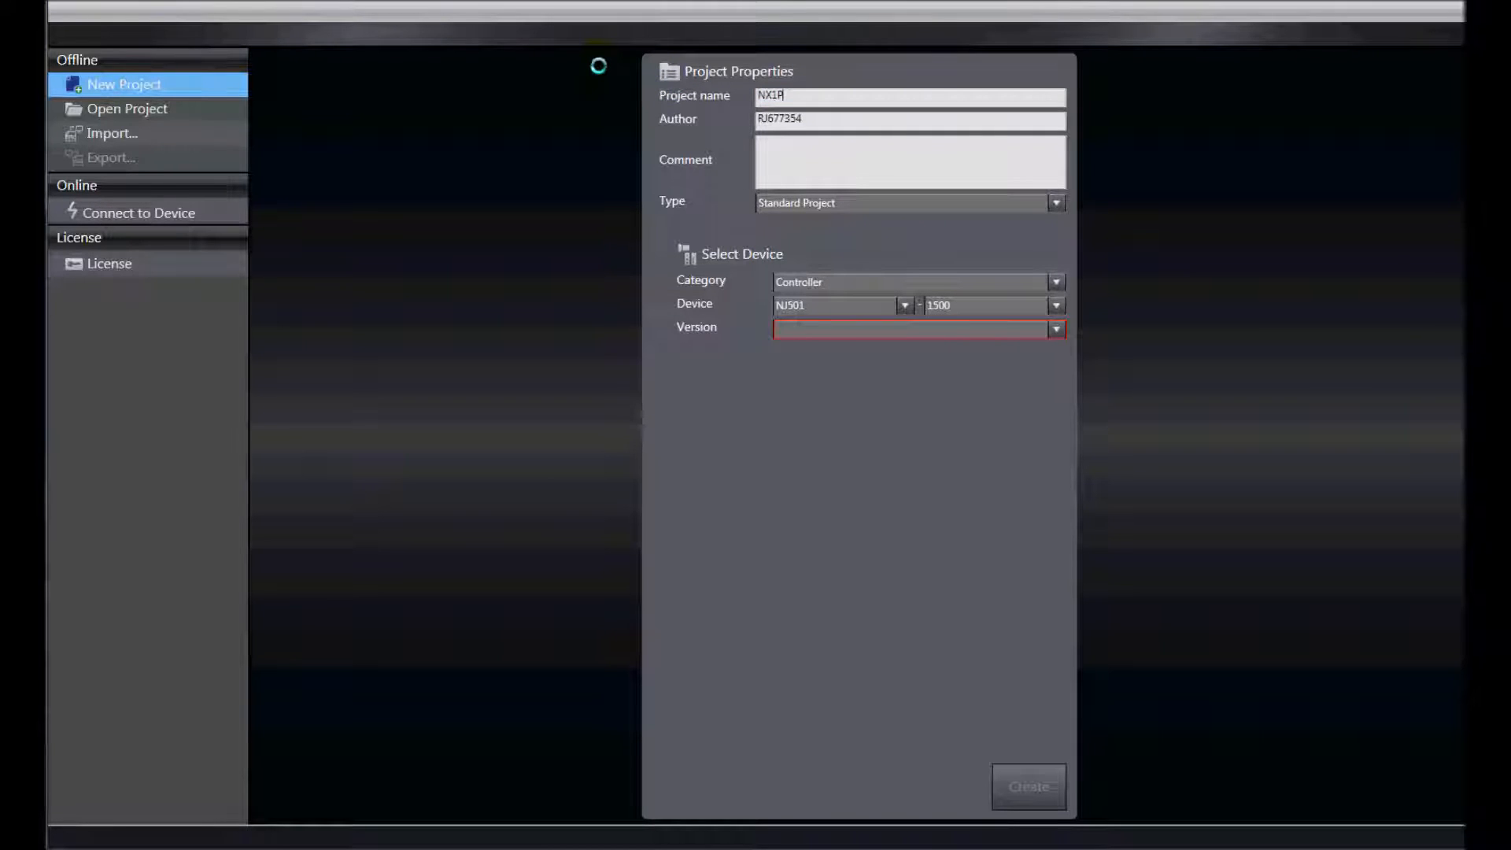
{"action": "type", "text": "w"}
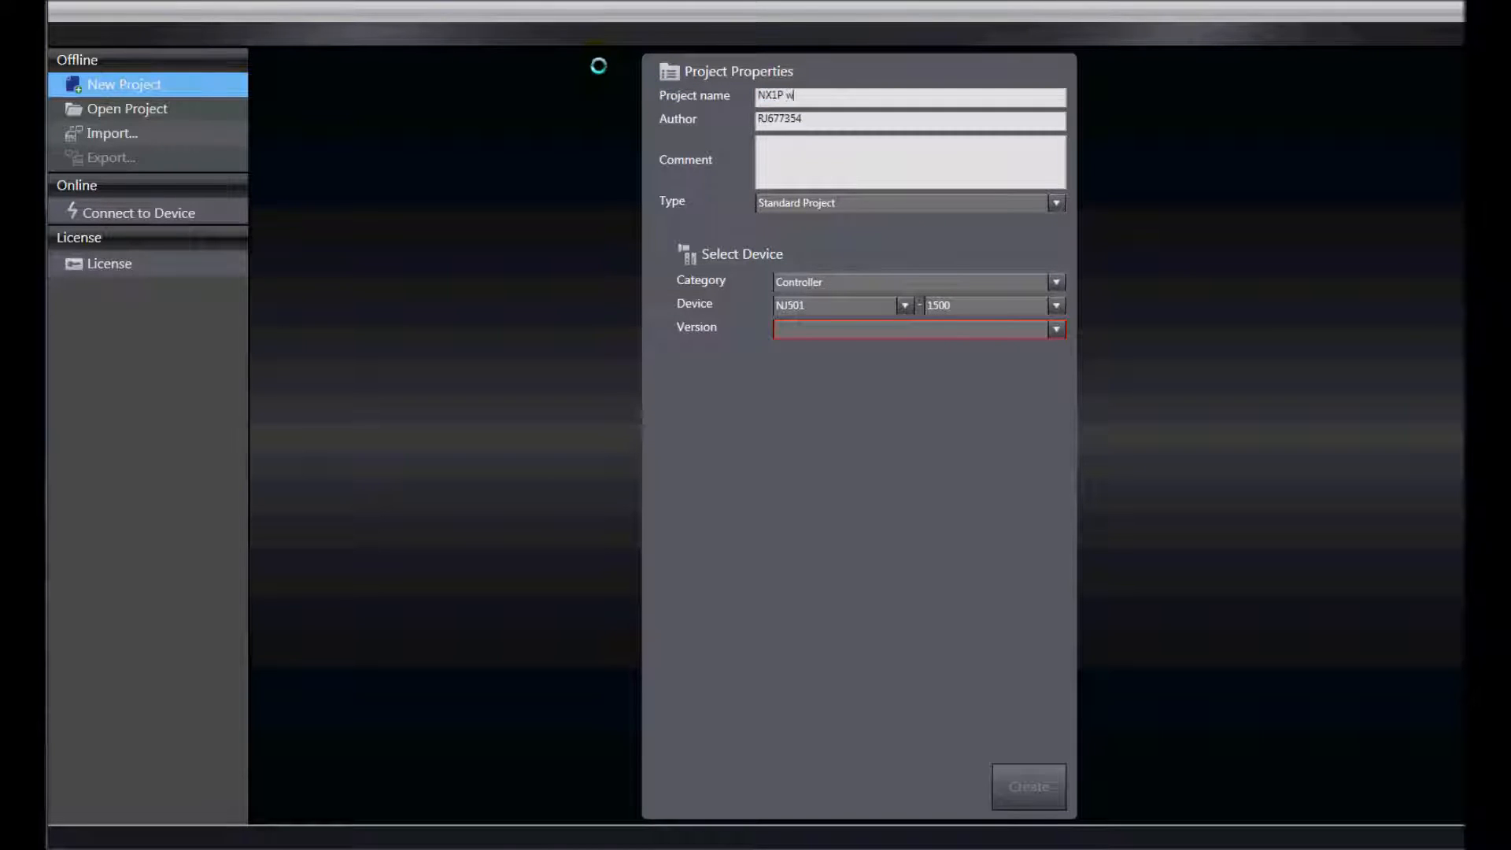
{"action": "type", "text": "ith Remote IO"}
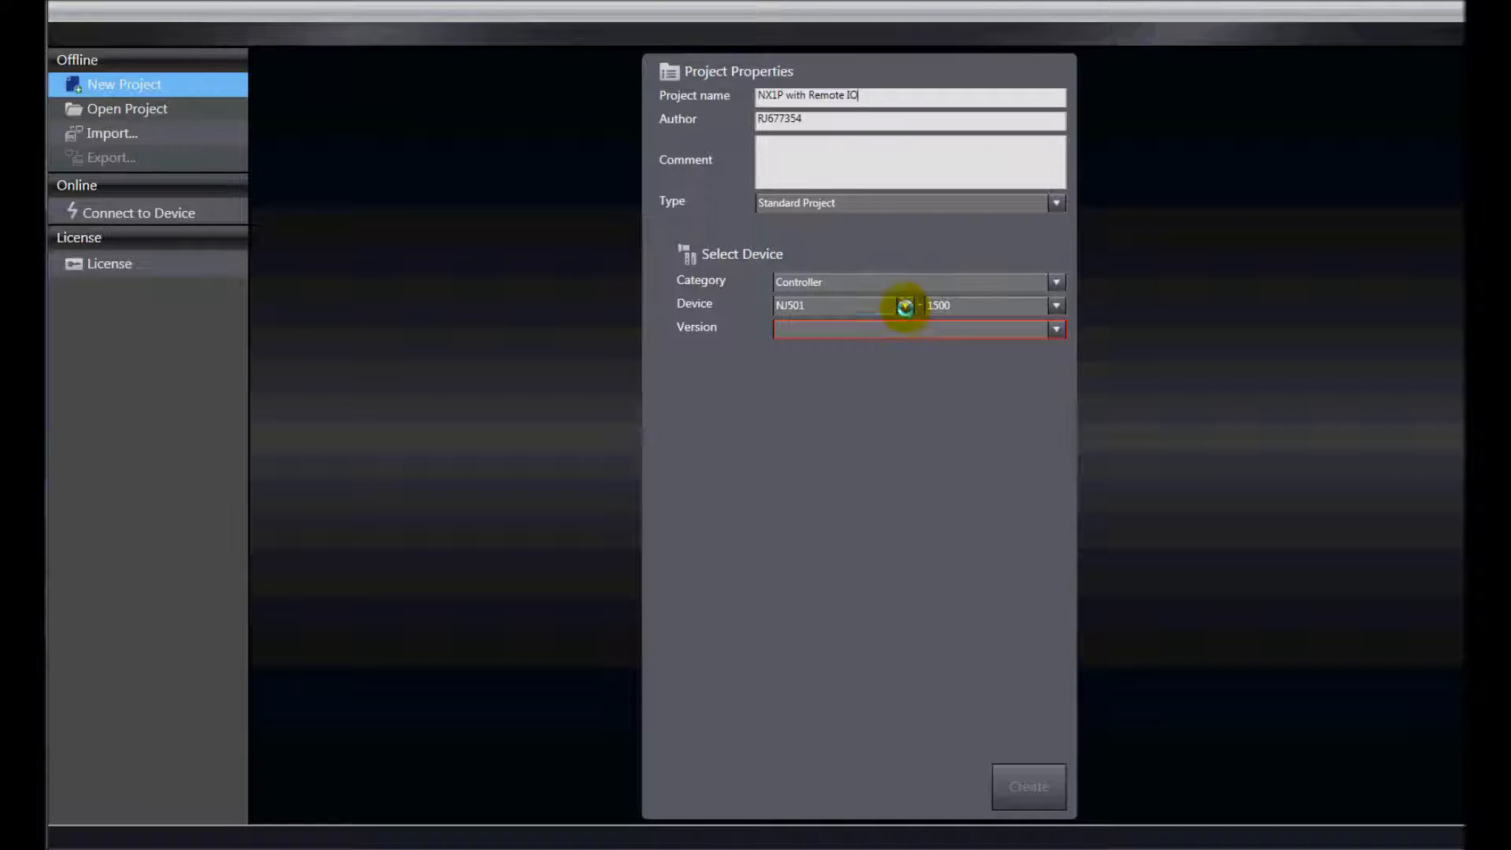
Choose the NX1P2-9024DT1 controller, version 1.13, and create the project
{"action": "left_click", "coordinate": [905, 305]}
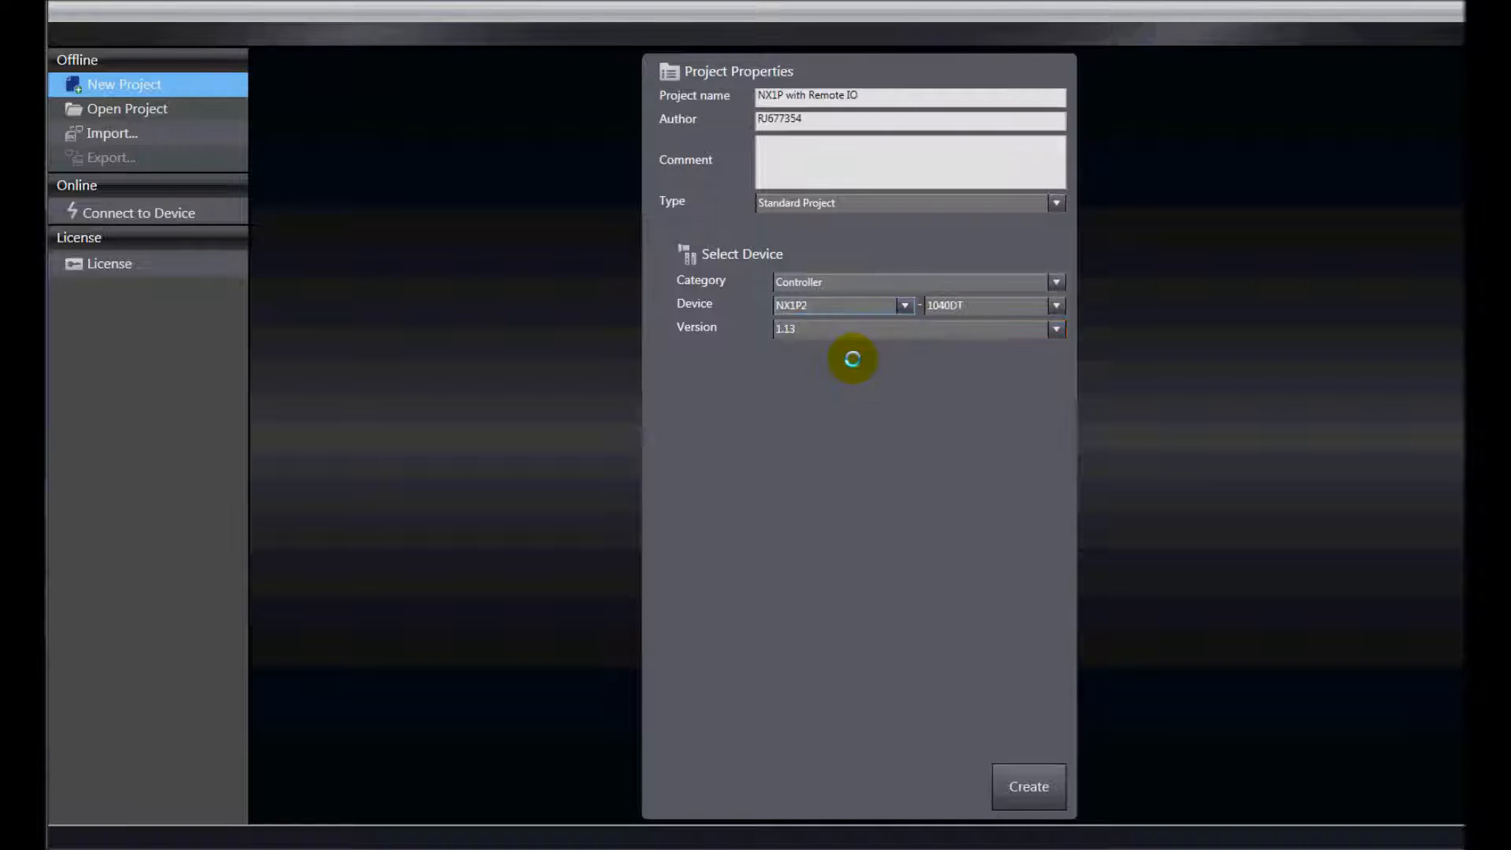
{"action": "left_click", "coordinate": [1057, 306]}
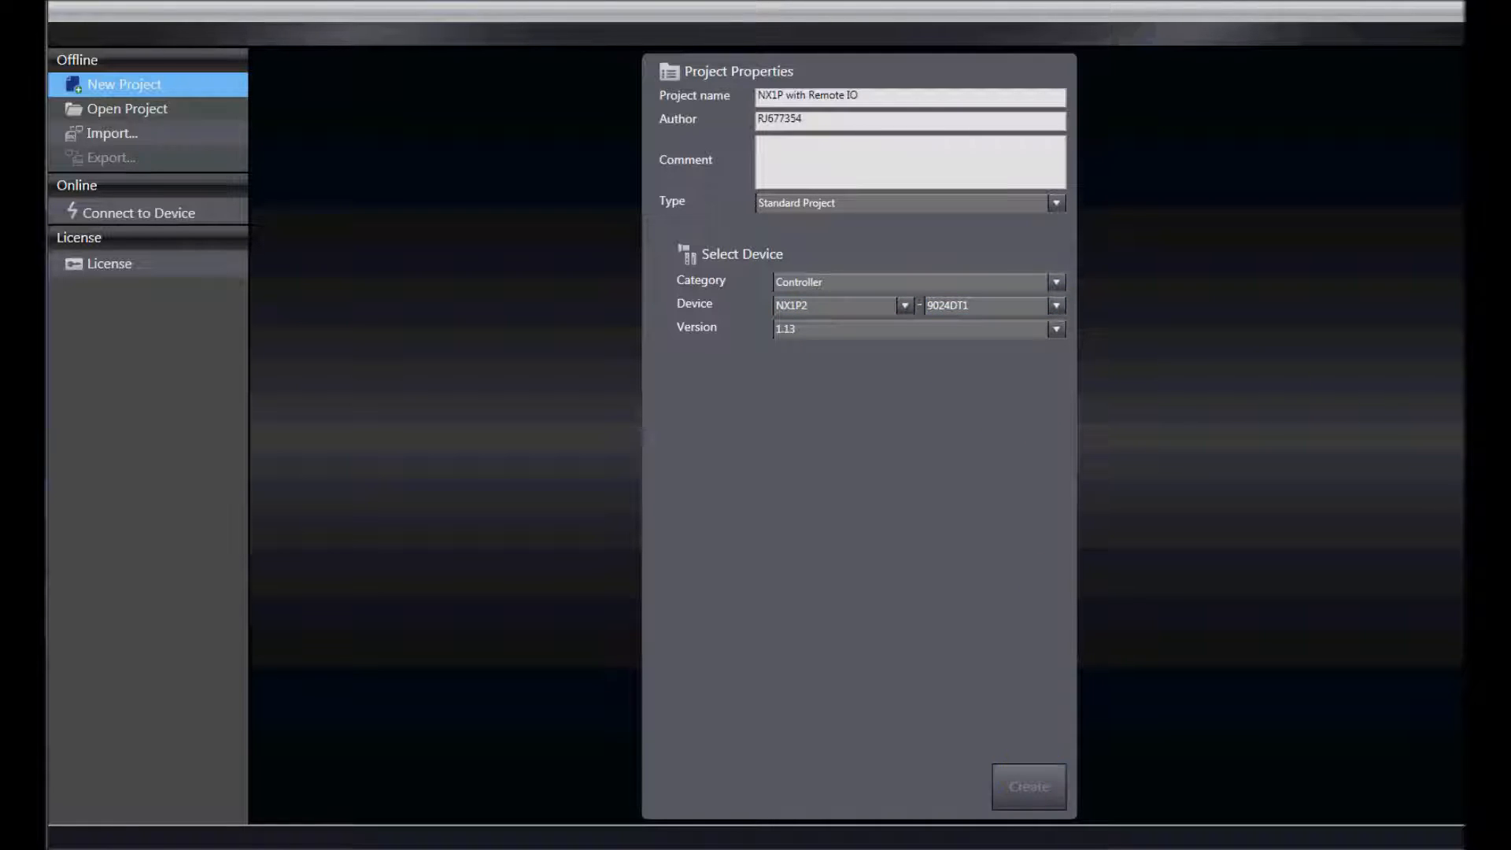
{"action": "left_click", "coordinate": [1029, 786]}
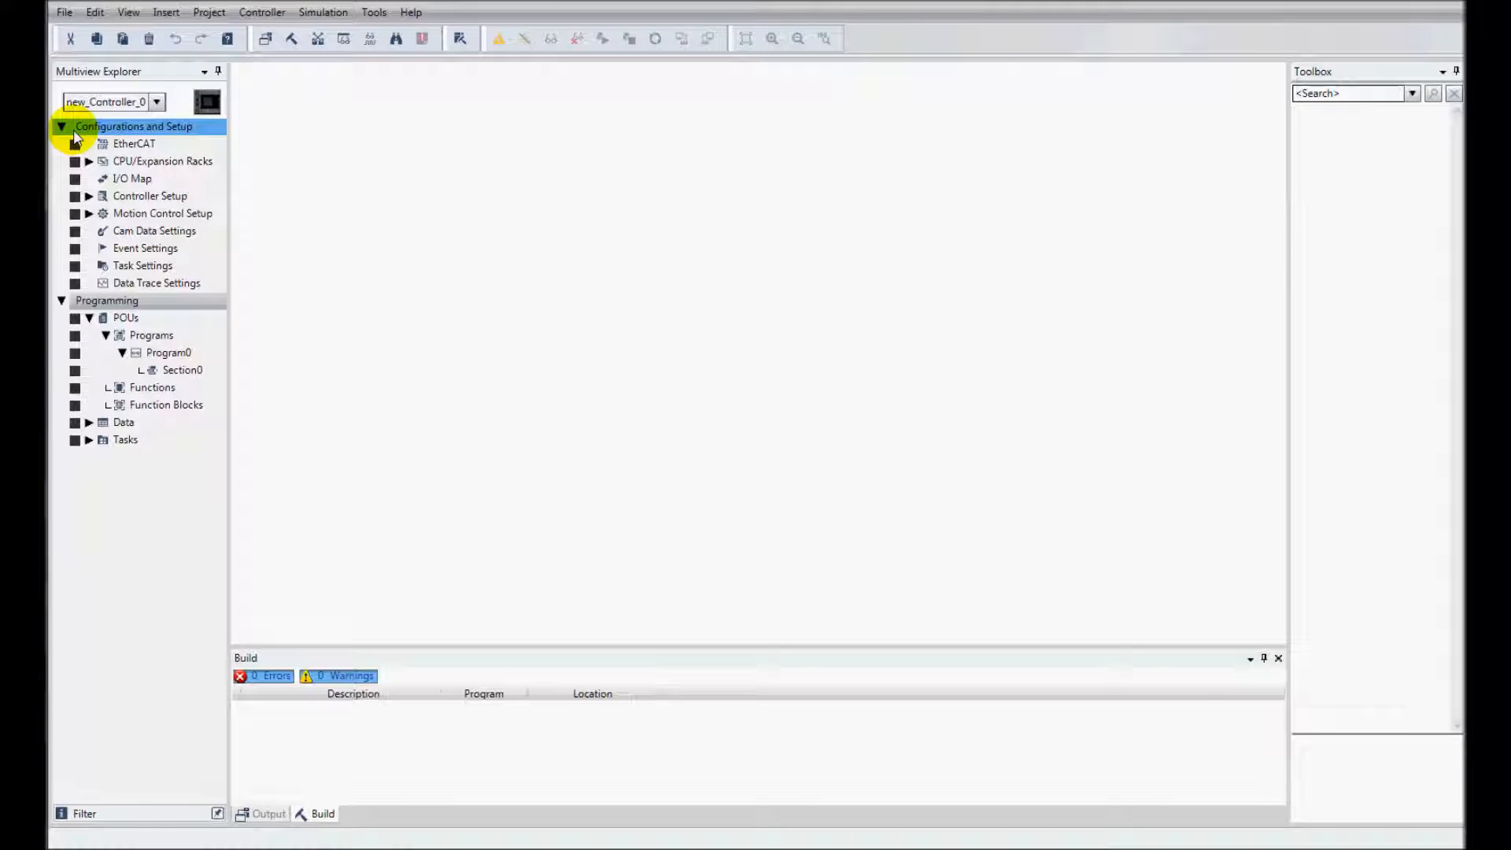
Bring up the EtherCAT network configuration with the servo drive group listed
{"action": "left_click", "coordinate": [132, 144]}
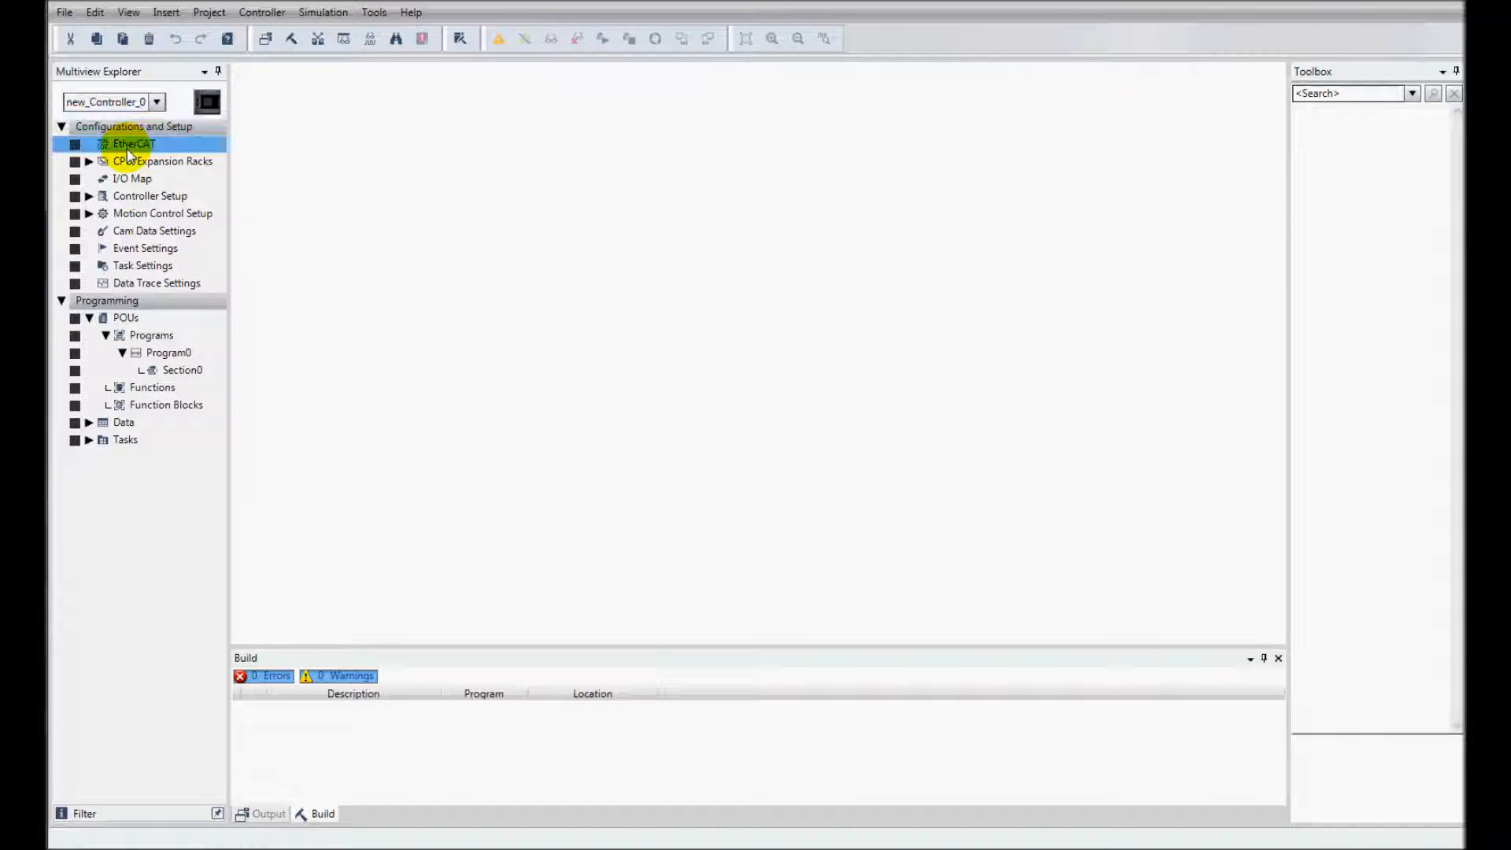
{"action": "double_click", "coordinate": [135, 144]}
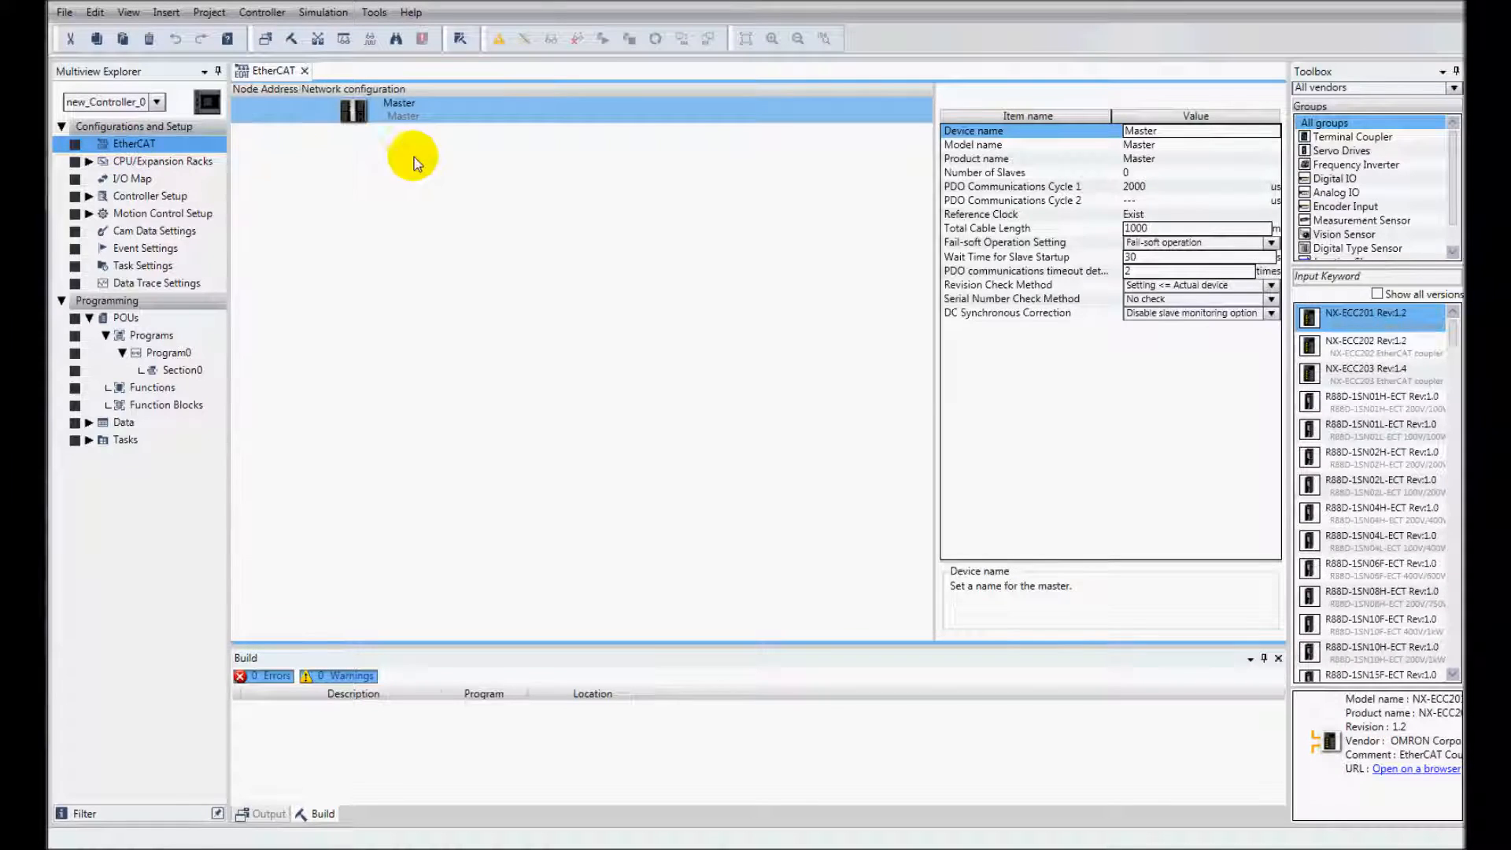
{"action": "left_click", "coordinate": [1341, 152]}
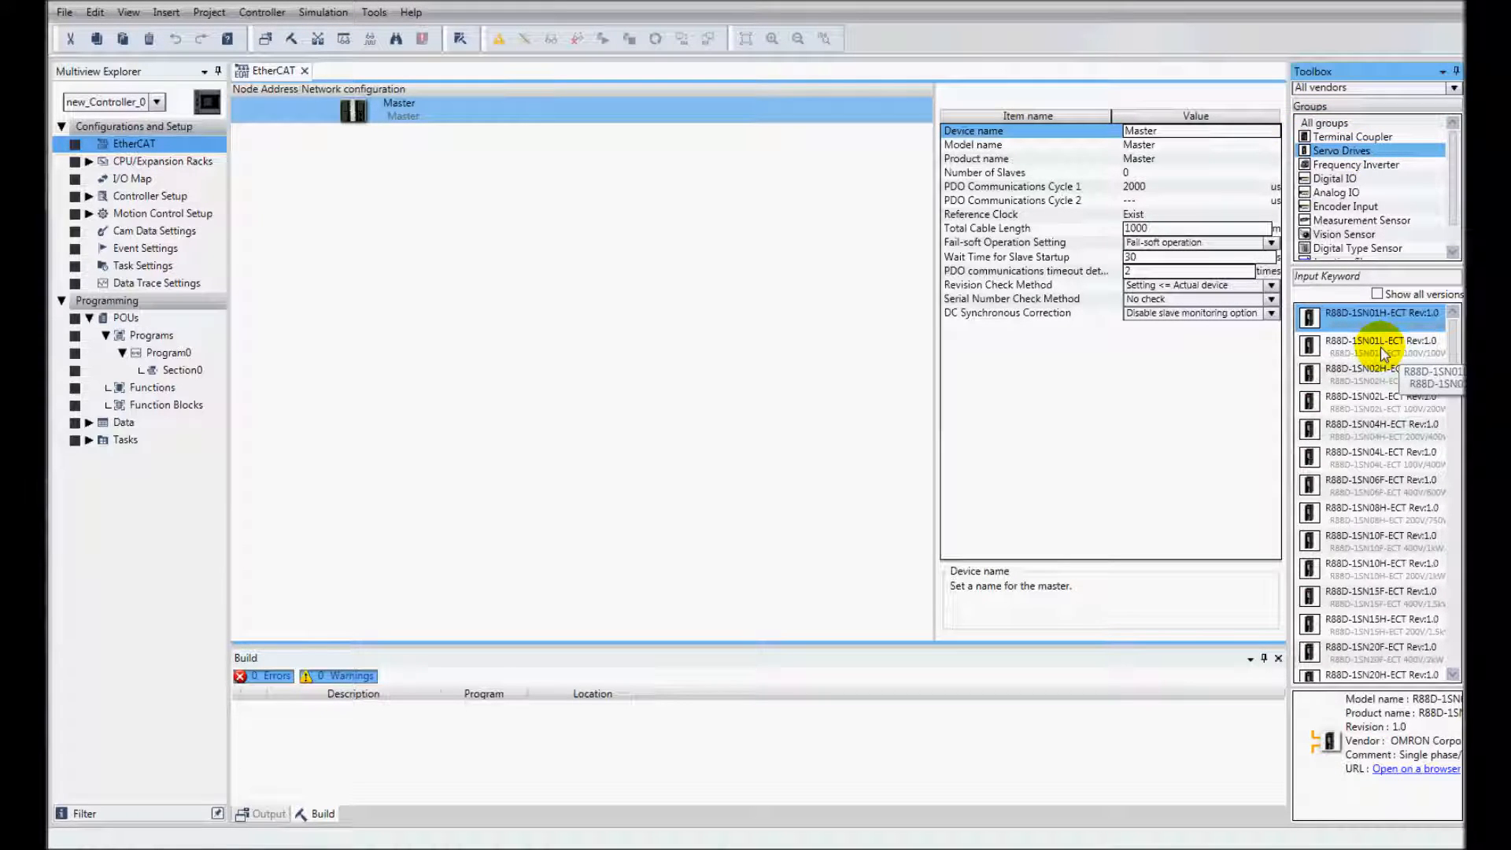
{"action": "mouse_move", "coordinate": [1378, 354]}
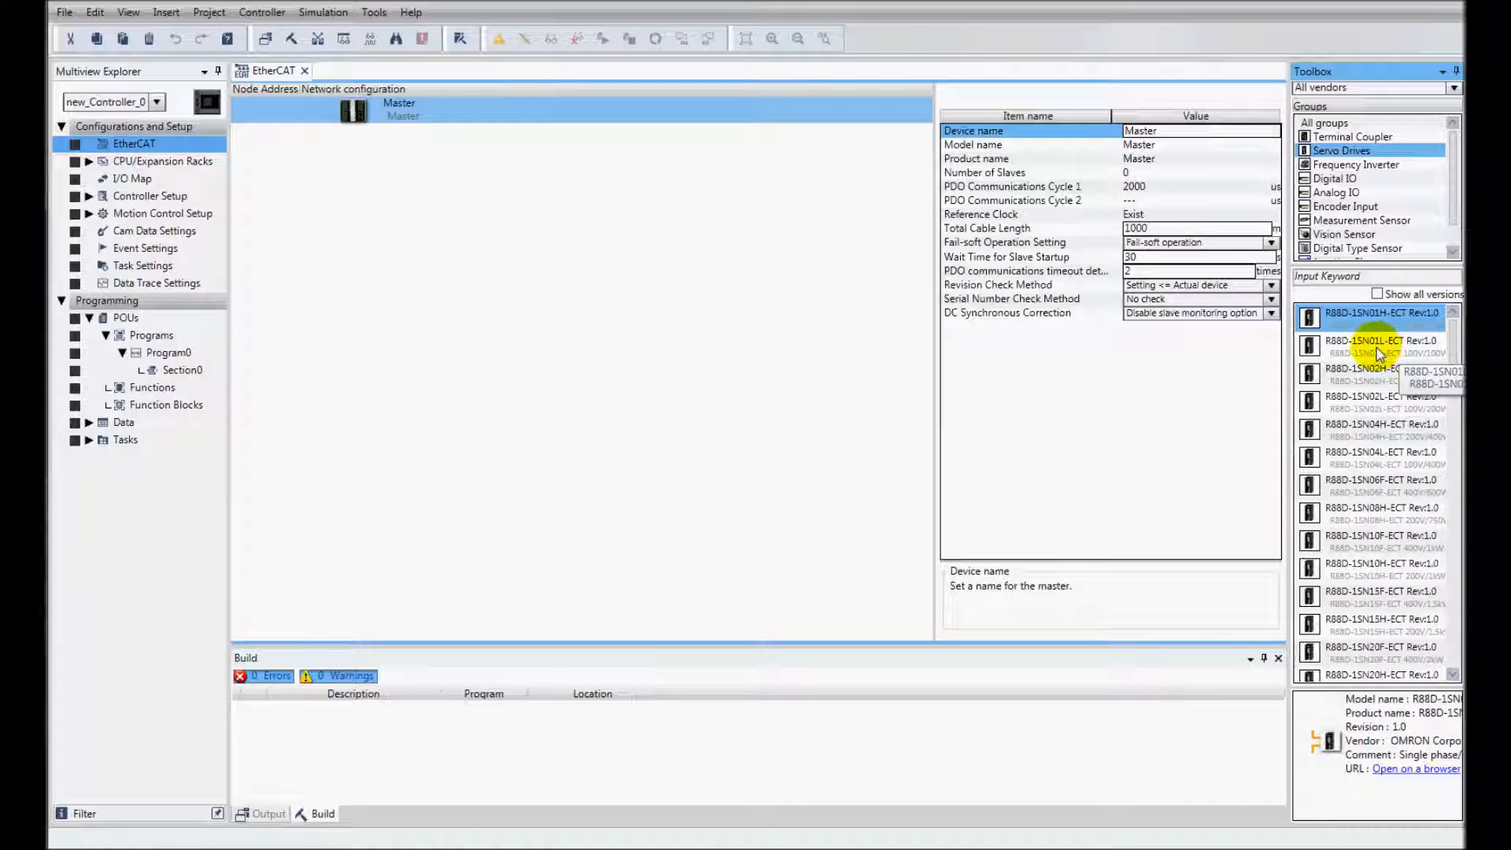
Add the R88D-1SN01L-ECT servo drive as node 1, then list terminal couplers for the NX-ECC202
{"action": "left_click", "coordinate": [1378, 345]}
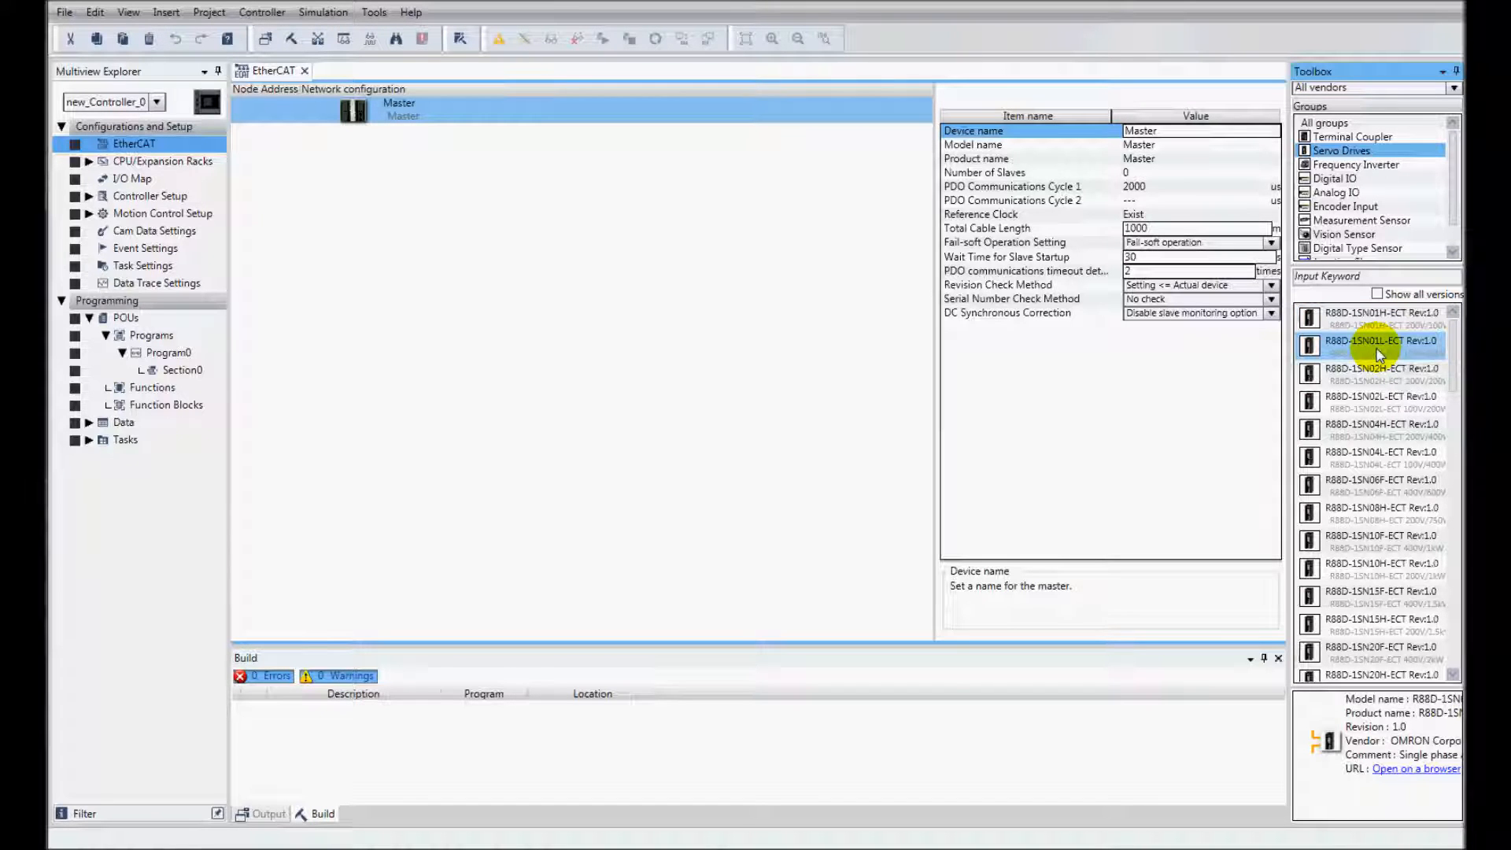
{"action": "double_click", "coordinate": [1385, 340]}
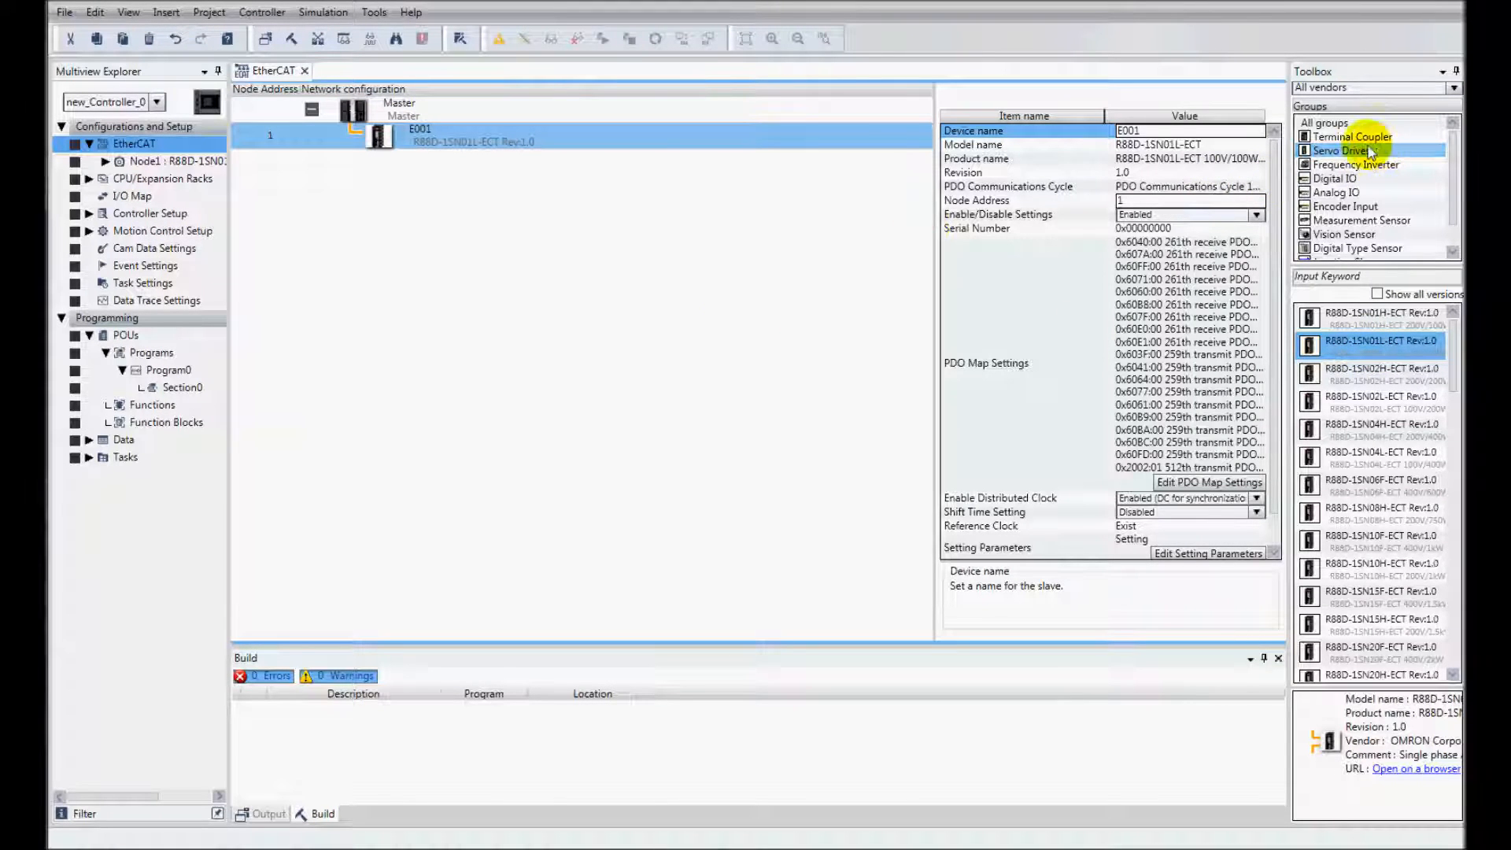
{"action": "left_click", "coordinate": [1352, 135]}
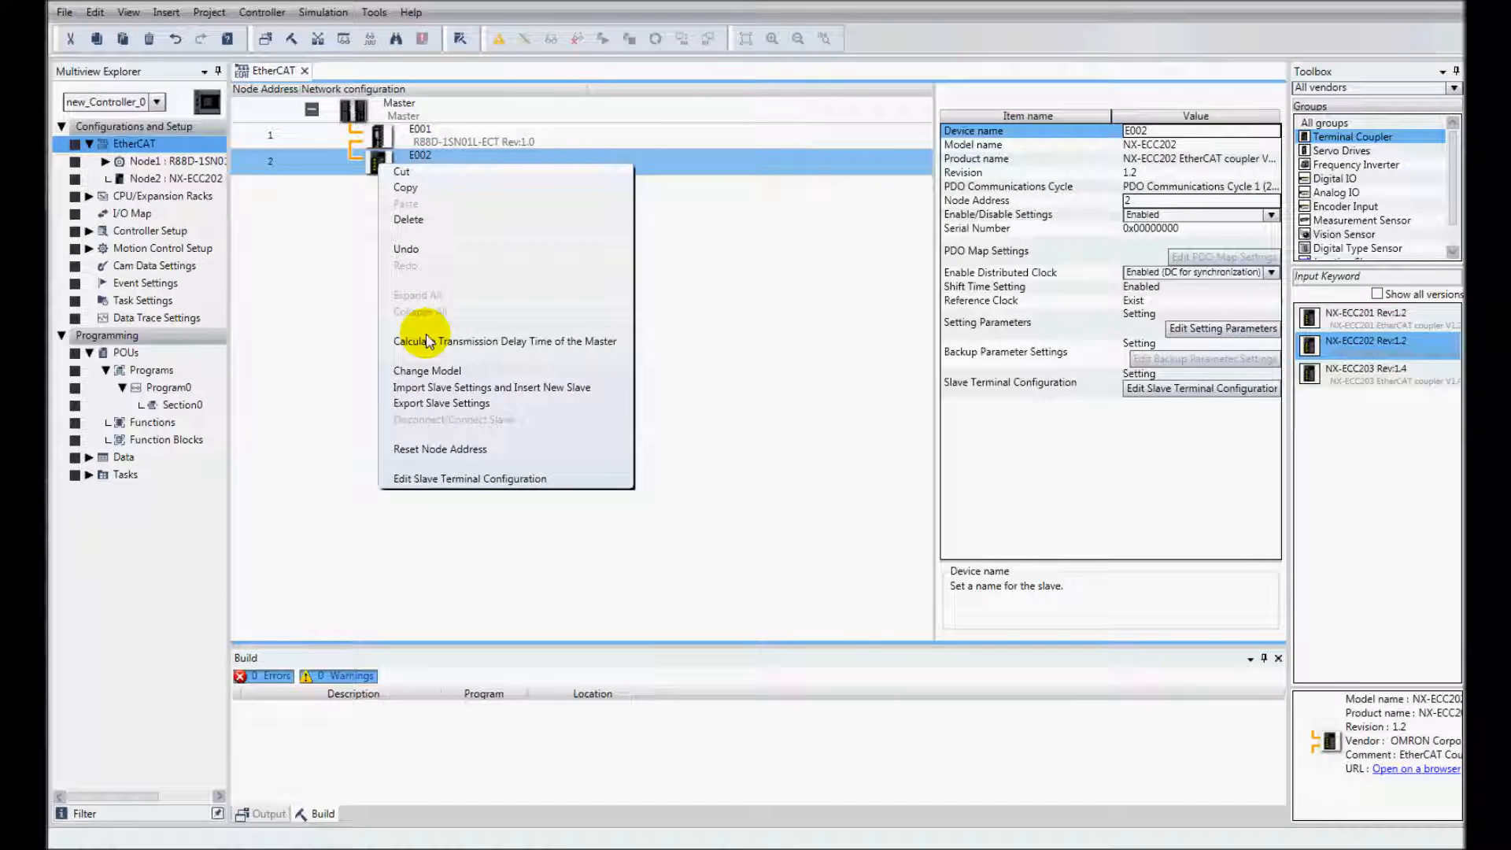
In the coupler's slave terminal configuration, add the NX-TS2102 temperature input unit
{"action": "left_click", "coordinate": [469, 478]}
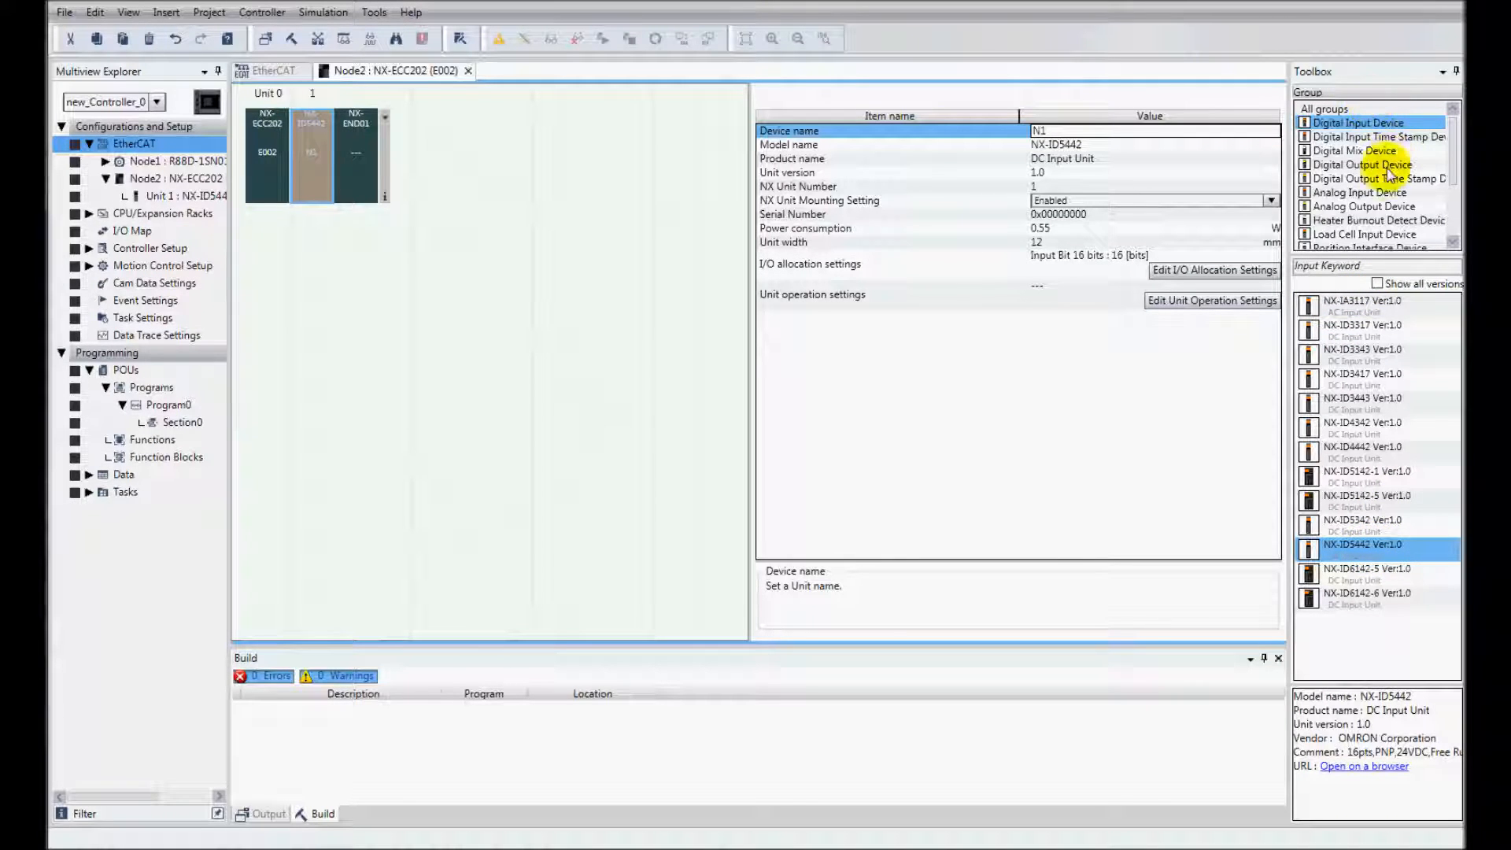
{"action": "left_click", "coordinate": [1360, 192]}
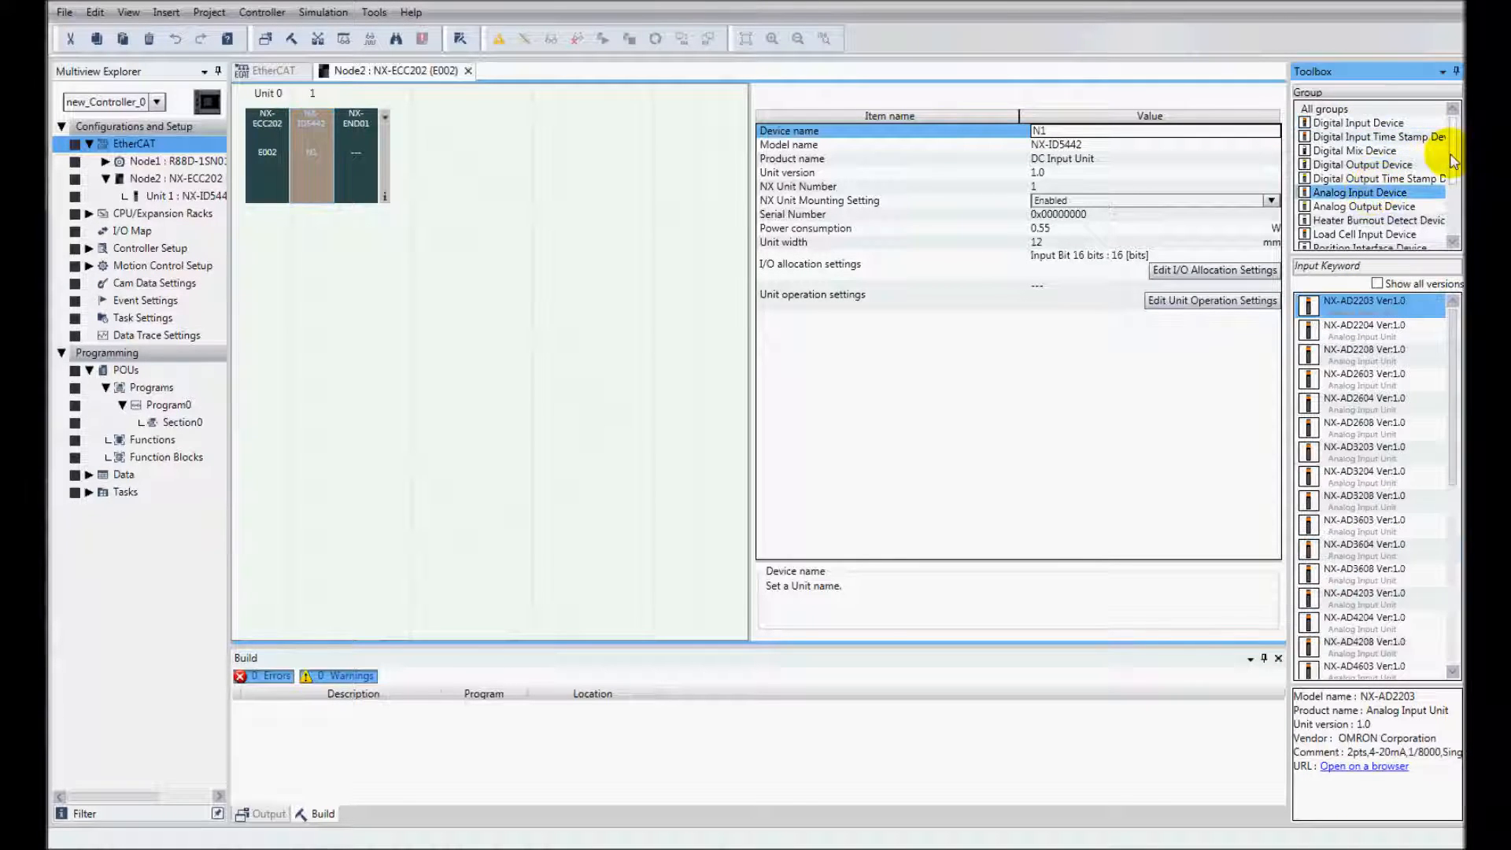
{"action": "scroll", "scroll_direction": "down", "scroll_amount": 3}
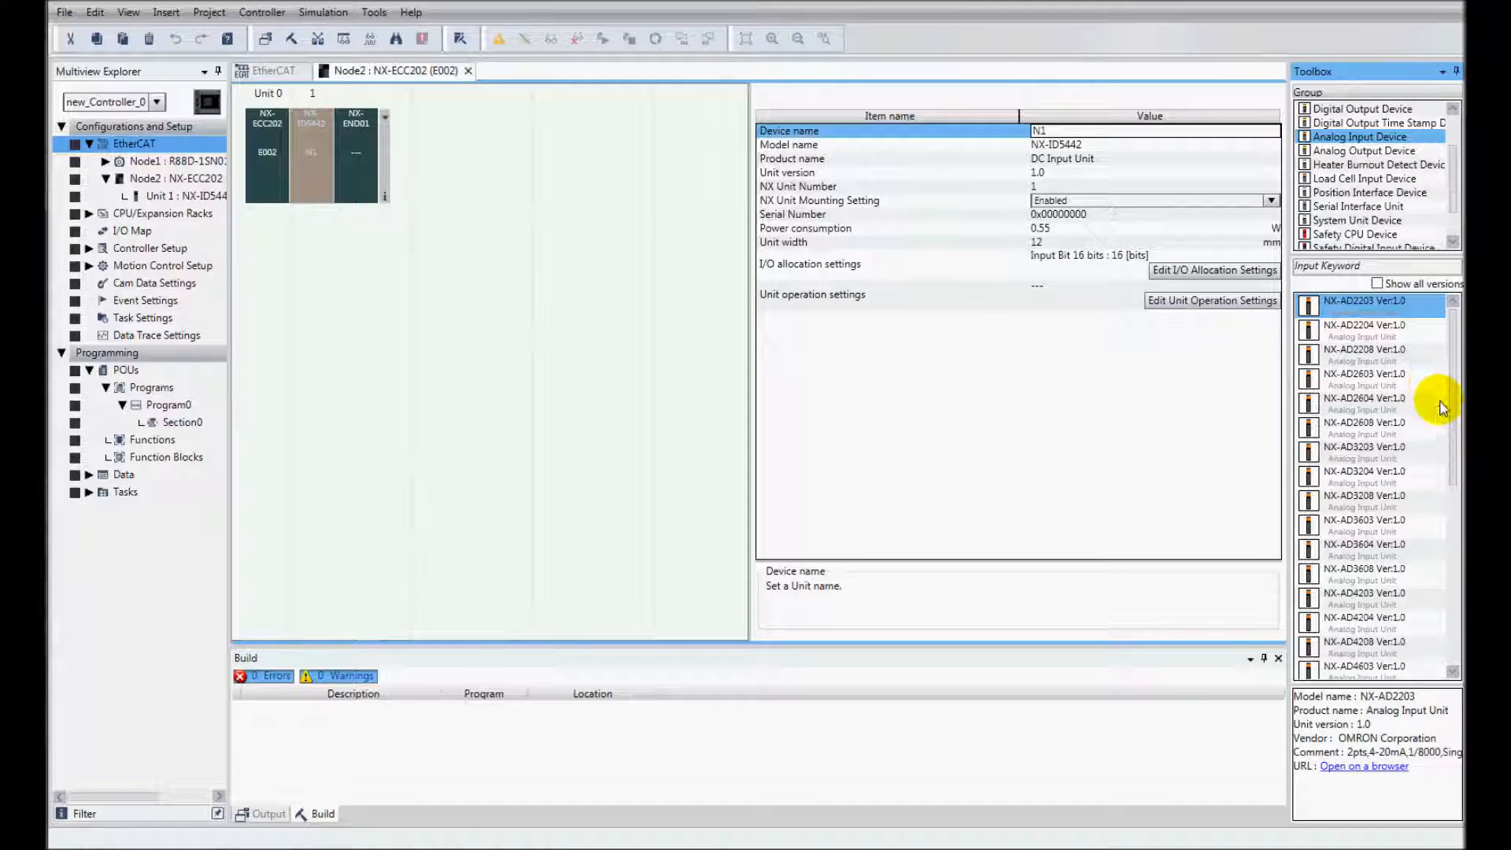
{"action": "scroll", "scroll_direction": "down", "scroll_amount": 3}
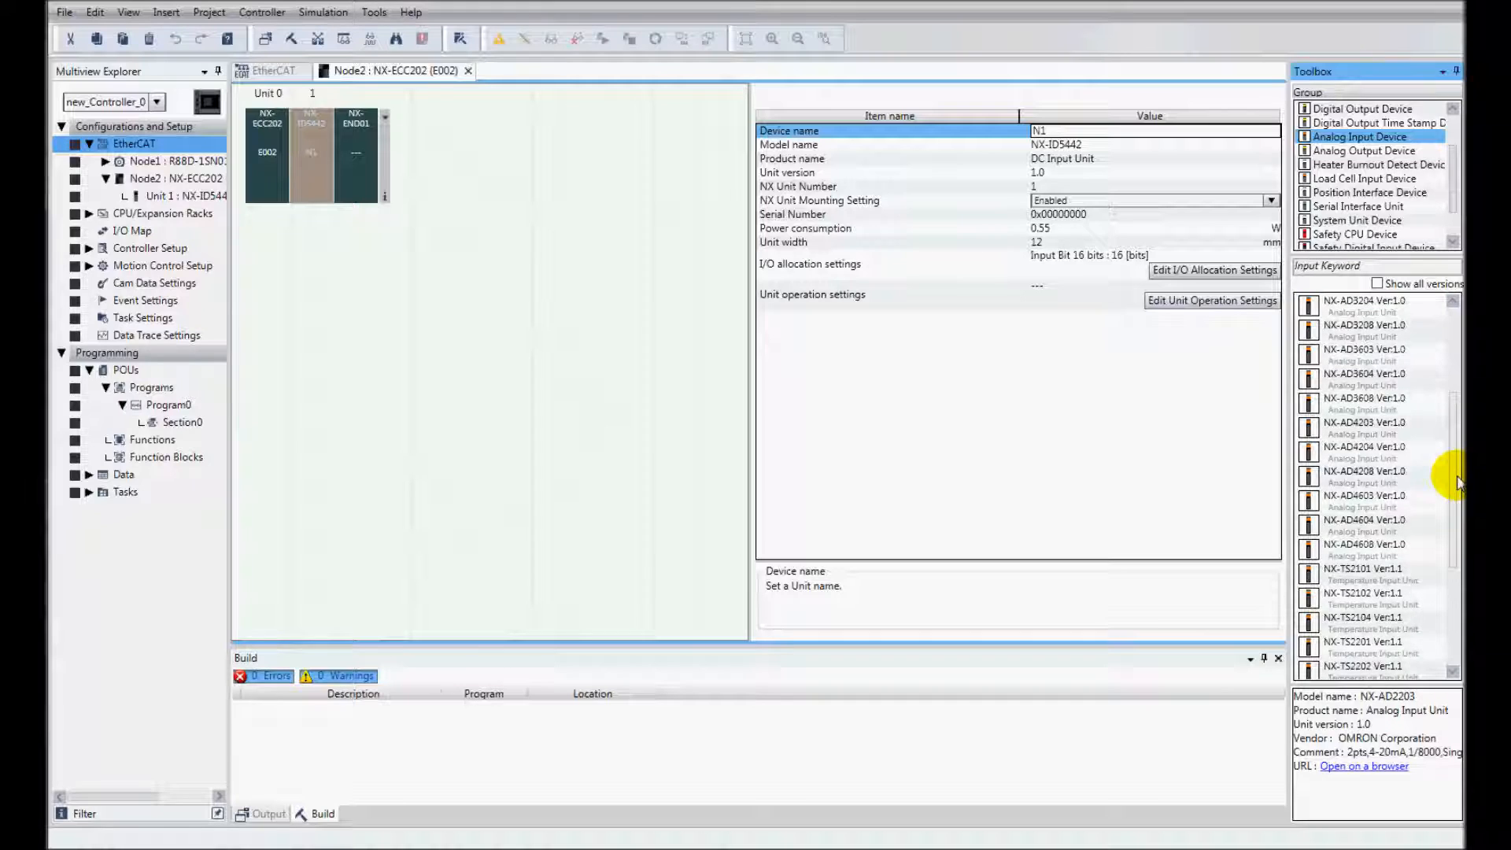
{"action": "double_click", "coordinate": [1360, 613]}
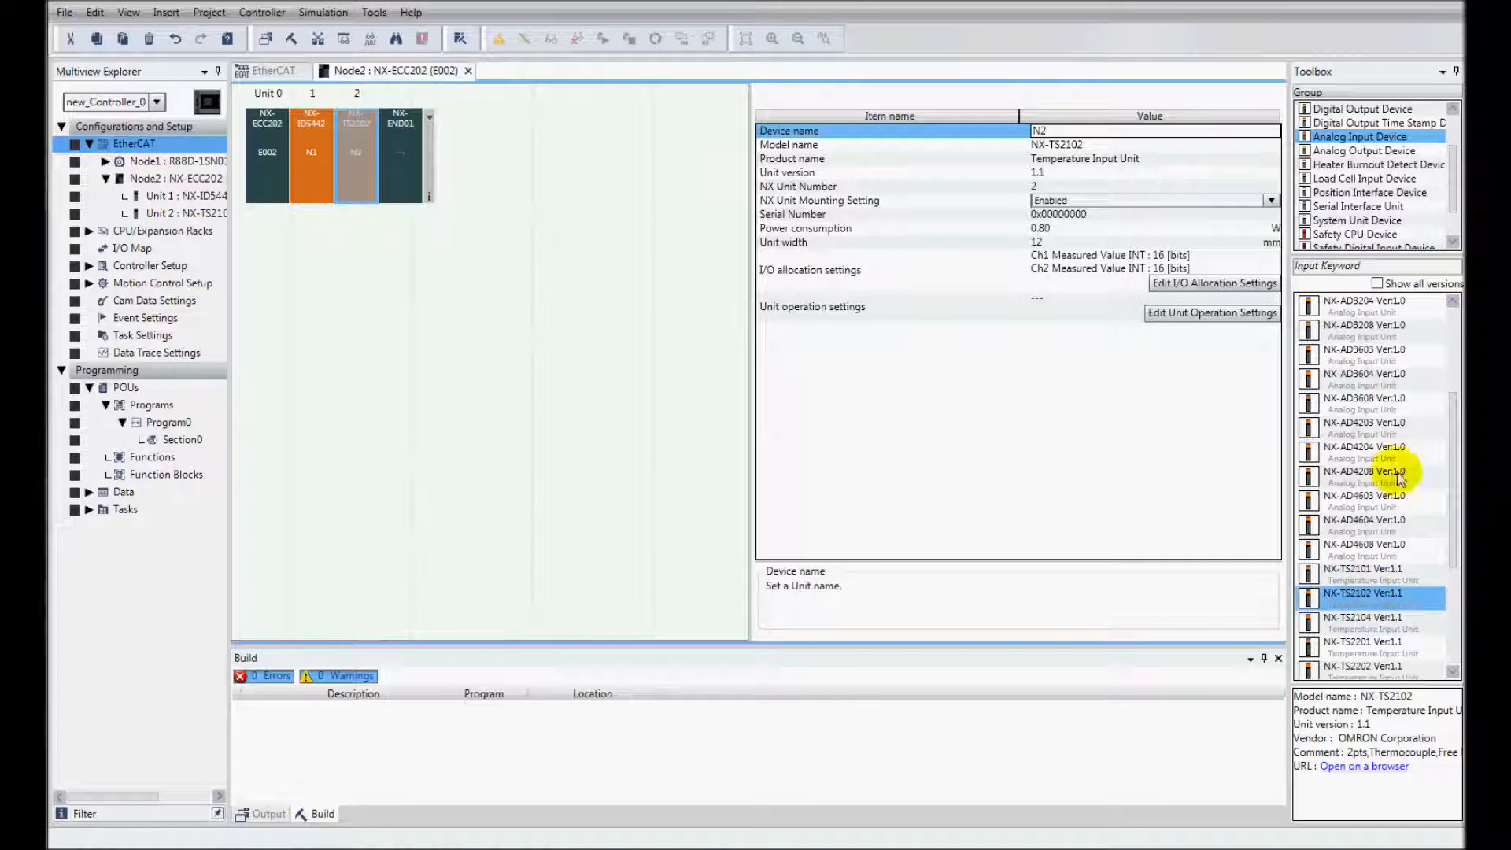
{"action": "mouse_move", "coordinate": [1451, 161]}
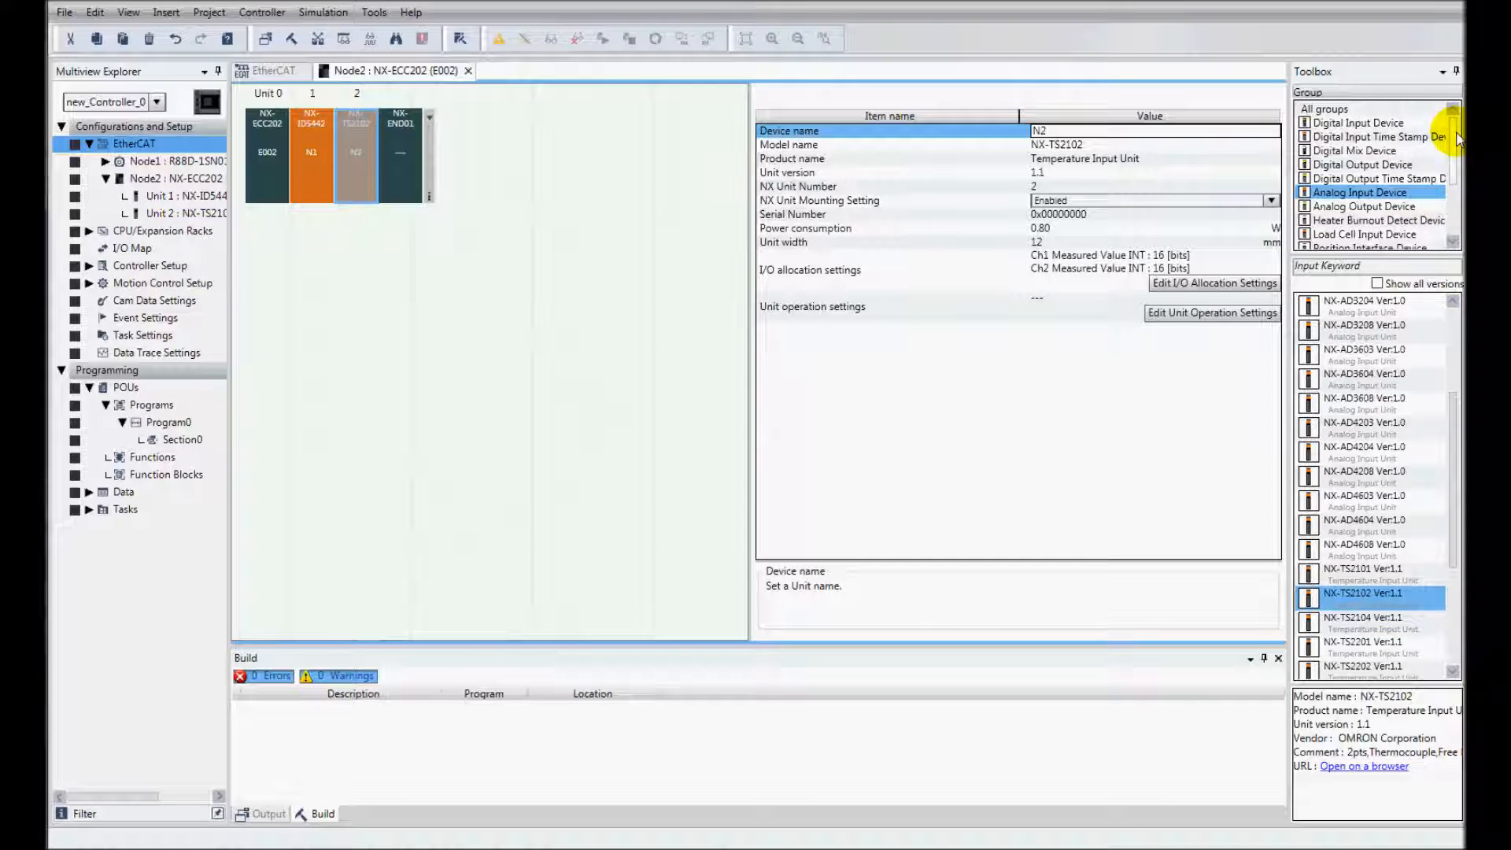
Add the NX-OD5256 digital output and NX-MD6121-5 mixed I/O units
{"action": "left_click", "coordinate": [1376, 164]}
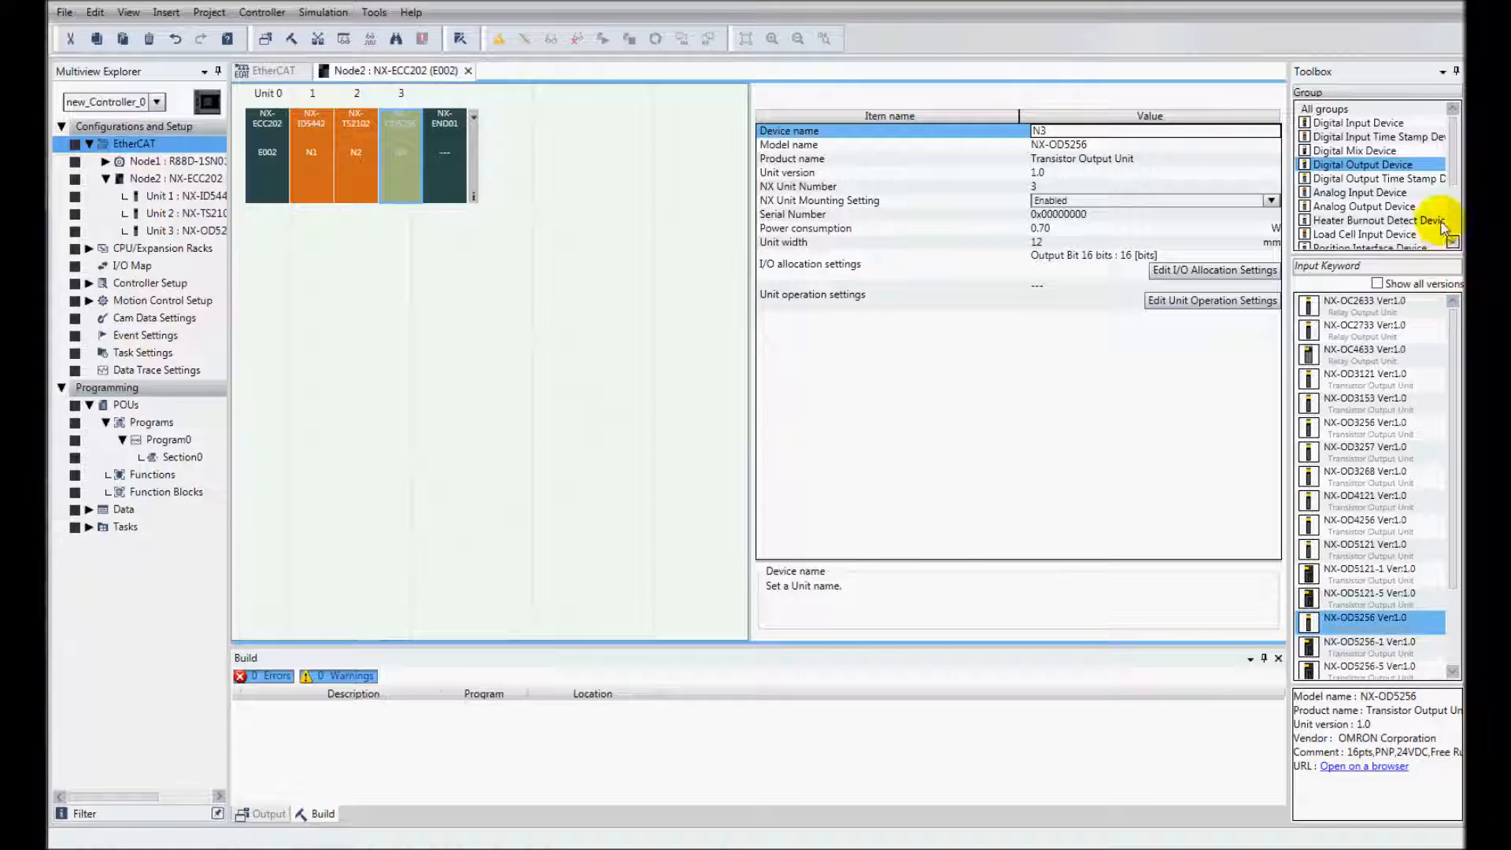
{"action": "left_click", "coordinate": [1367, 151]}
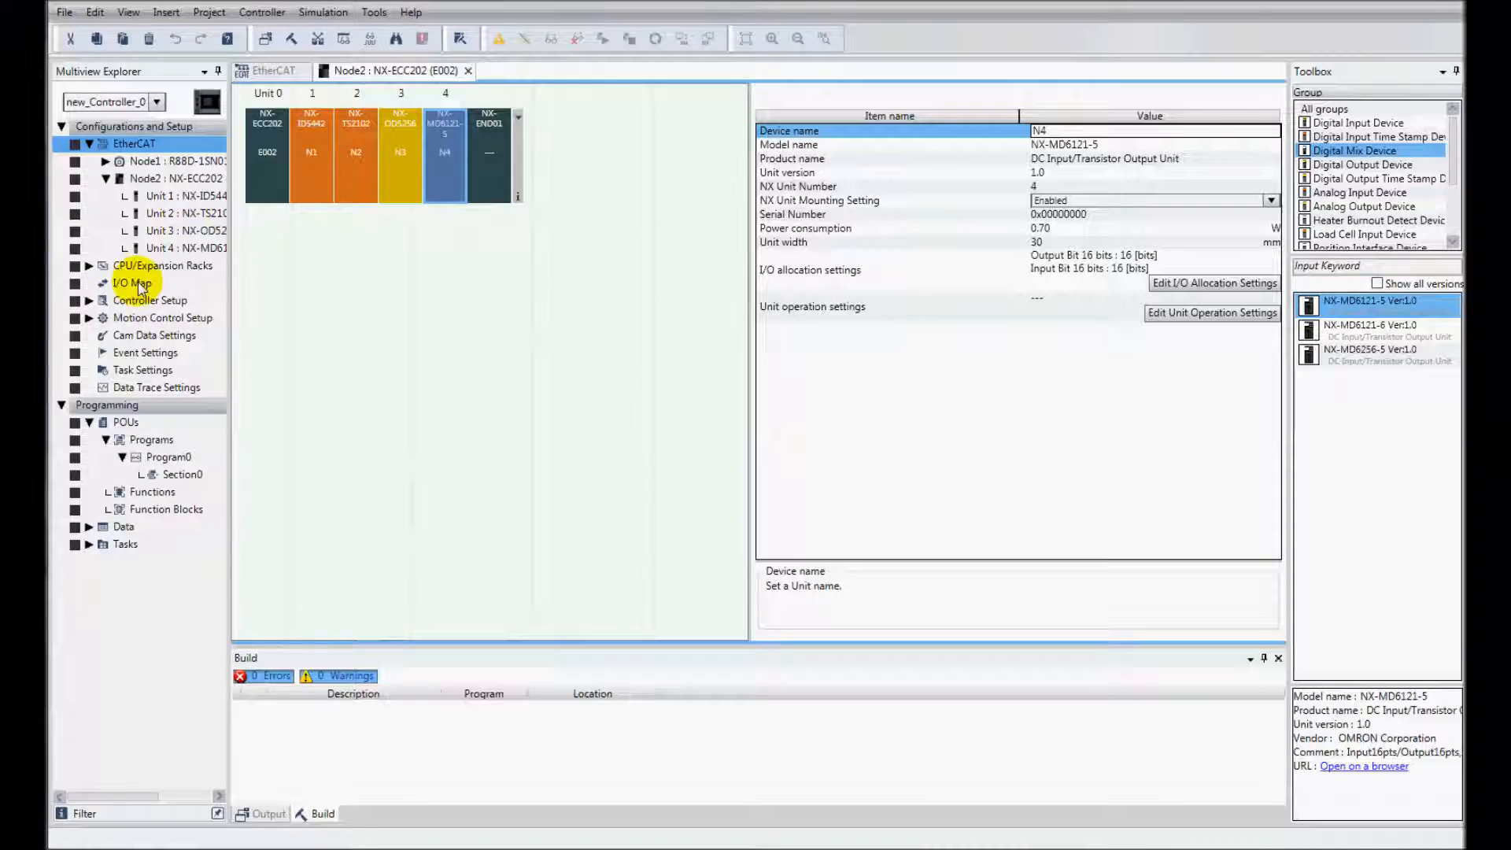
In the I/O map, create global device variables for the NX-ECC202 coupler's ports
{"action": "left_click", "coordinate": [134, 283]}
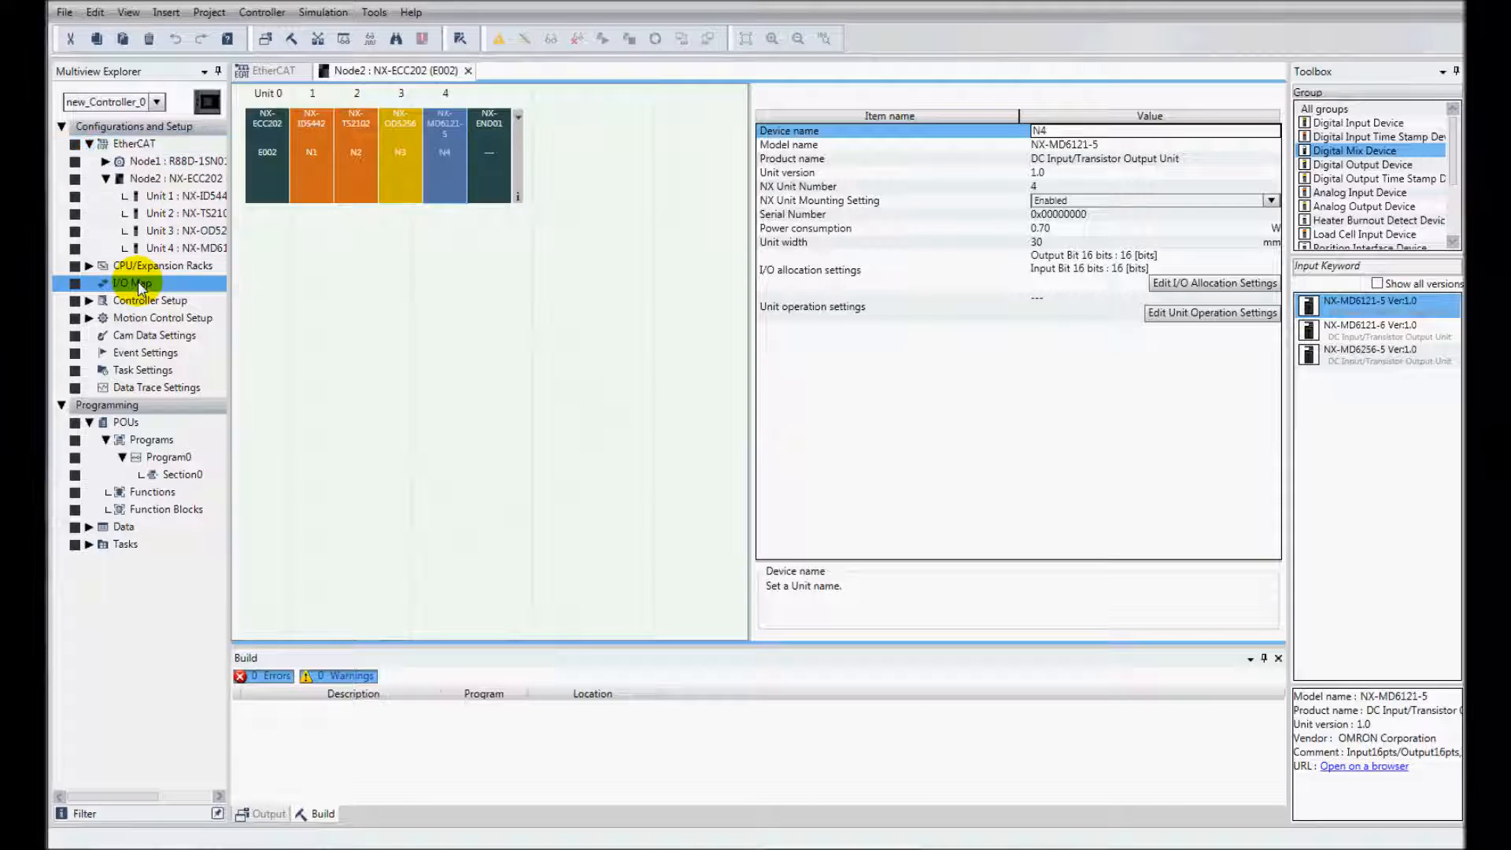
{"action": "double_click", "coordinate": [124, 284]}
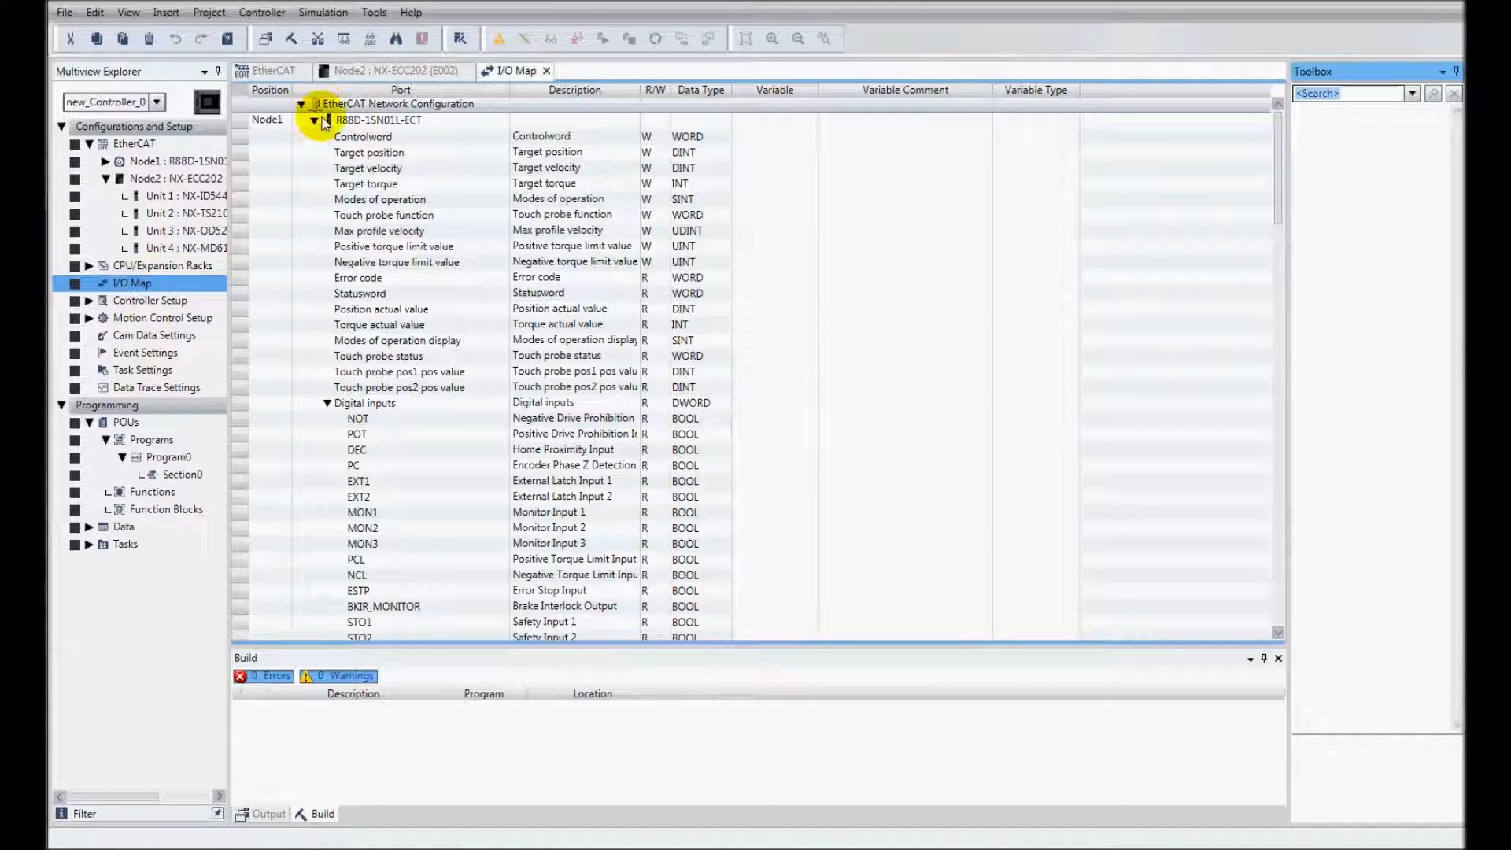
{"action": "left_click", "coordinate": [315, 119]}
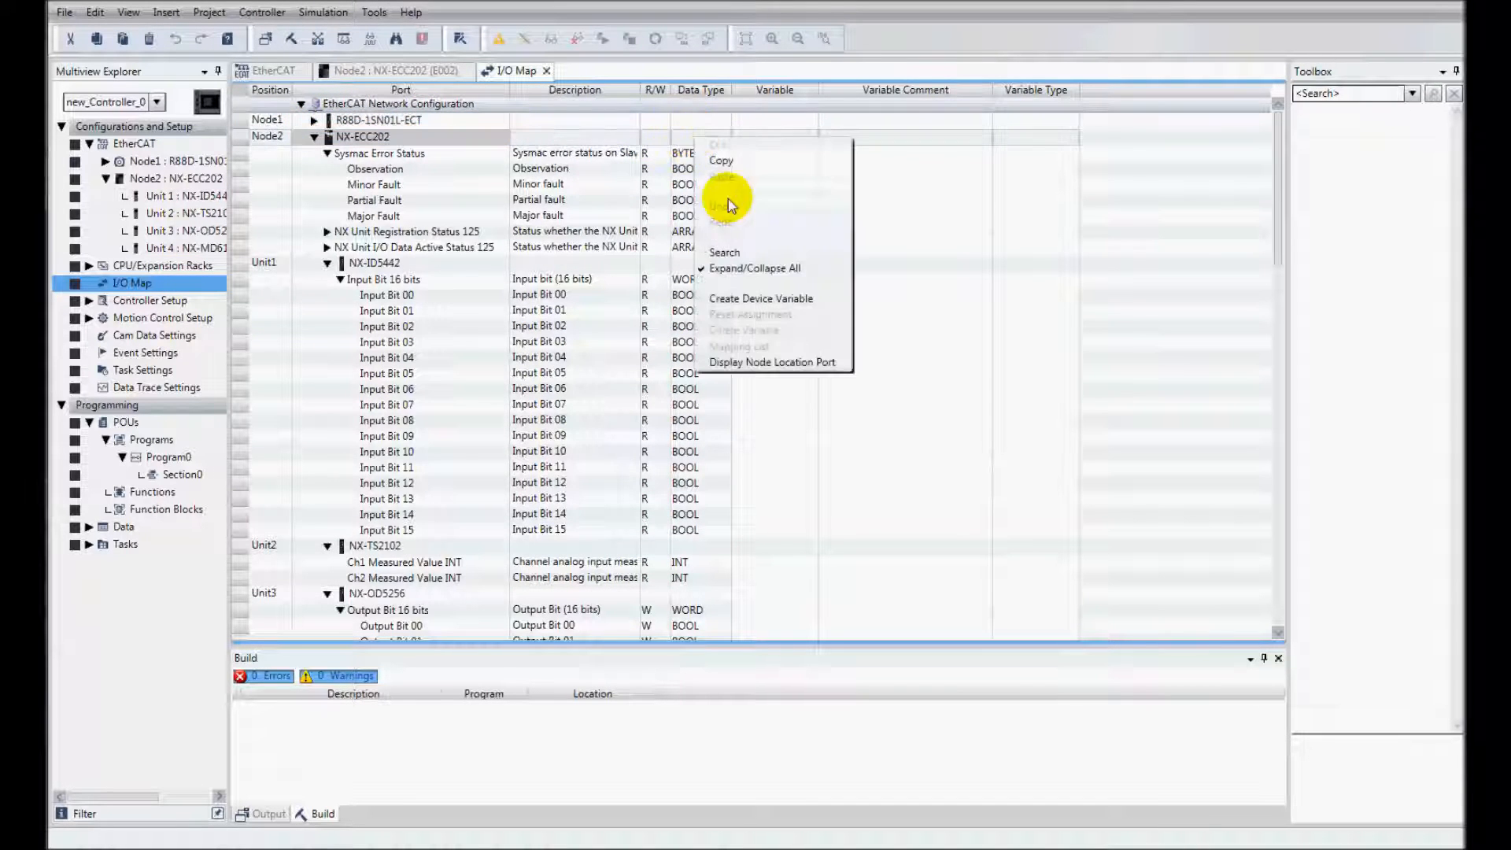
{"action": "left_click", "coordinate": [760, 299]}
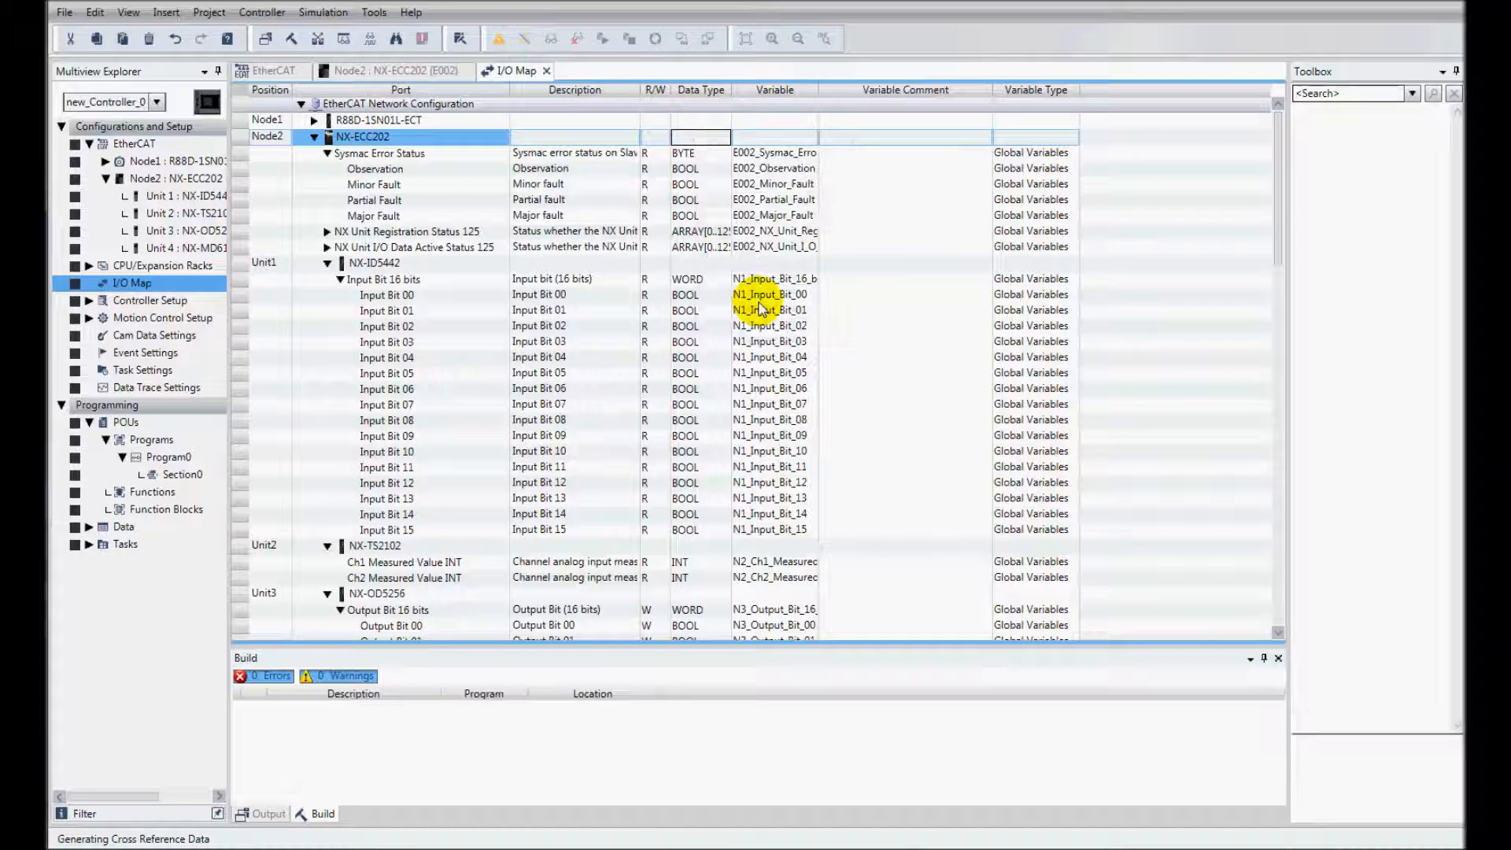
Review the assigned variables, including the CPU and expansion rack built-in I/O
{"action": "scroll", "scroll_direction": "down", "scroll_amount": 3}
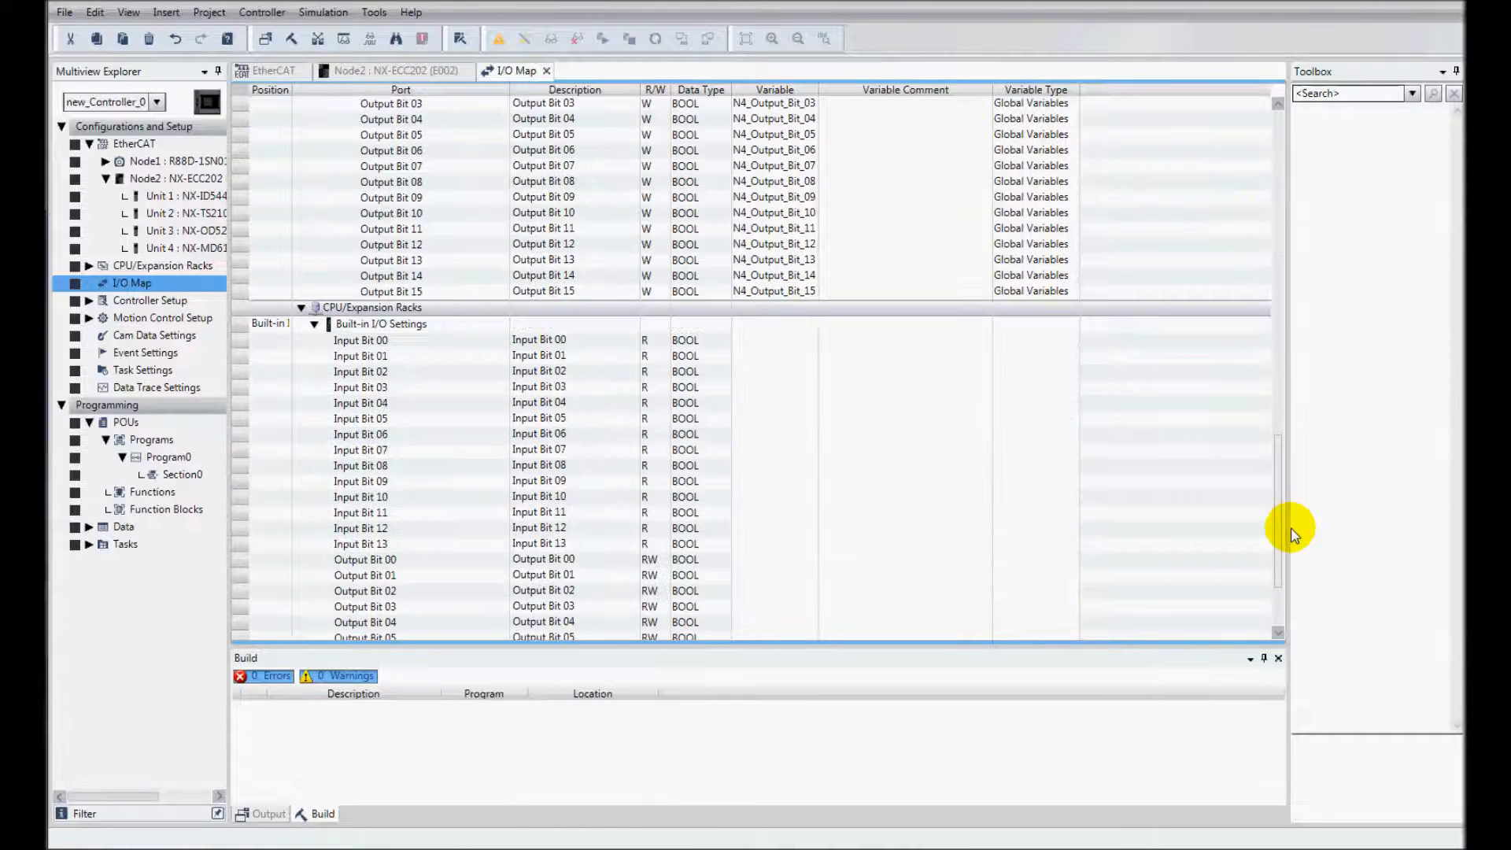
{"action": "scroll", "scroll_direction": "down", "scroll_amount": 3}
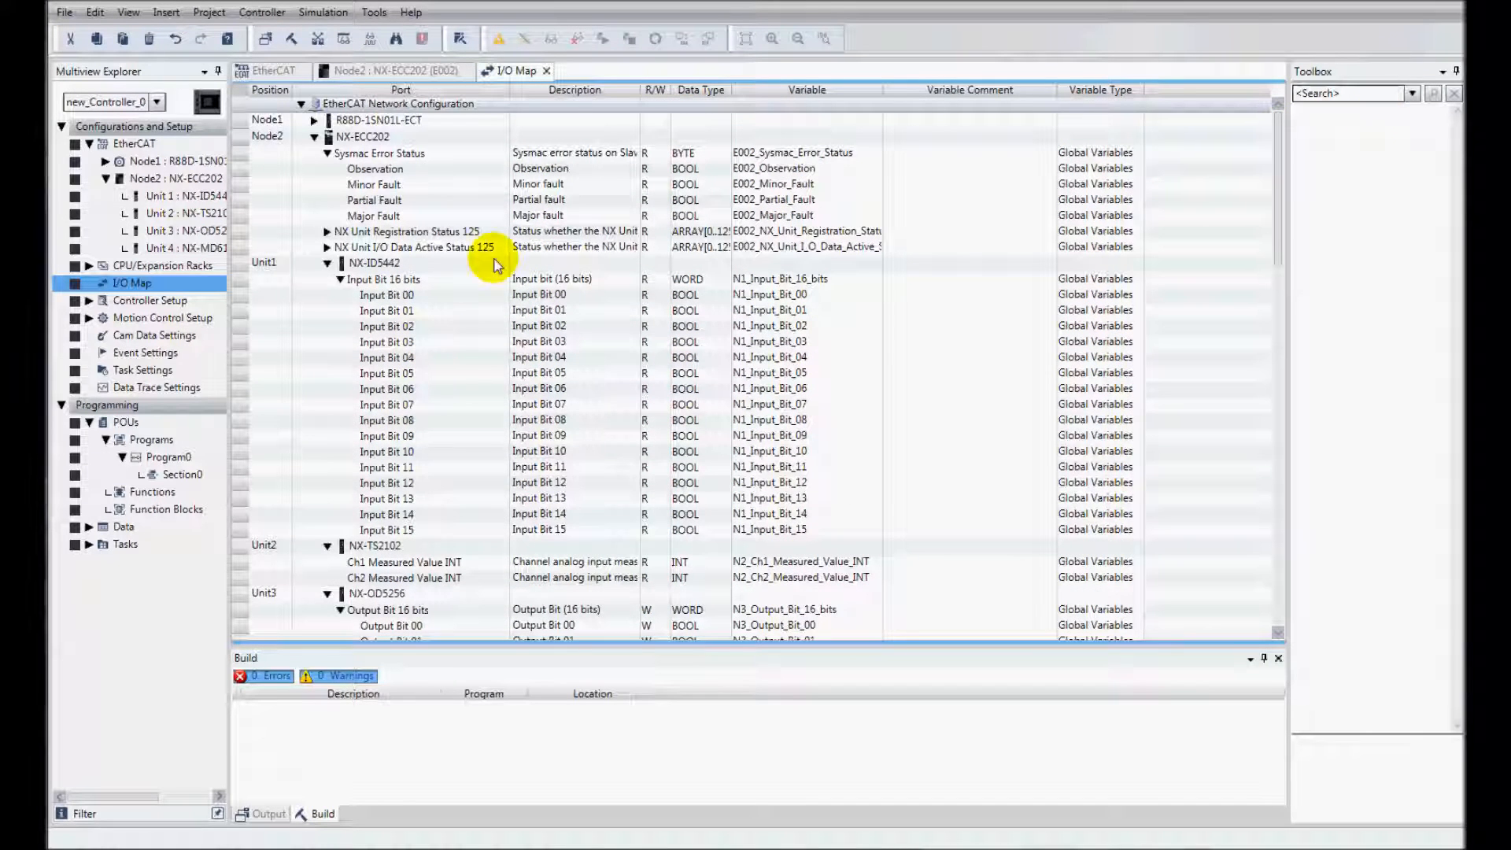
{"action": "left_click", "coordinate": [79, 264]}
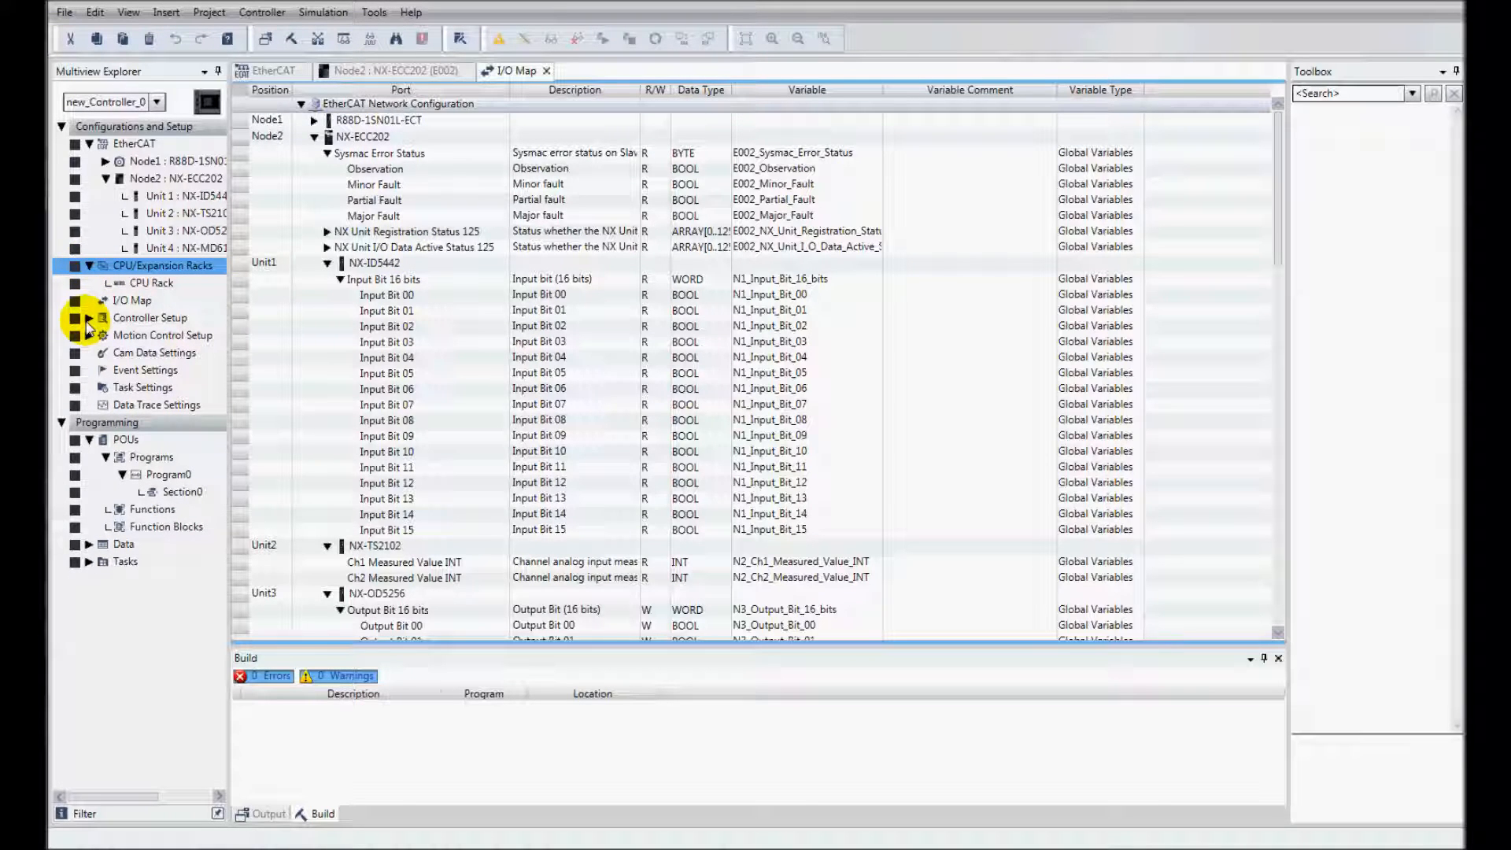
{"action": "left_click", "coordinate": [73, 318]}
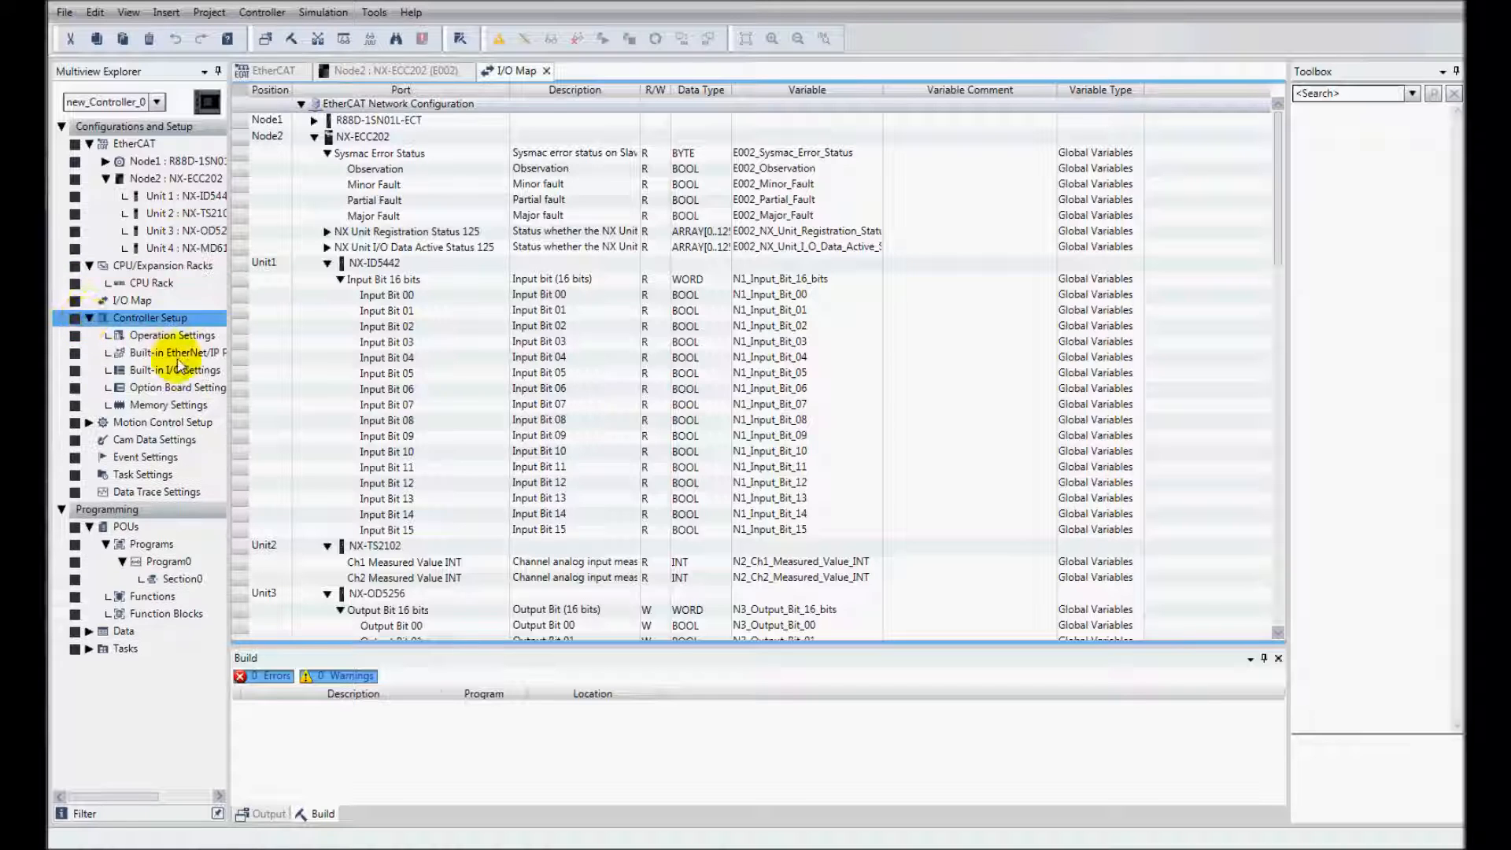
{"action": "double_click", "coordinate": [166, 352]}
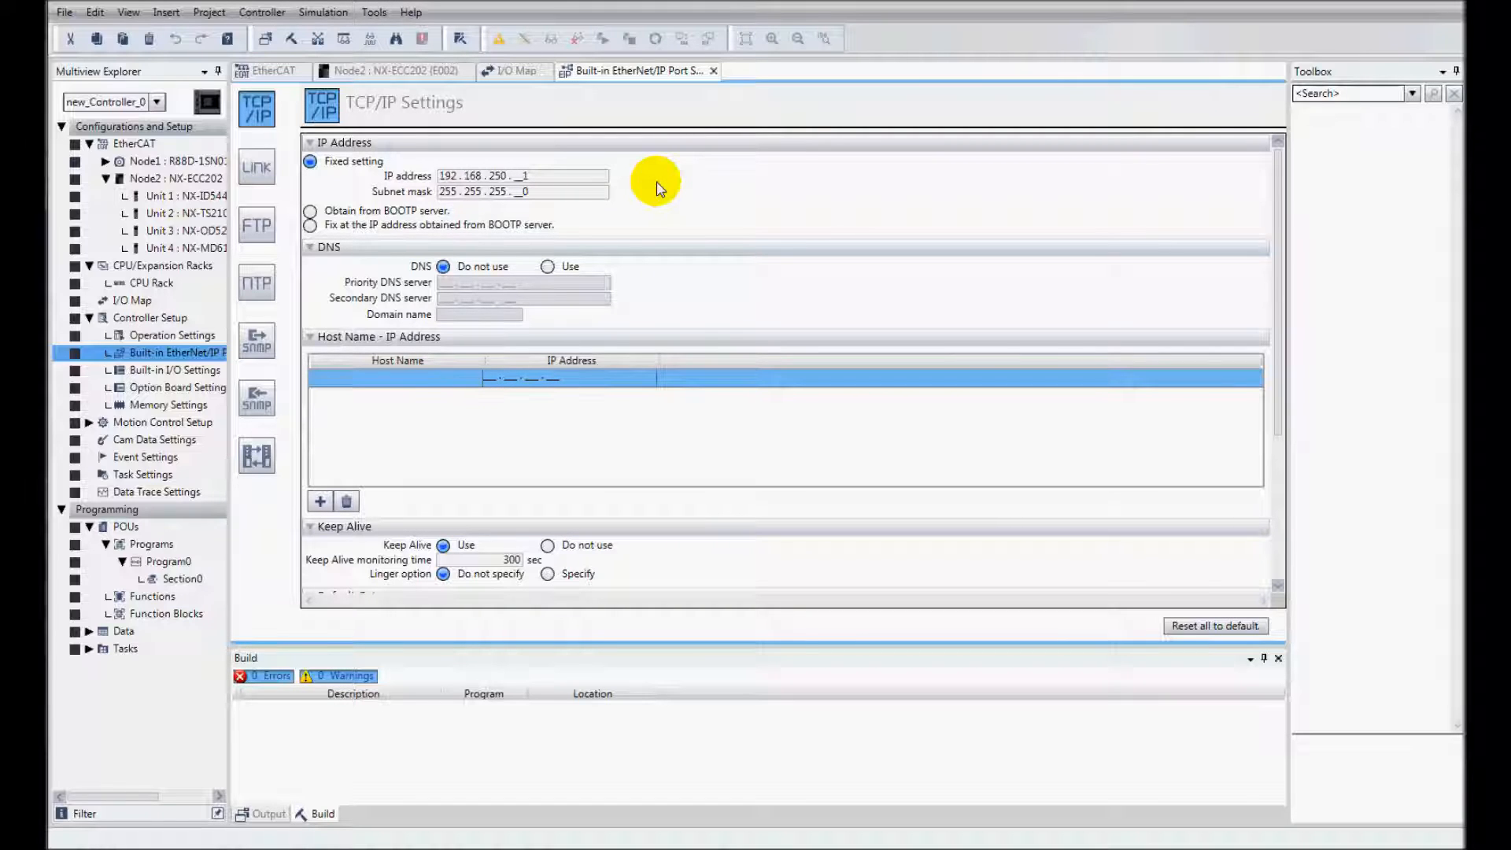
{"action": "mouse_move", "coordinate": [264, 12]}
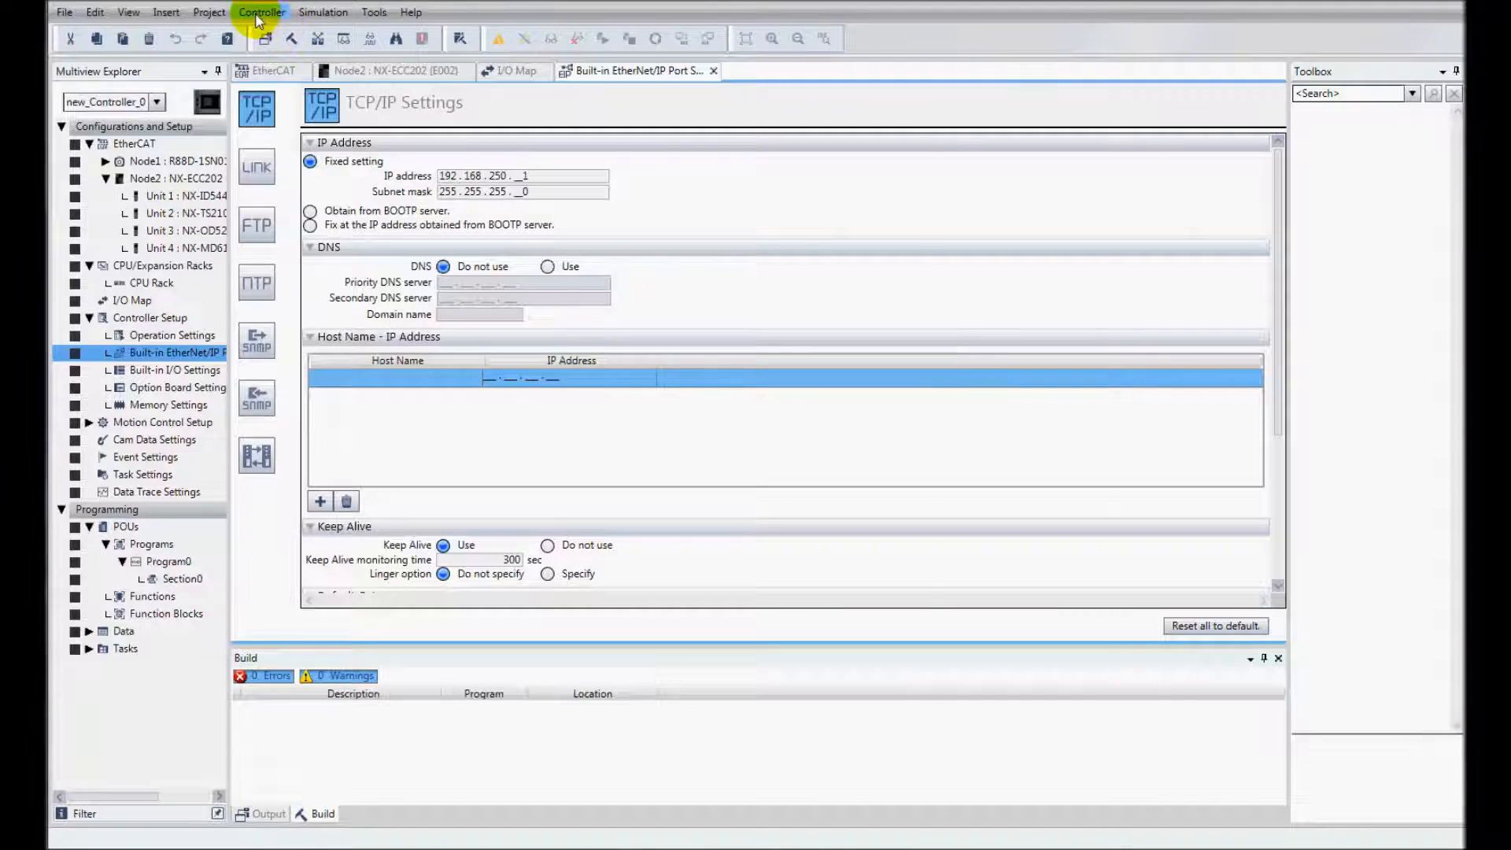
Set communications to Ethernet via a hub at 192.168.250.1 and pass the connection test
{"action": "left_click", "coordinate": [264, 37]}
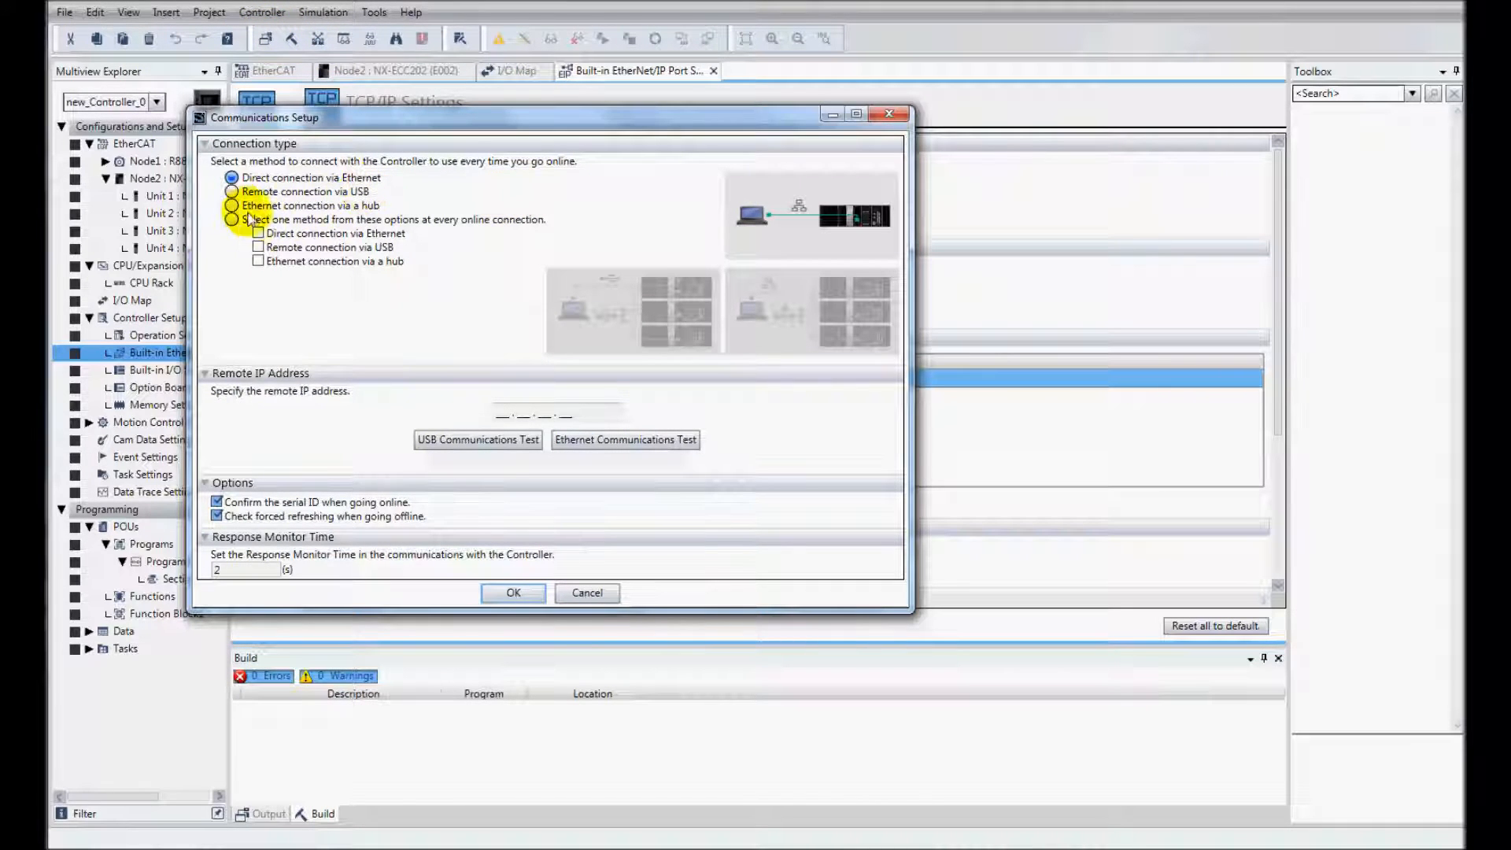
{"action": "left_click", "coordinate": [231, 204]}
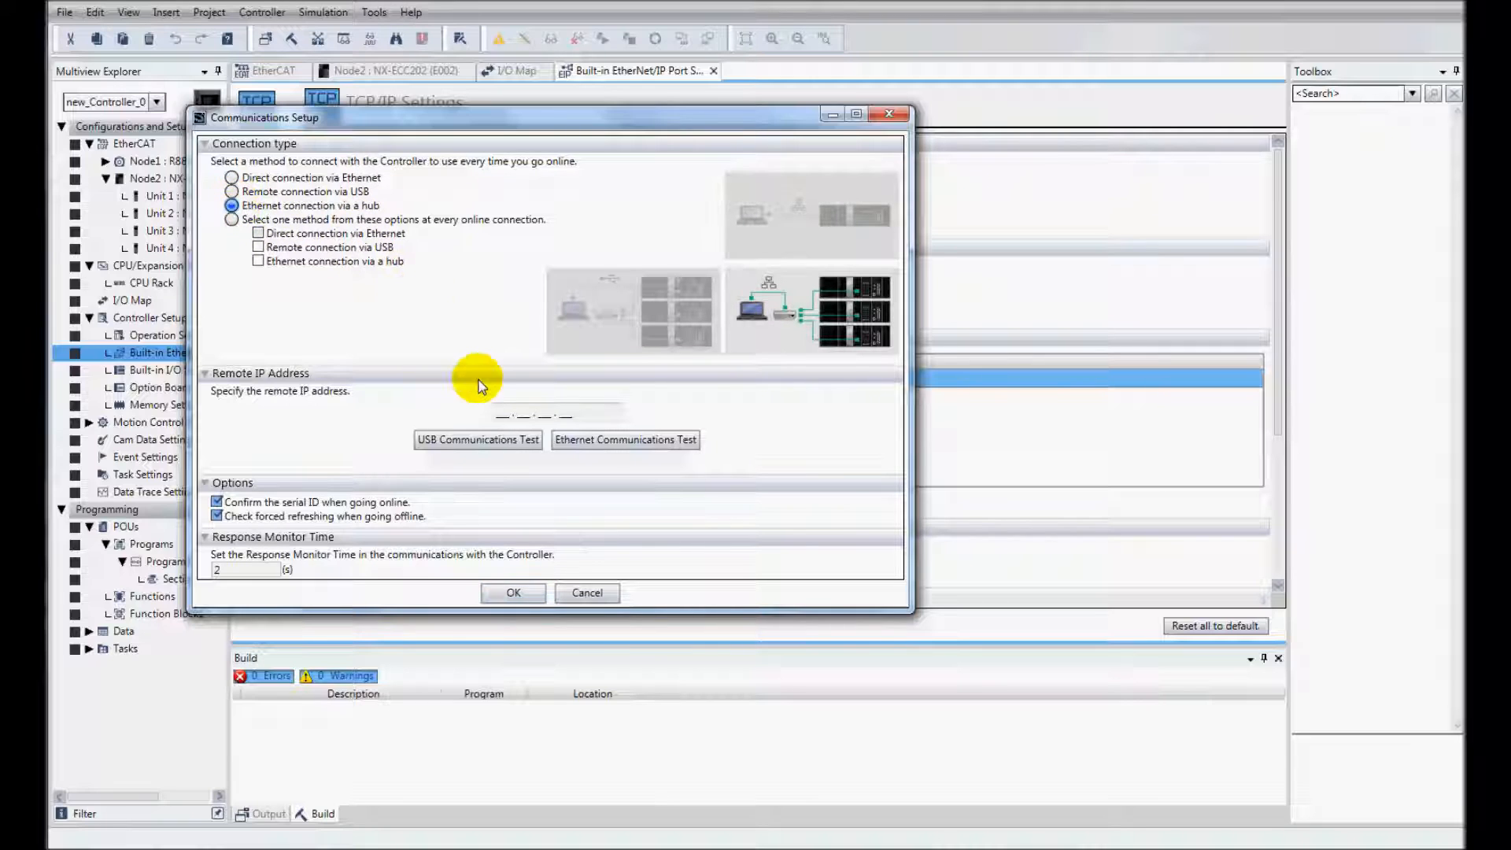
{"action": "type", "text": "192.1"}
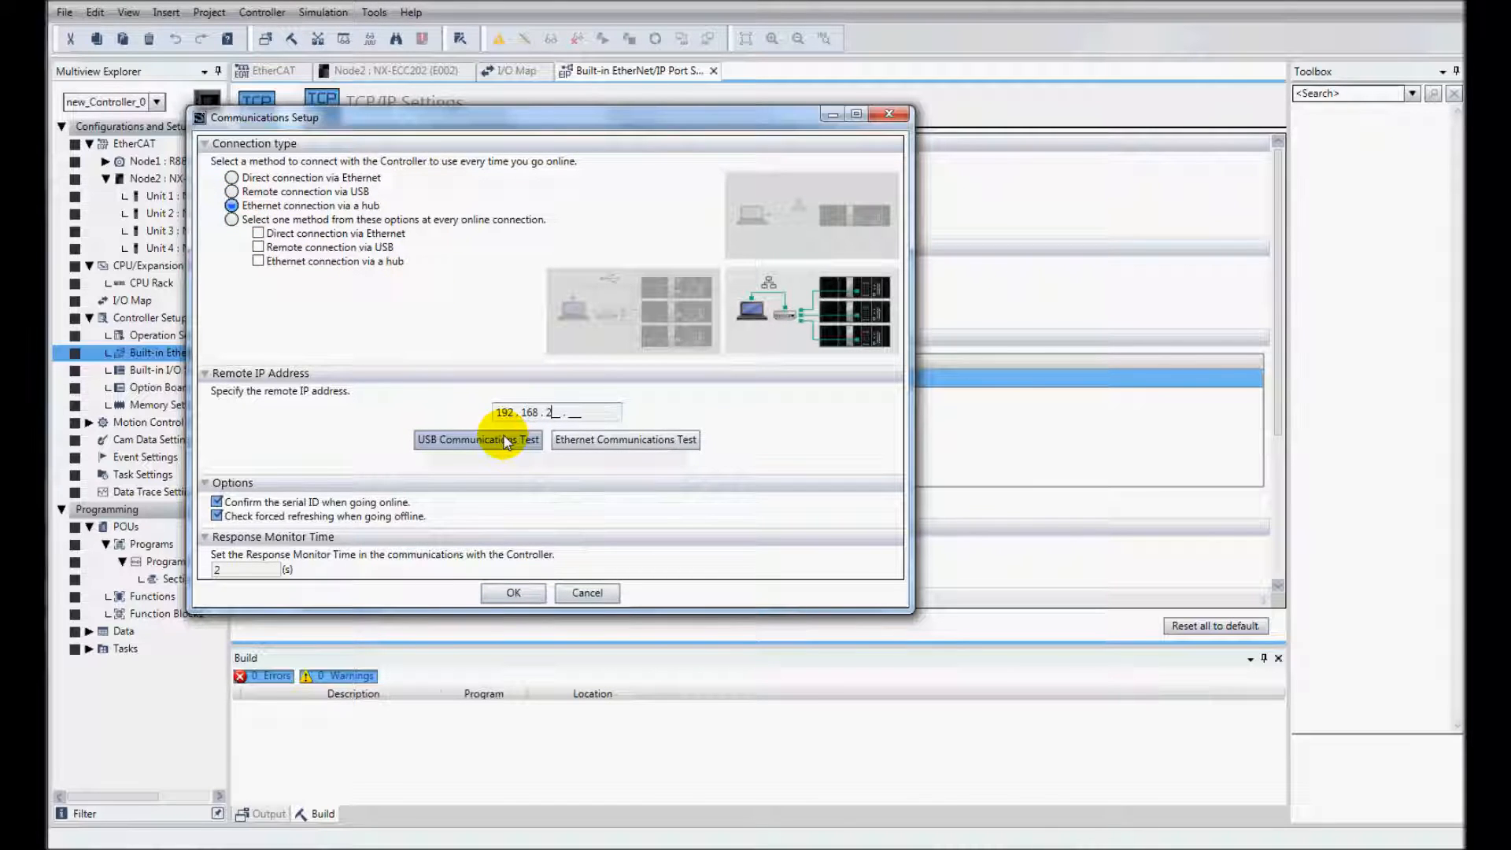
{"action": "type", "text": "250.00"}
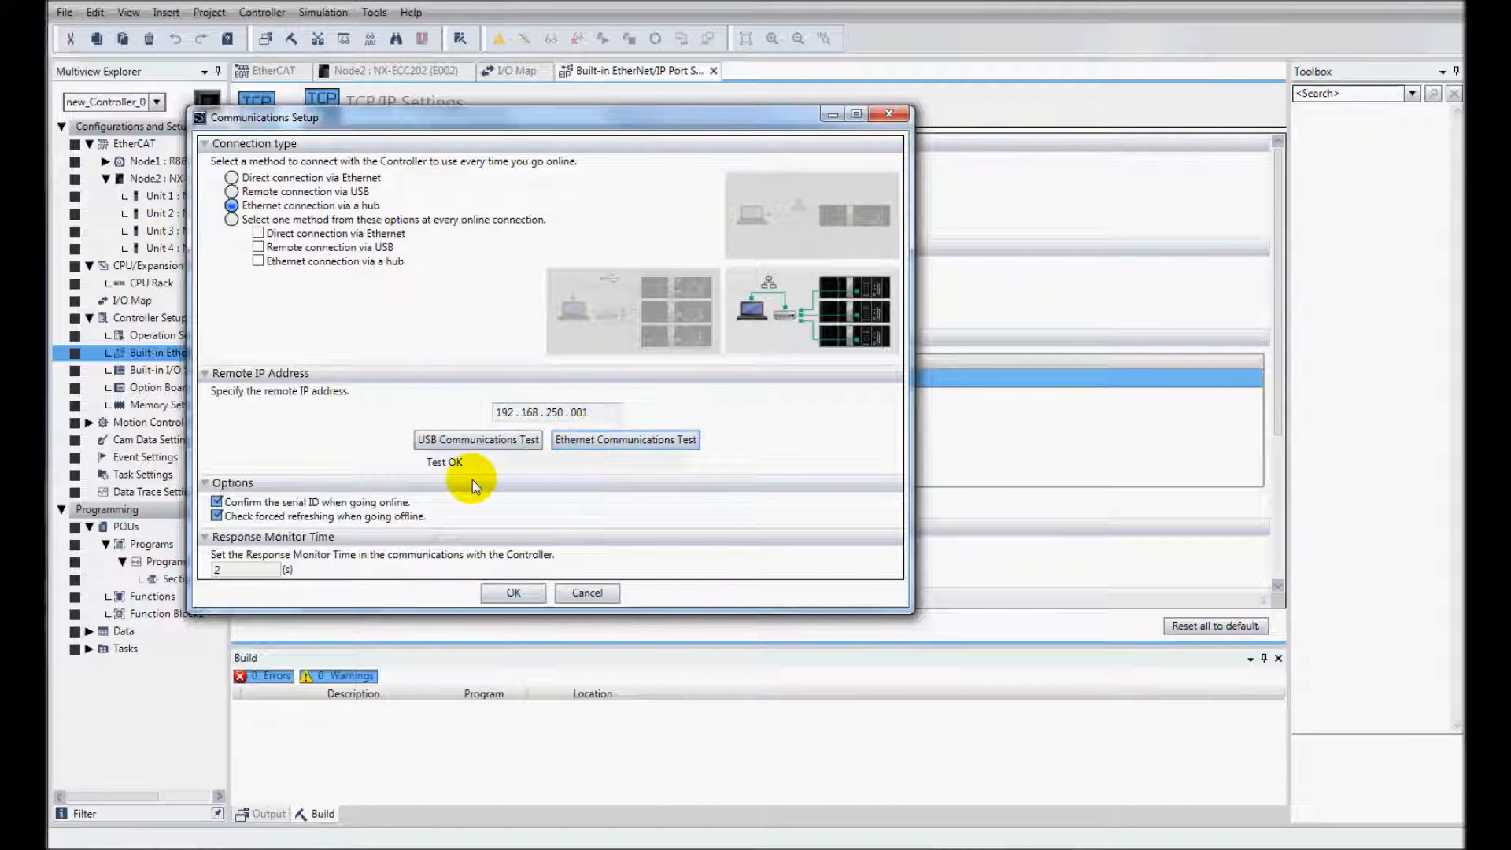
{"action": "mouse_move", "coordinate": [460, 483]}
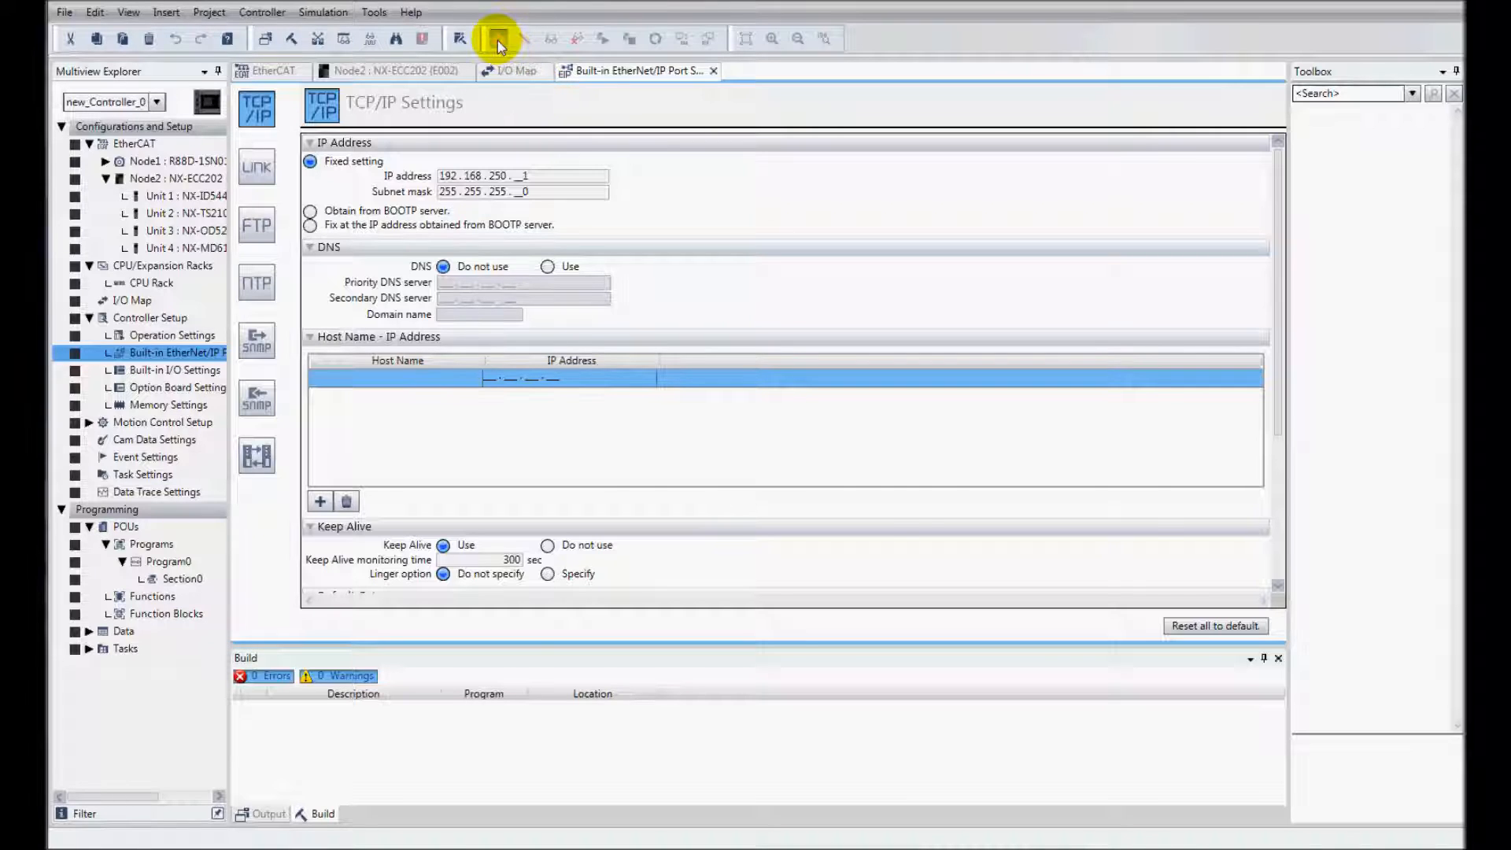
Go online with the controller, answering No to keep the project's name and serial ID
{"action": "left_click", "coordinate": [493, 37]}
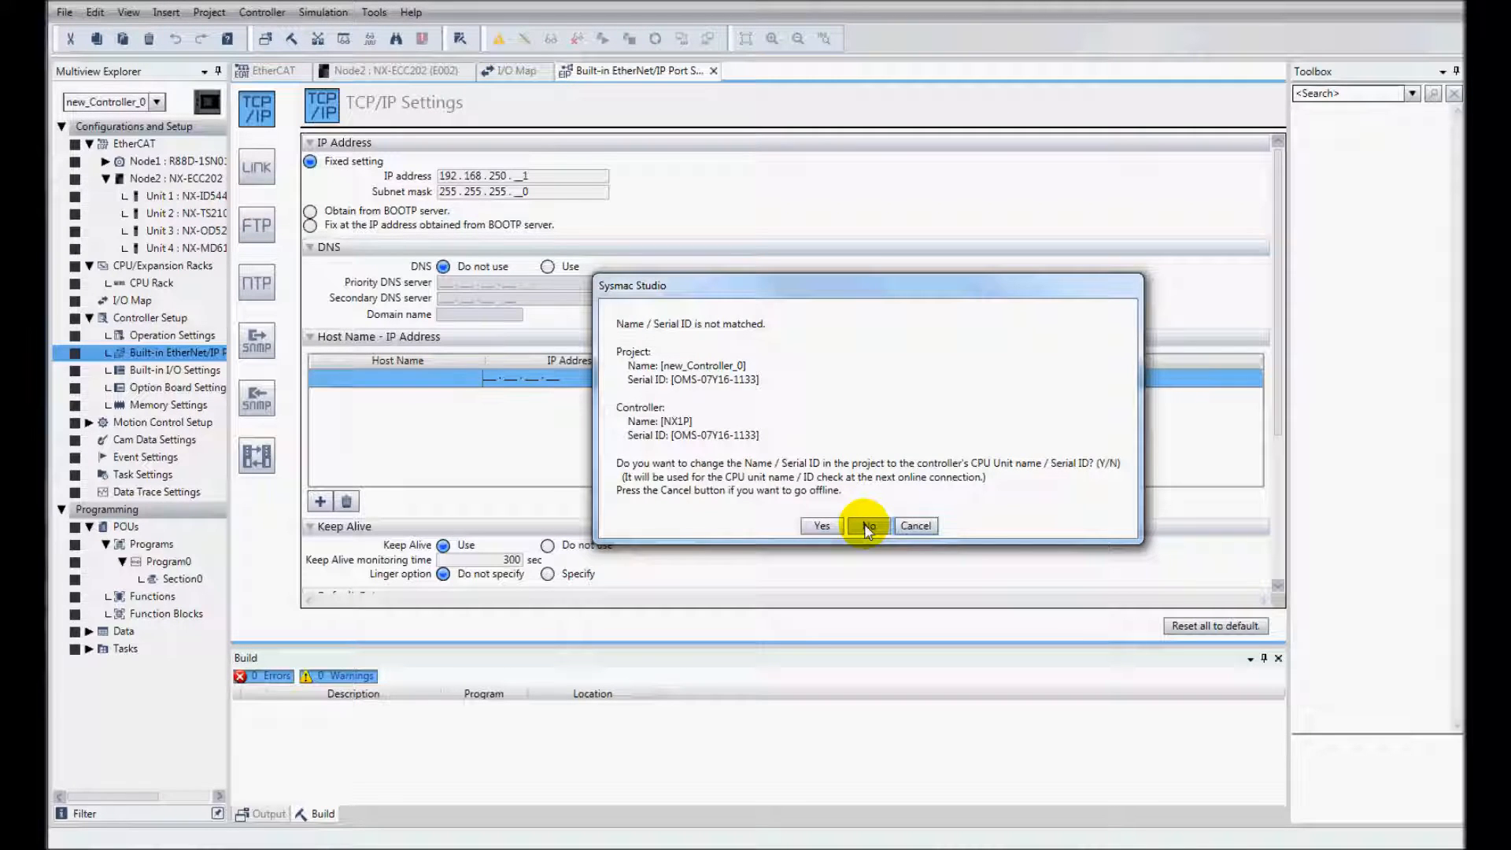
{"action": "left_click", "coordinate": [869, 526]}
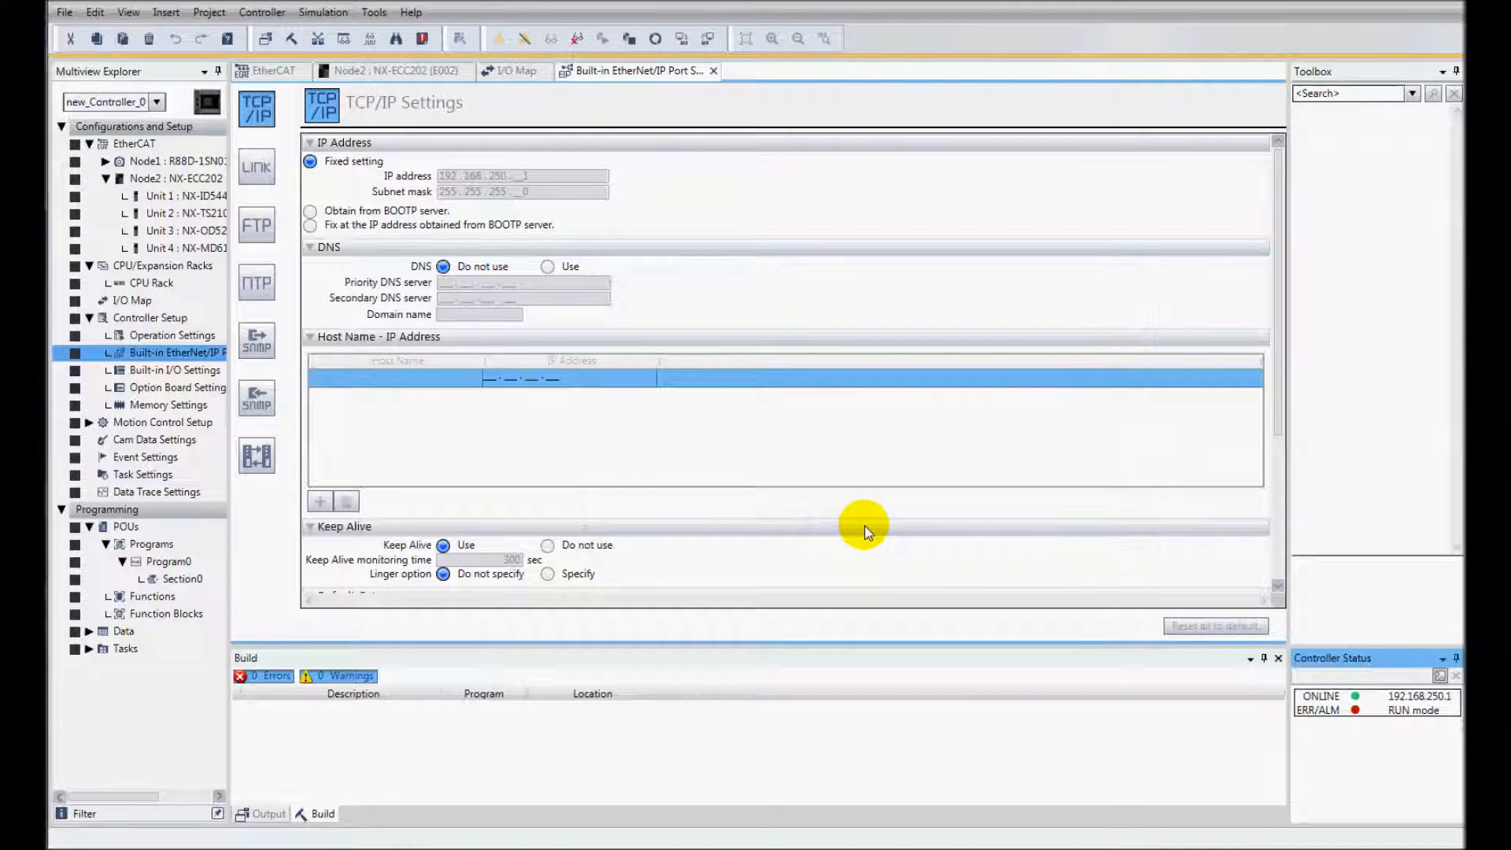
{"action": "mouse_move", "coordinate": [781, 332]}
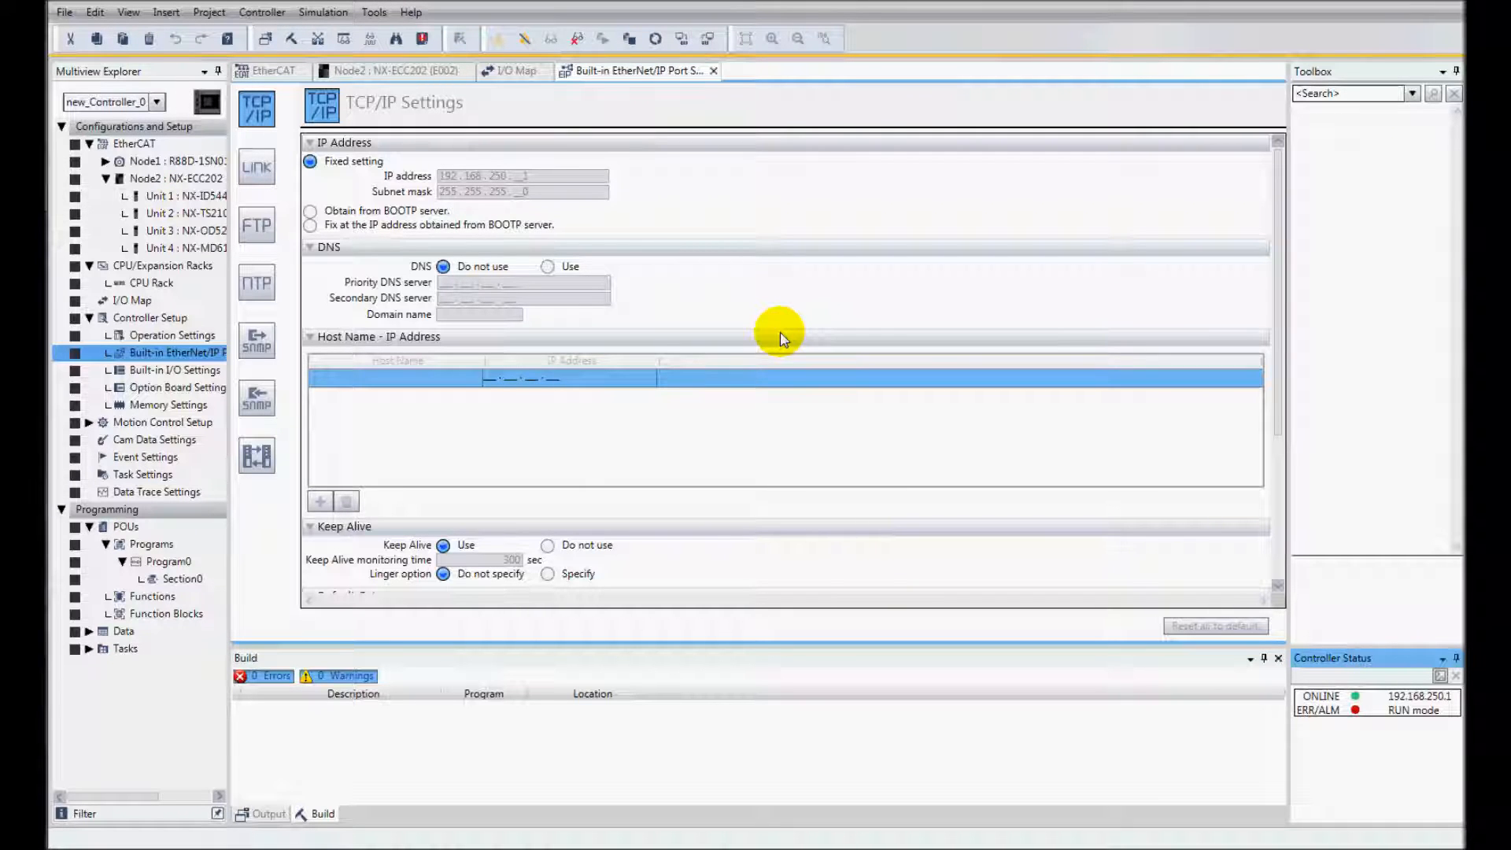
Compare the EtherCAT master's project network with the actual network; both slaves matched
{"action": "left_click", "coordinate": [271, 71]}
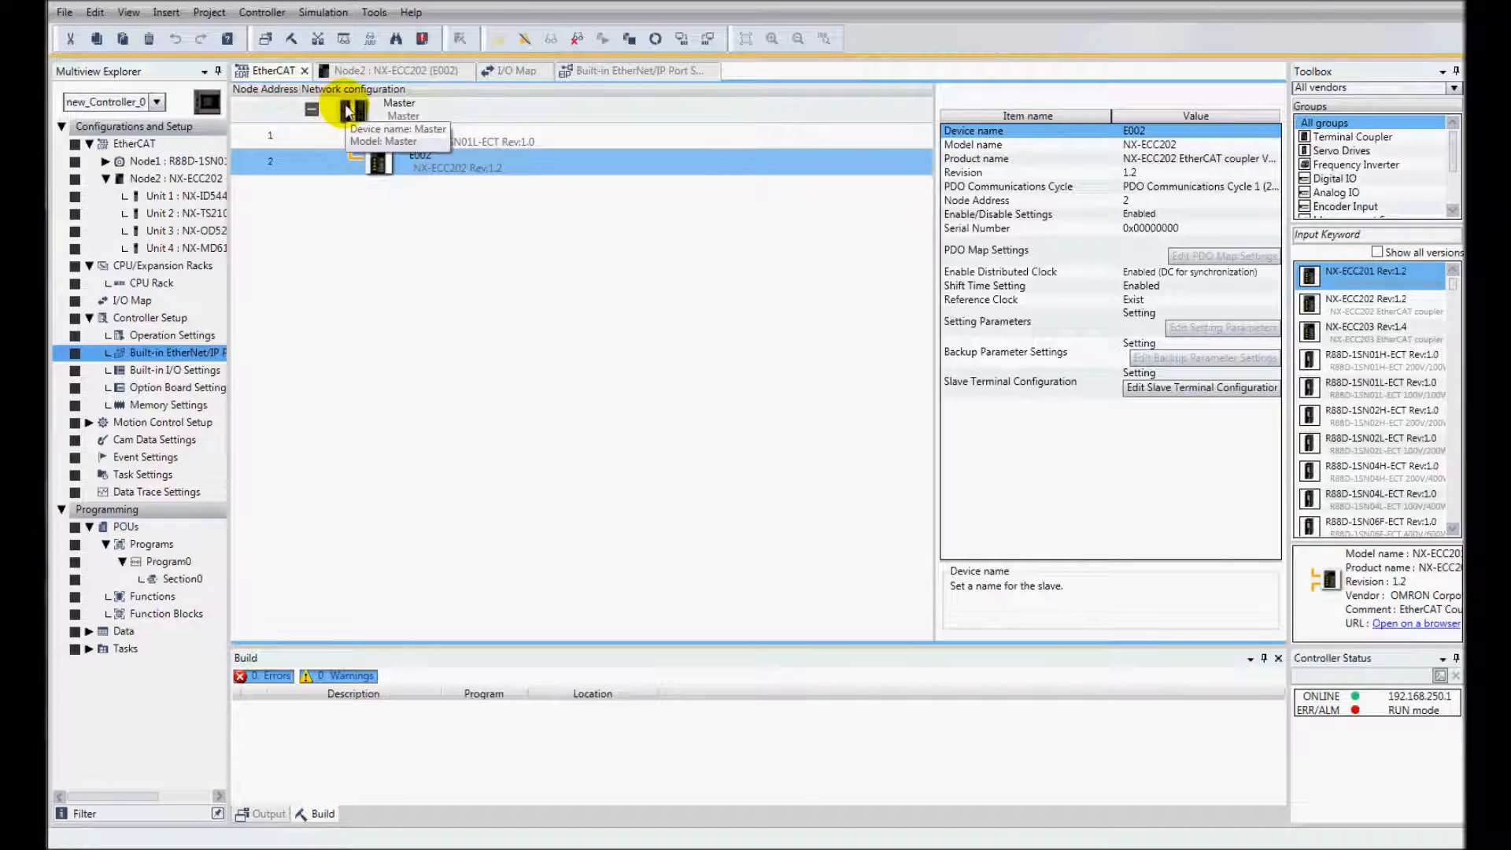
{"action": "right_click", "coordinate": [343, 110]}
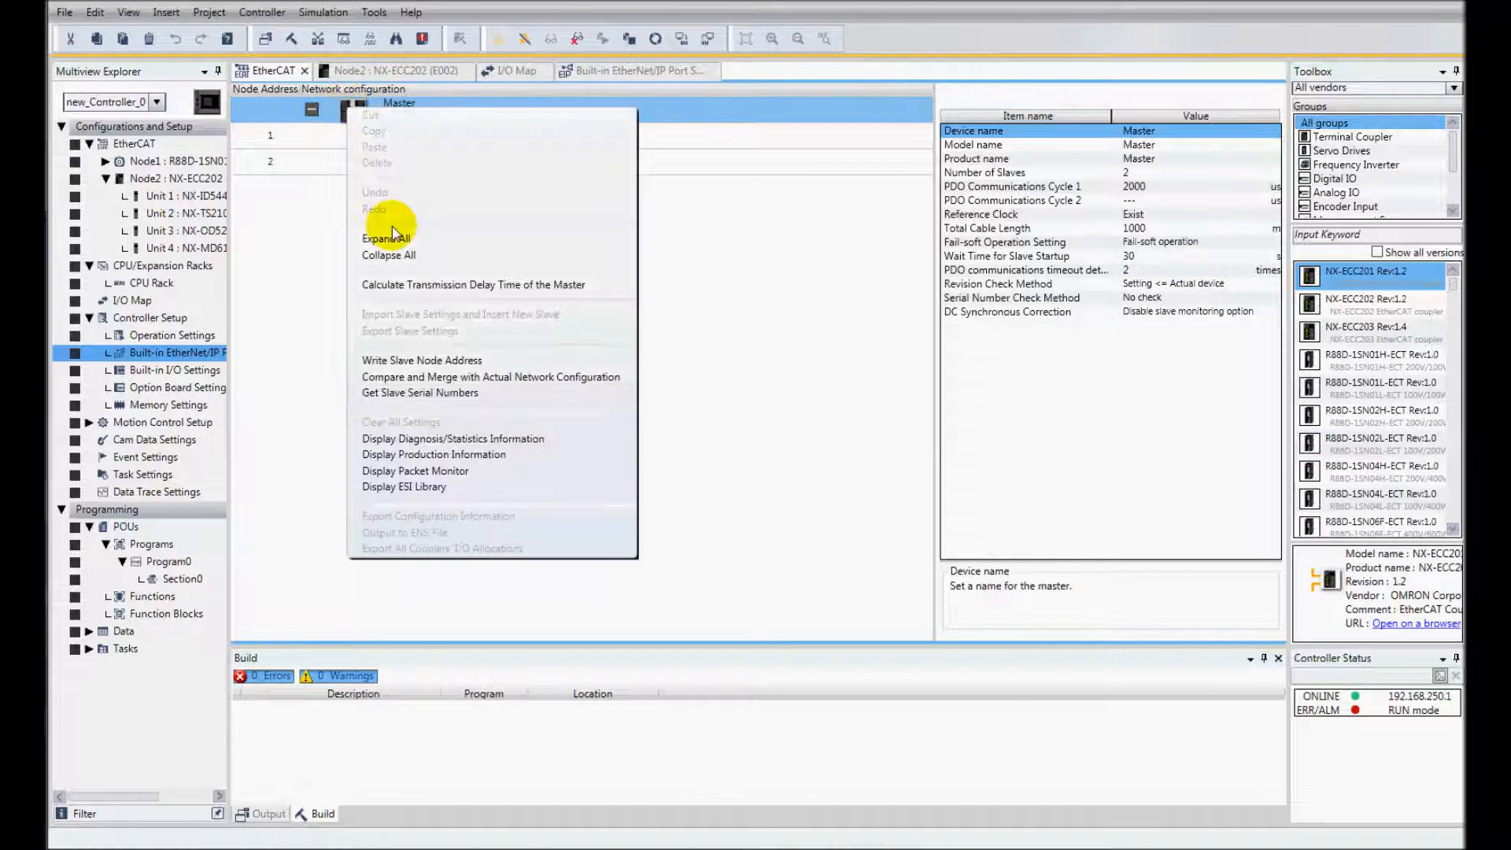
{"action": "mouse_move", "coordinate": [453, 384]}
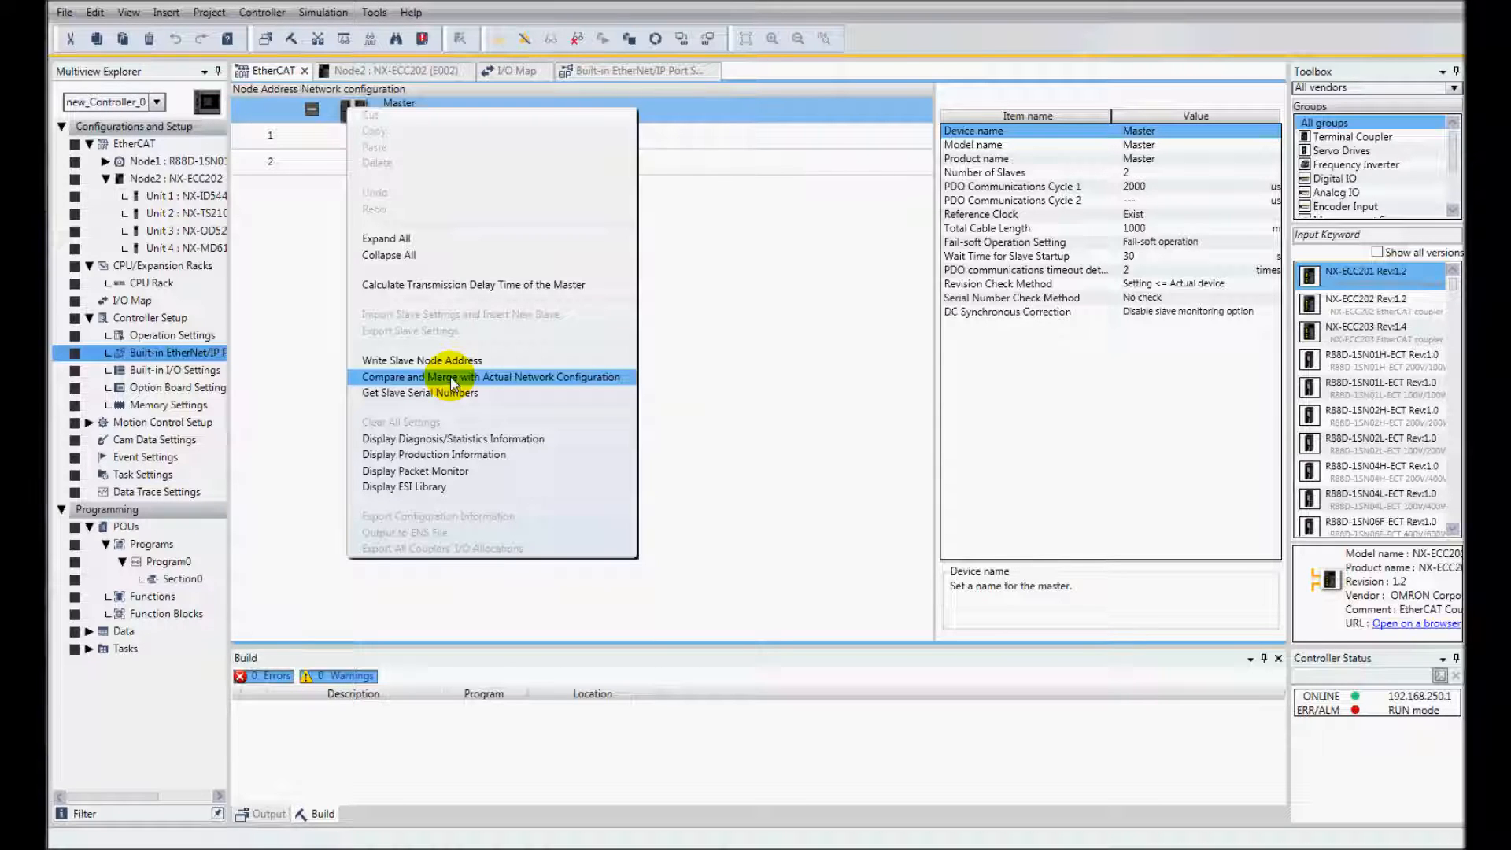
{"action": "left_click", "coordinate": [491, 378]}
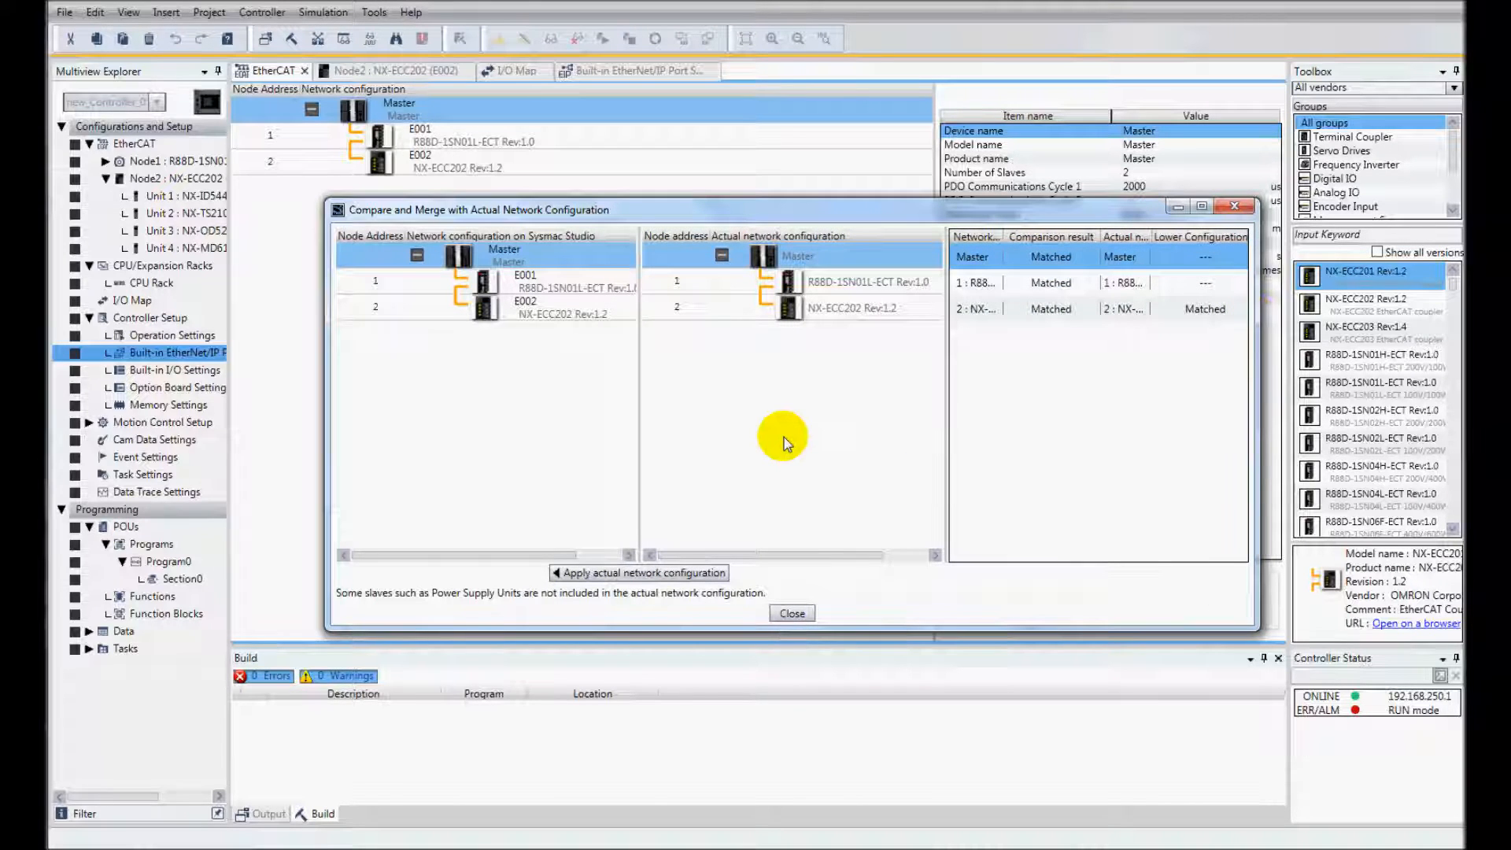
{"action": "mouse_move", "coordinate": [812, 378]}
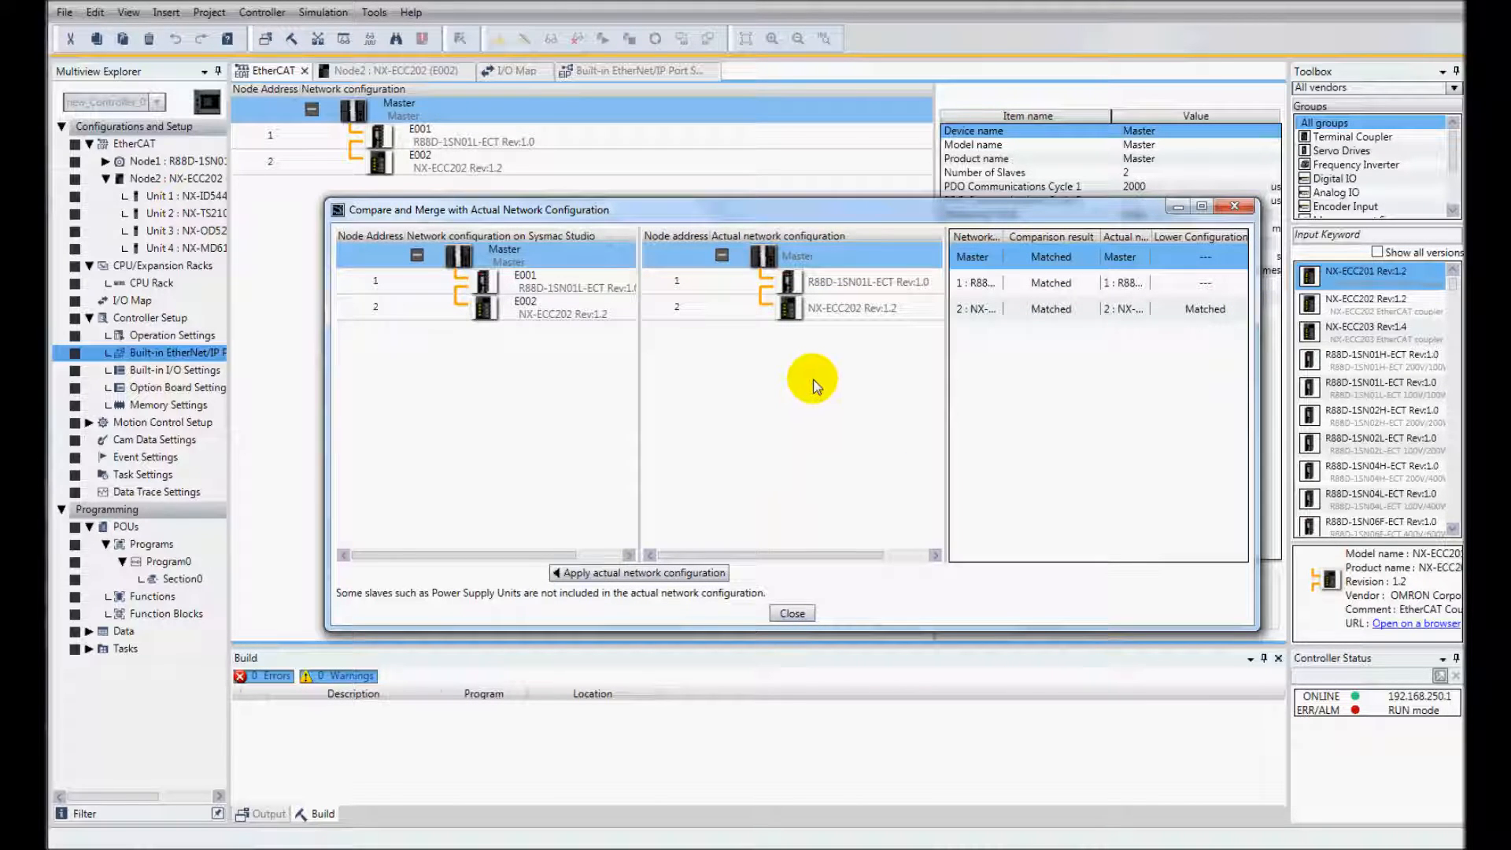
{"action": "mouse_move", "coordinate": [790, 369]}
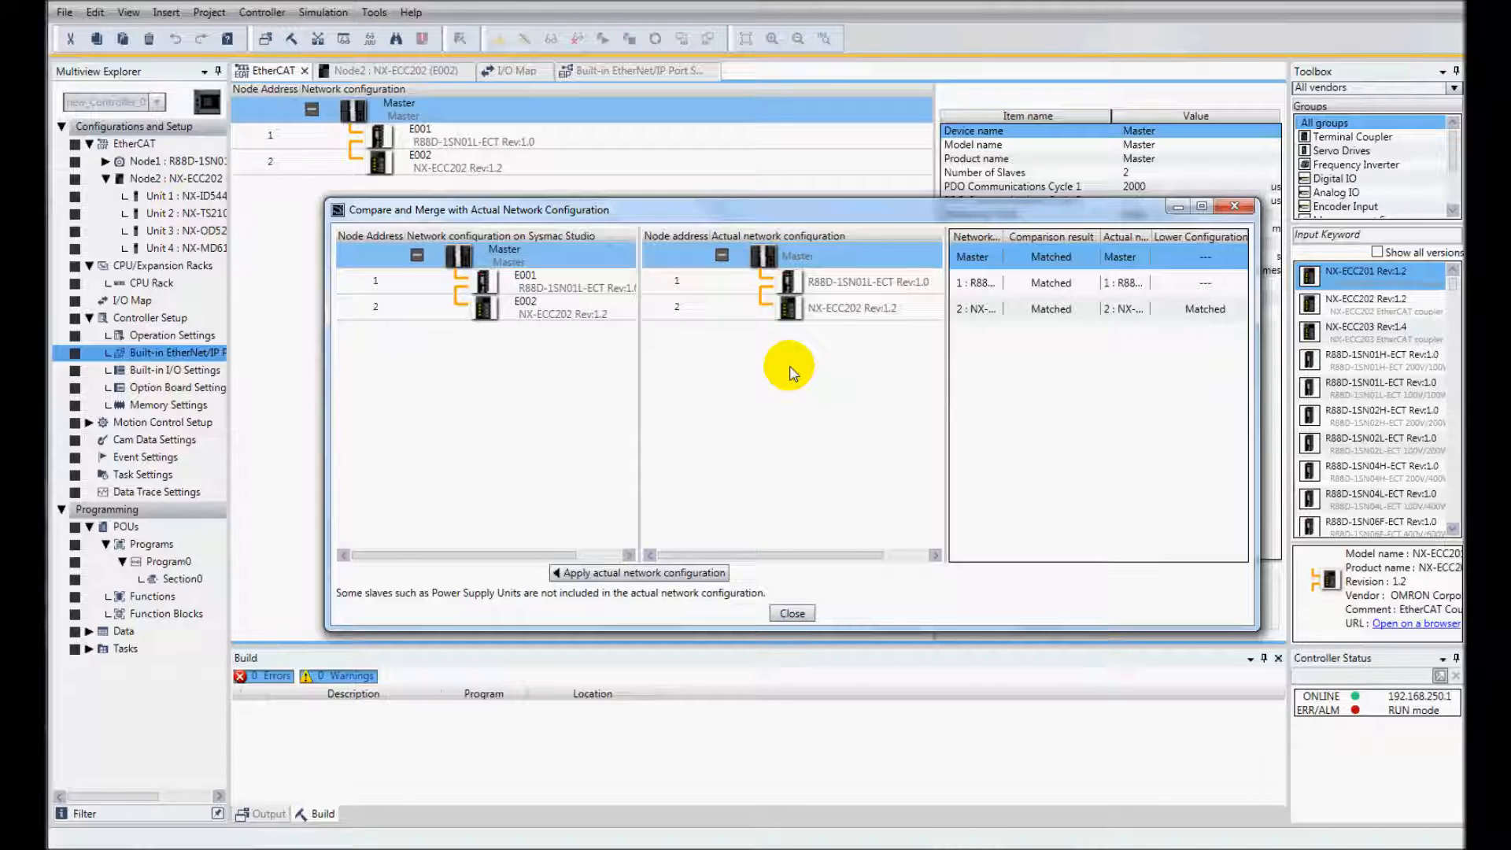
{"action": "mouse_move", "coordinate": [734, 348]}
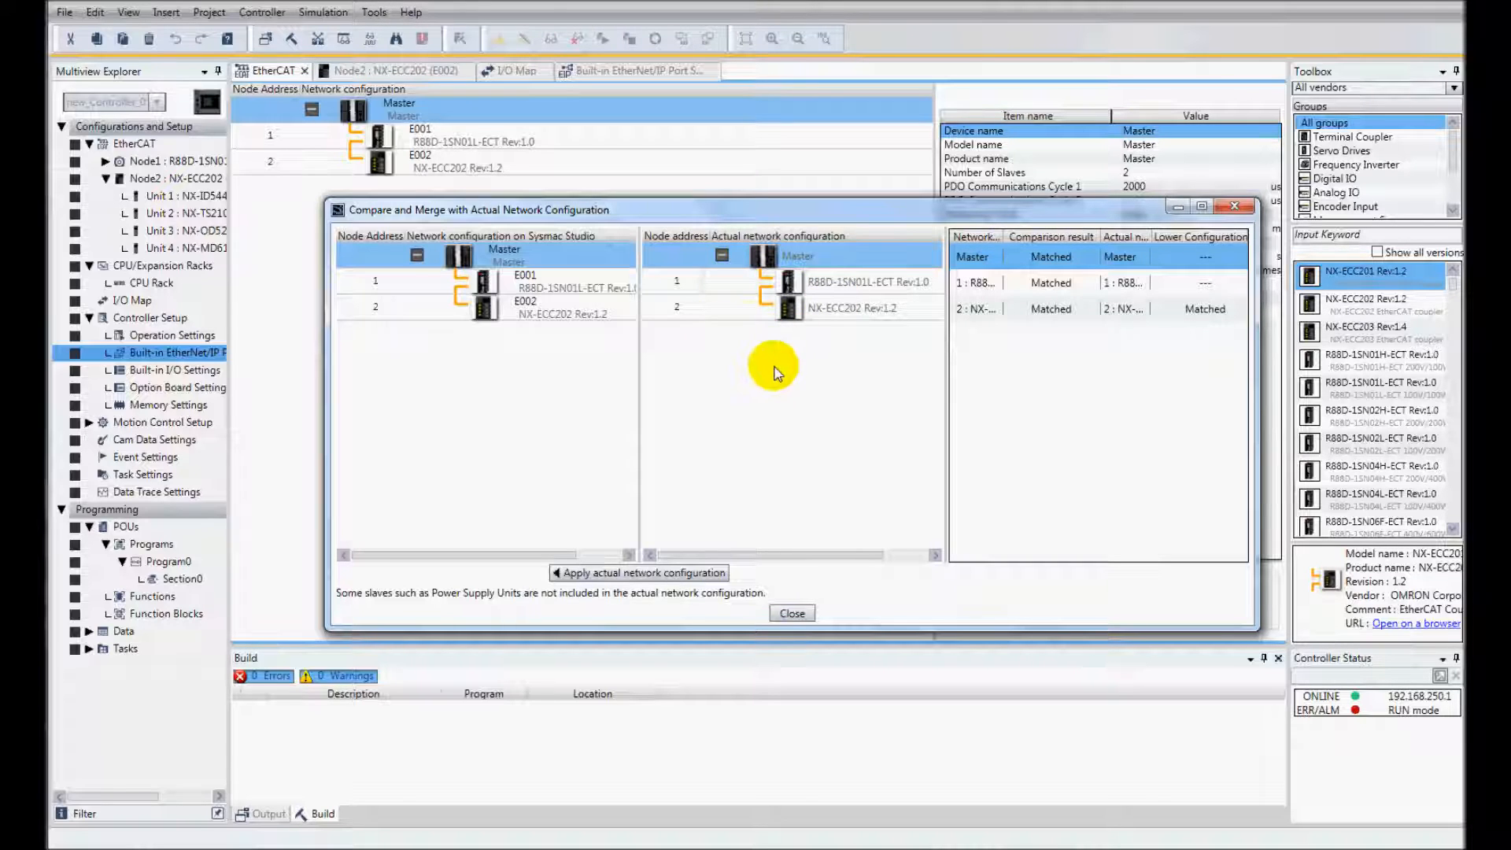
{"action": "mouse_move", "coordinate": [730, 509]}
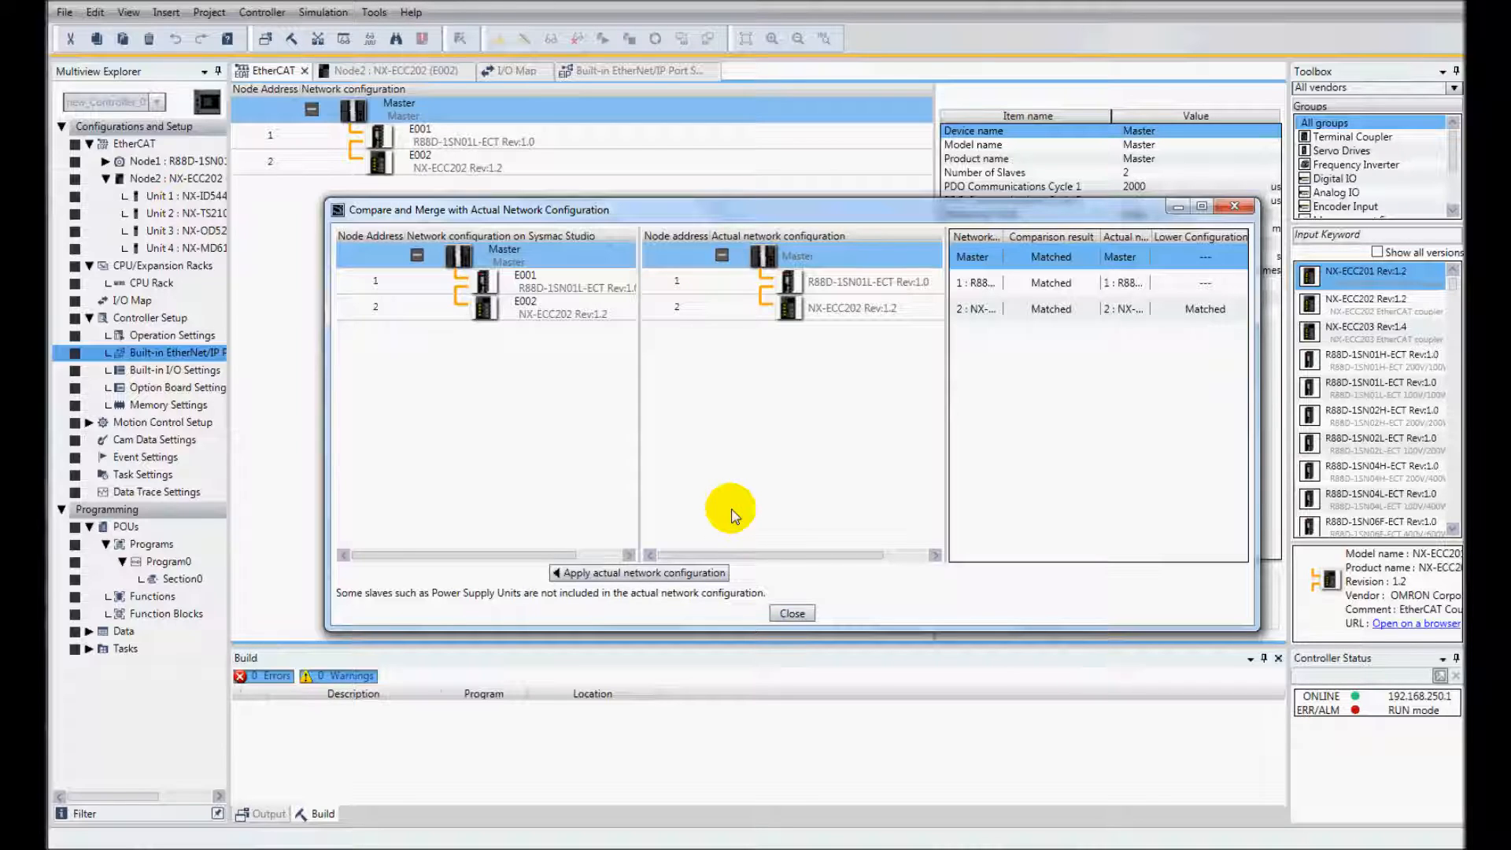
{"action": "mouse_move", "coordinate": [831, 586]}
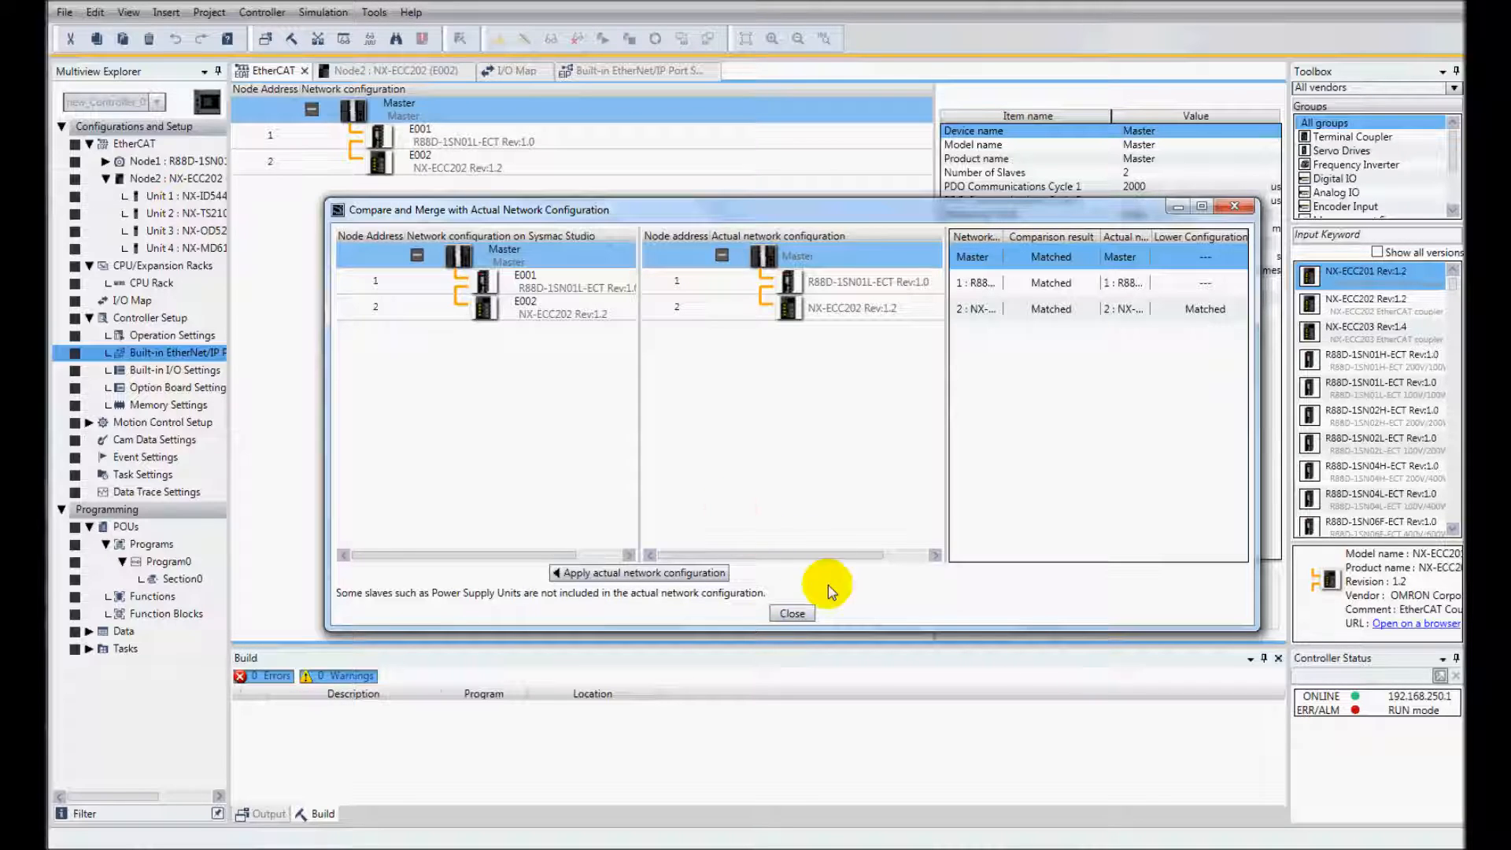
{"action": "mouse_move", "coordinate": [820, 613]}
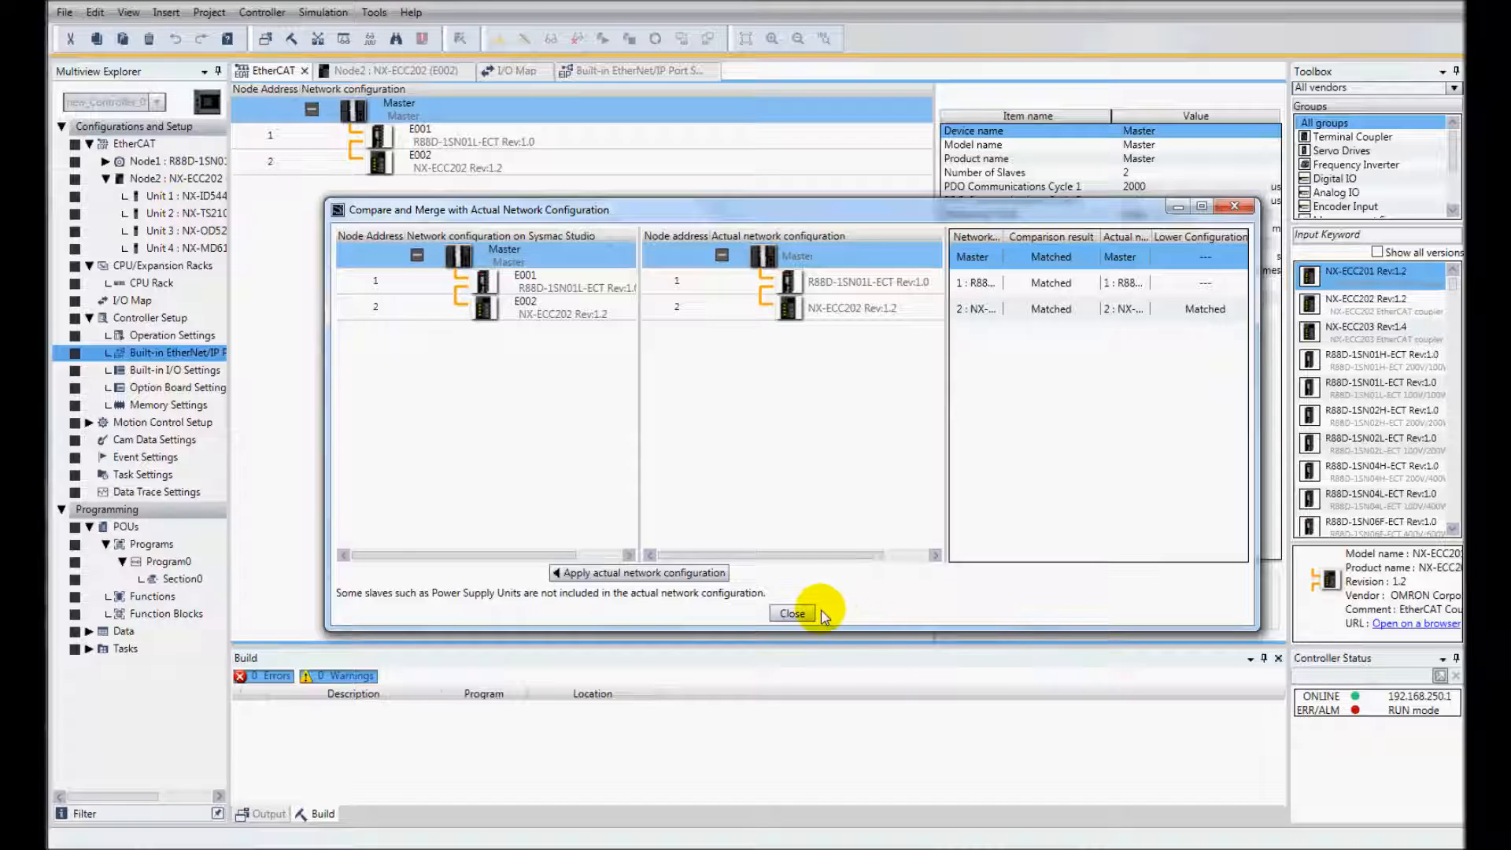
{"action": "mouse_move", "coordinate": [792, 612]}
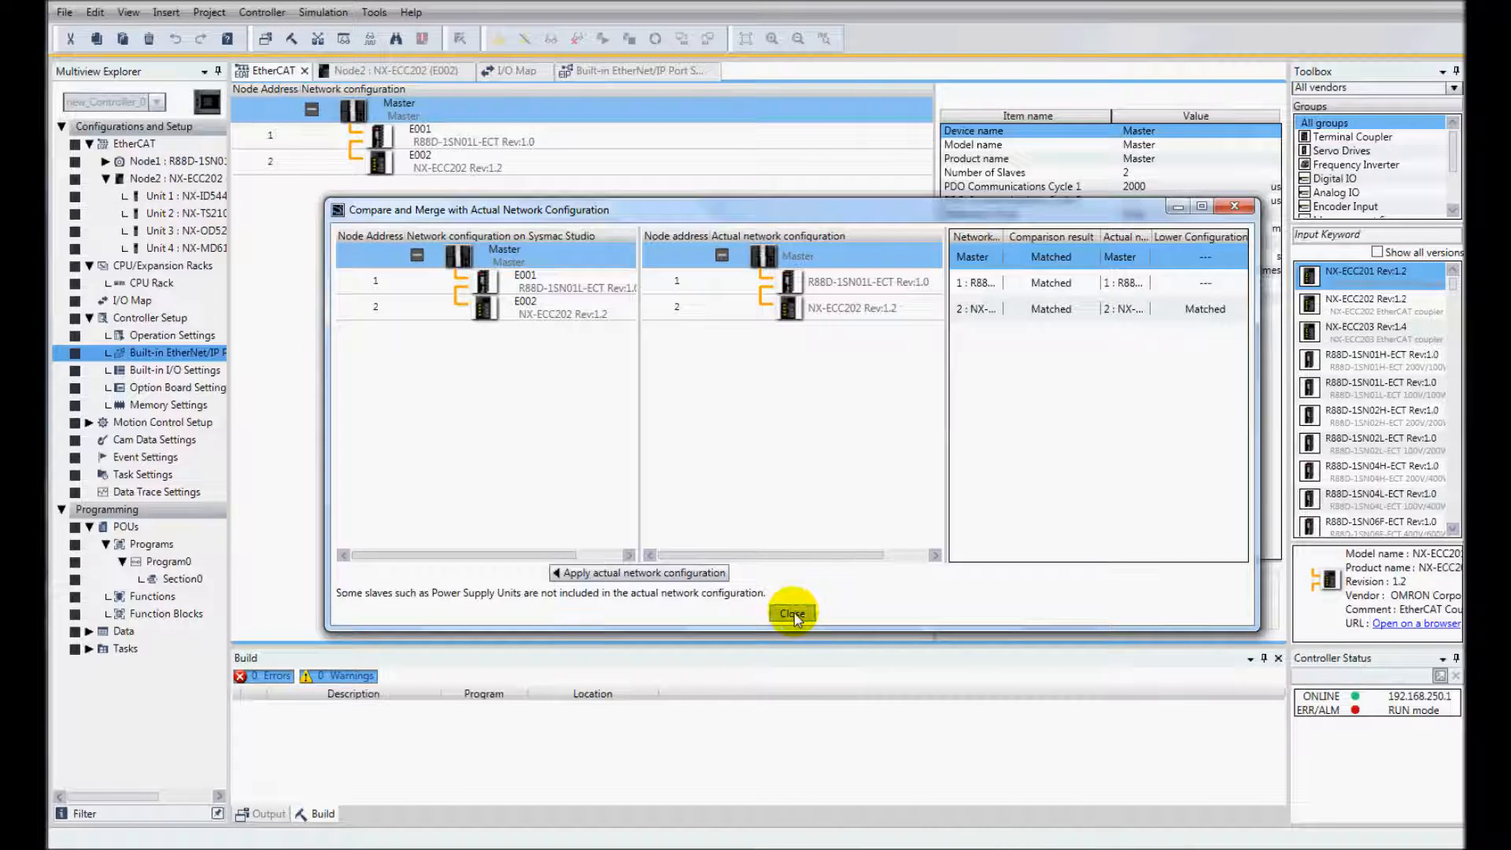
Transfer the project to the controller, accepting the stop to operating mode
{"action": "left_click", "coordinate": [792, 612]}
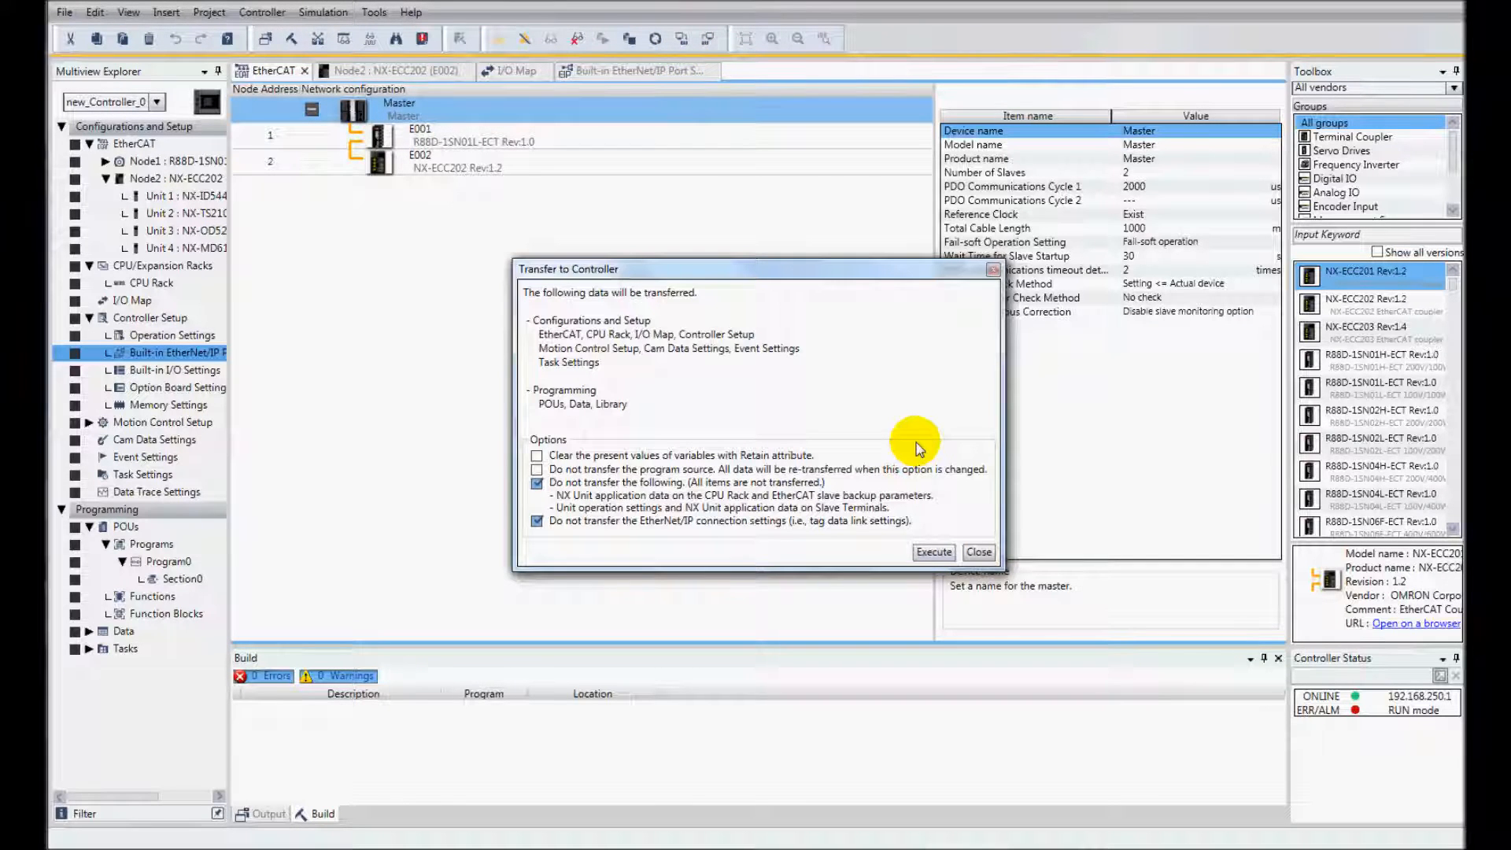
{"action": "left_click", "coordinate": [933, 552]}
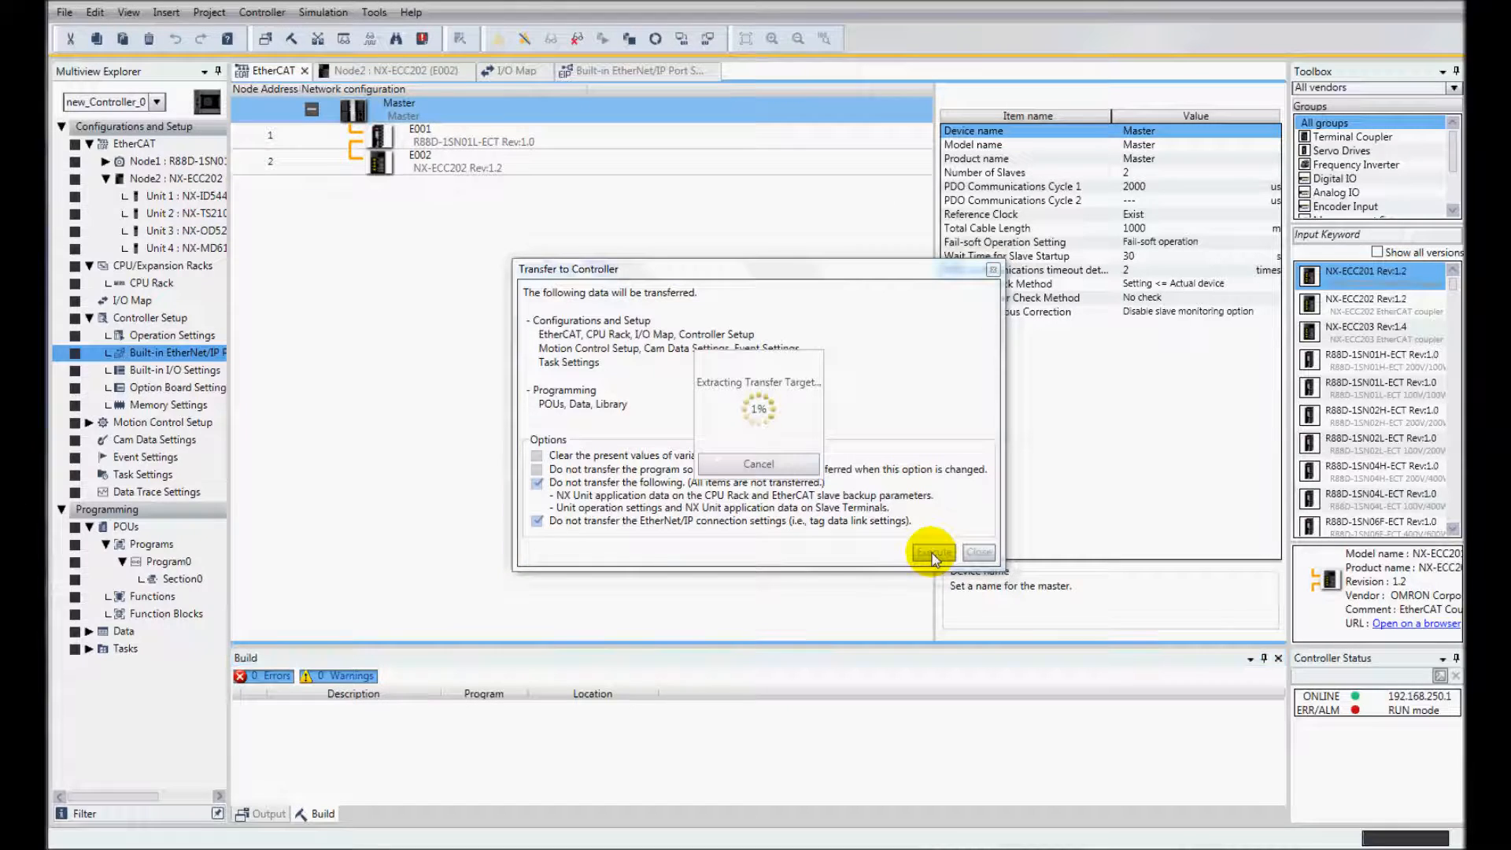
{"action": "left_click", "coordinate": [934, 552]}
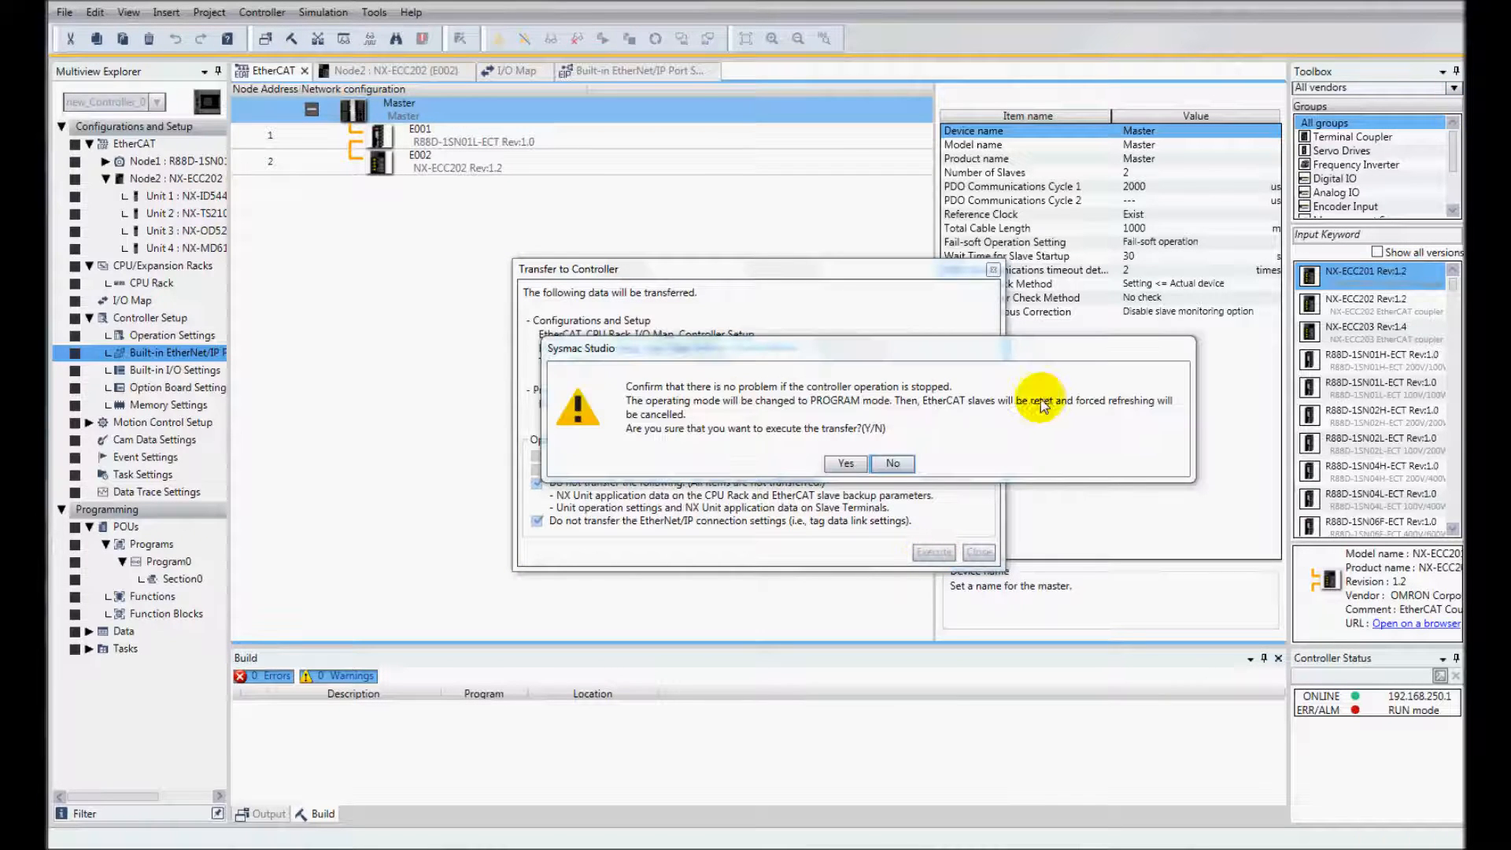
{"action": "left_click", "coordinate": [845, 462]}
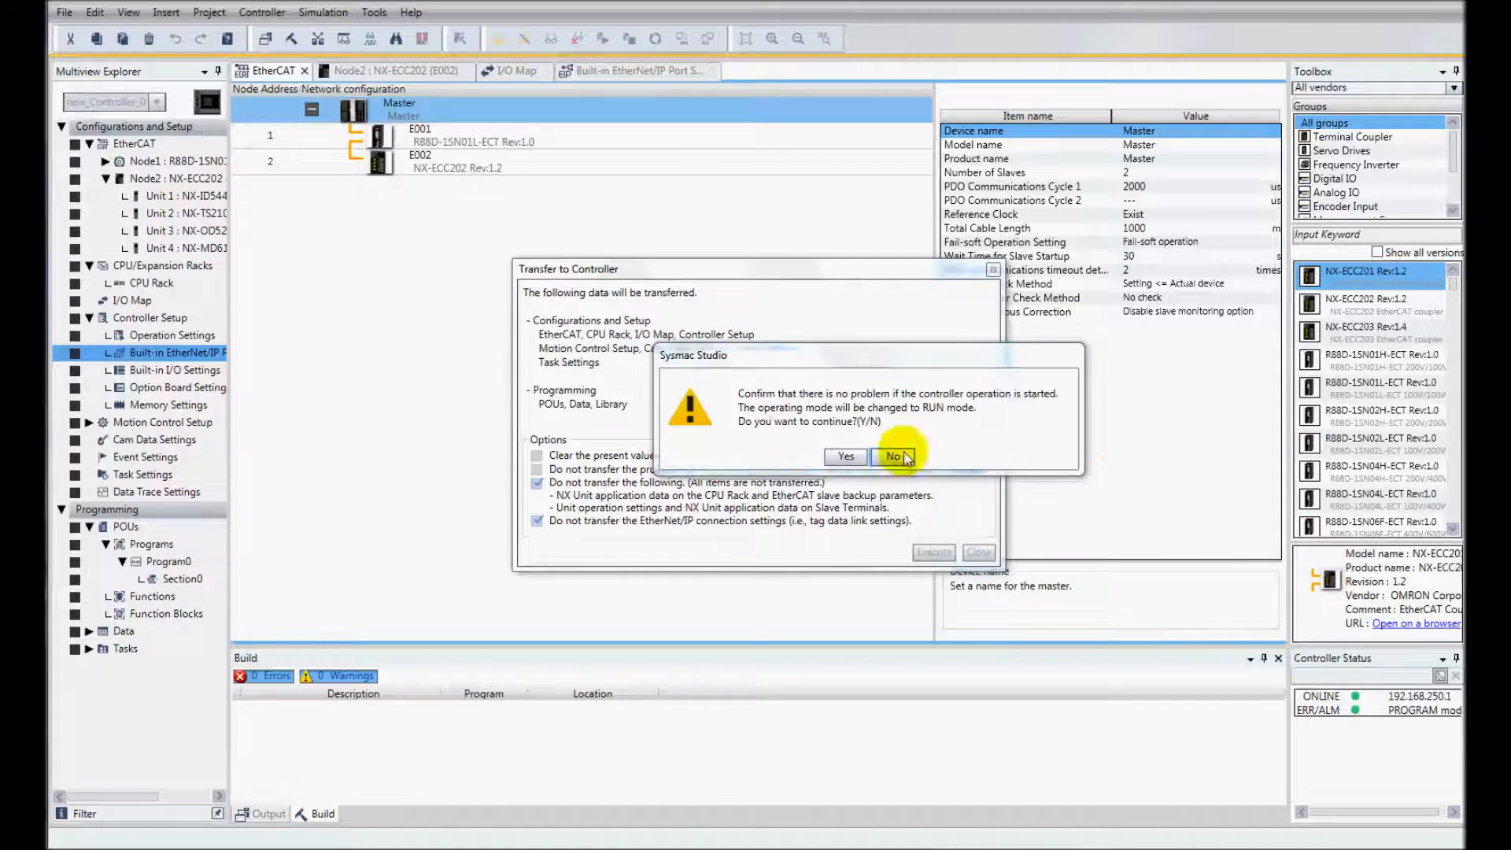
Return the controller to RUN mode and acknowledge the successful transfer
{"action": "left_click", "coordinate": [845, 456]}
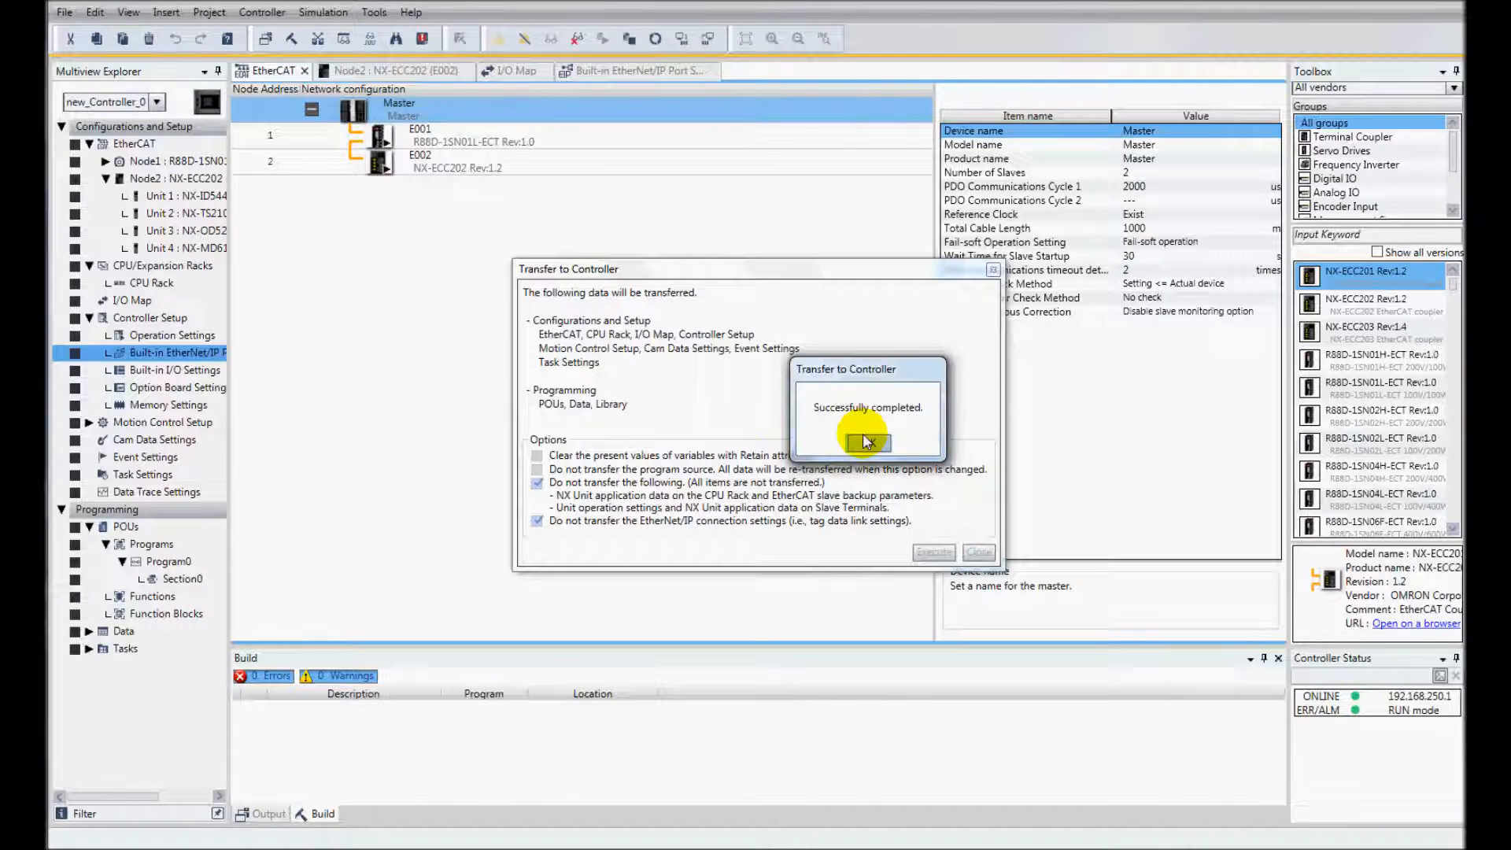
{"action": "left_click", "coordinate": [868, 442]}
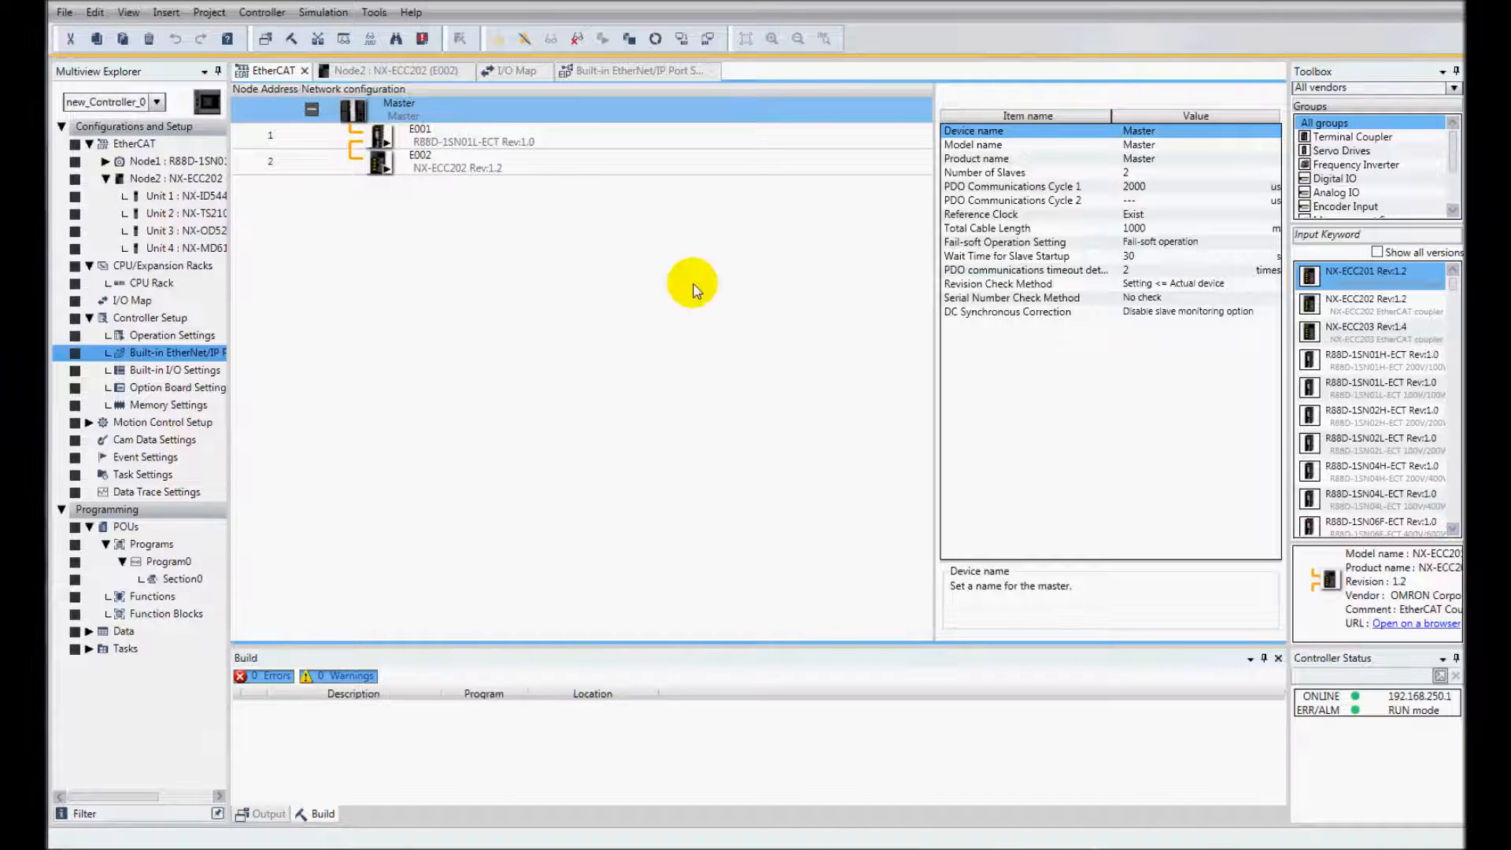
{"action": "mouse_move", "coordinate": [512, 71]}
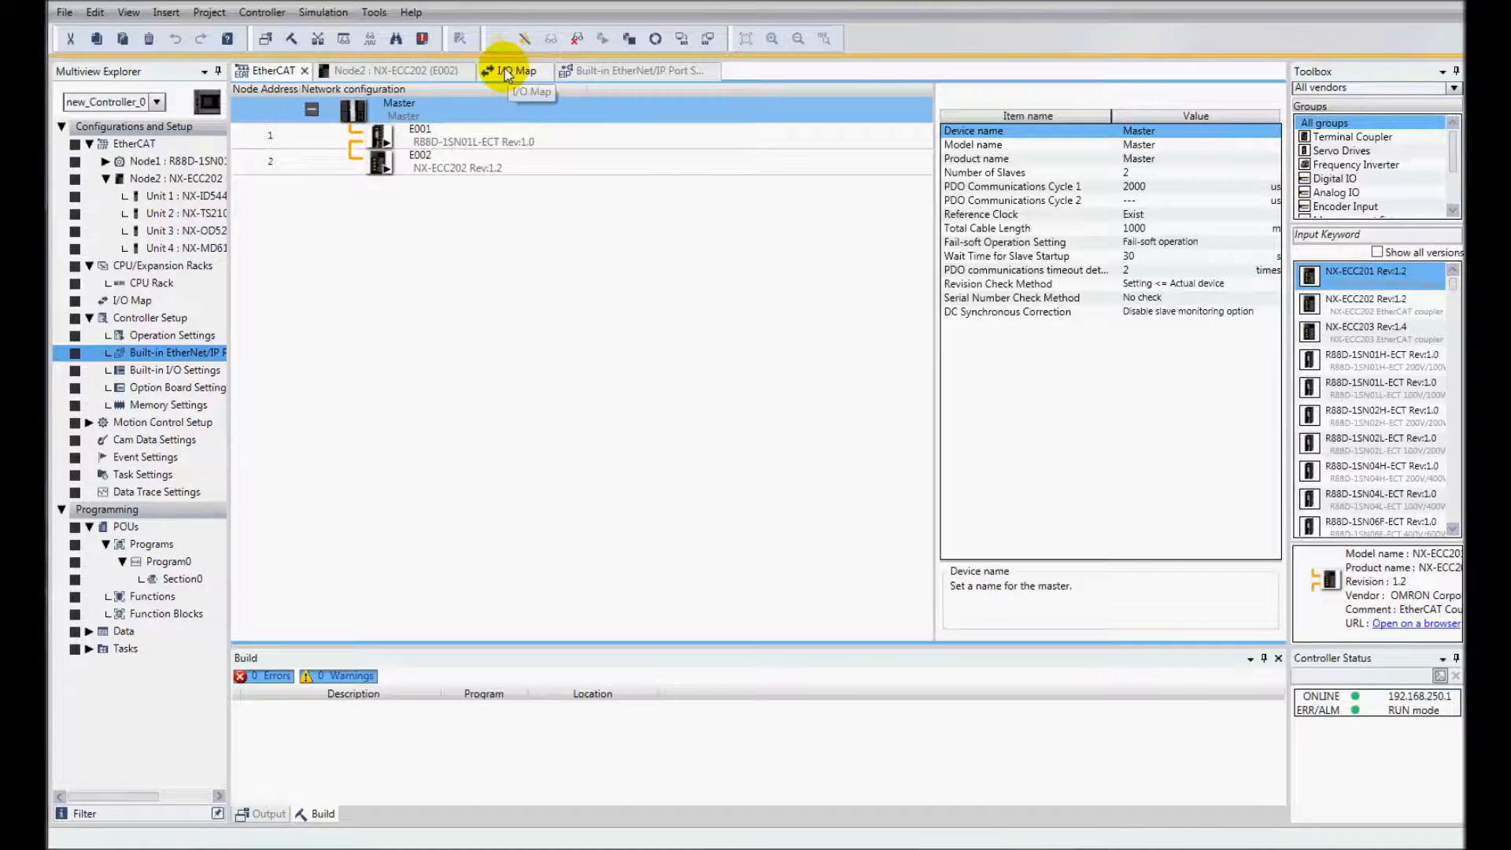
Monitor live I/O map values for the NX units, including 747 on NX-TS2102
{"action": "left_click", "coordinate": [513, 70]}
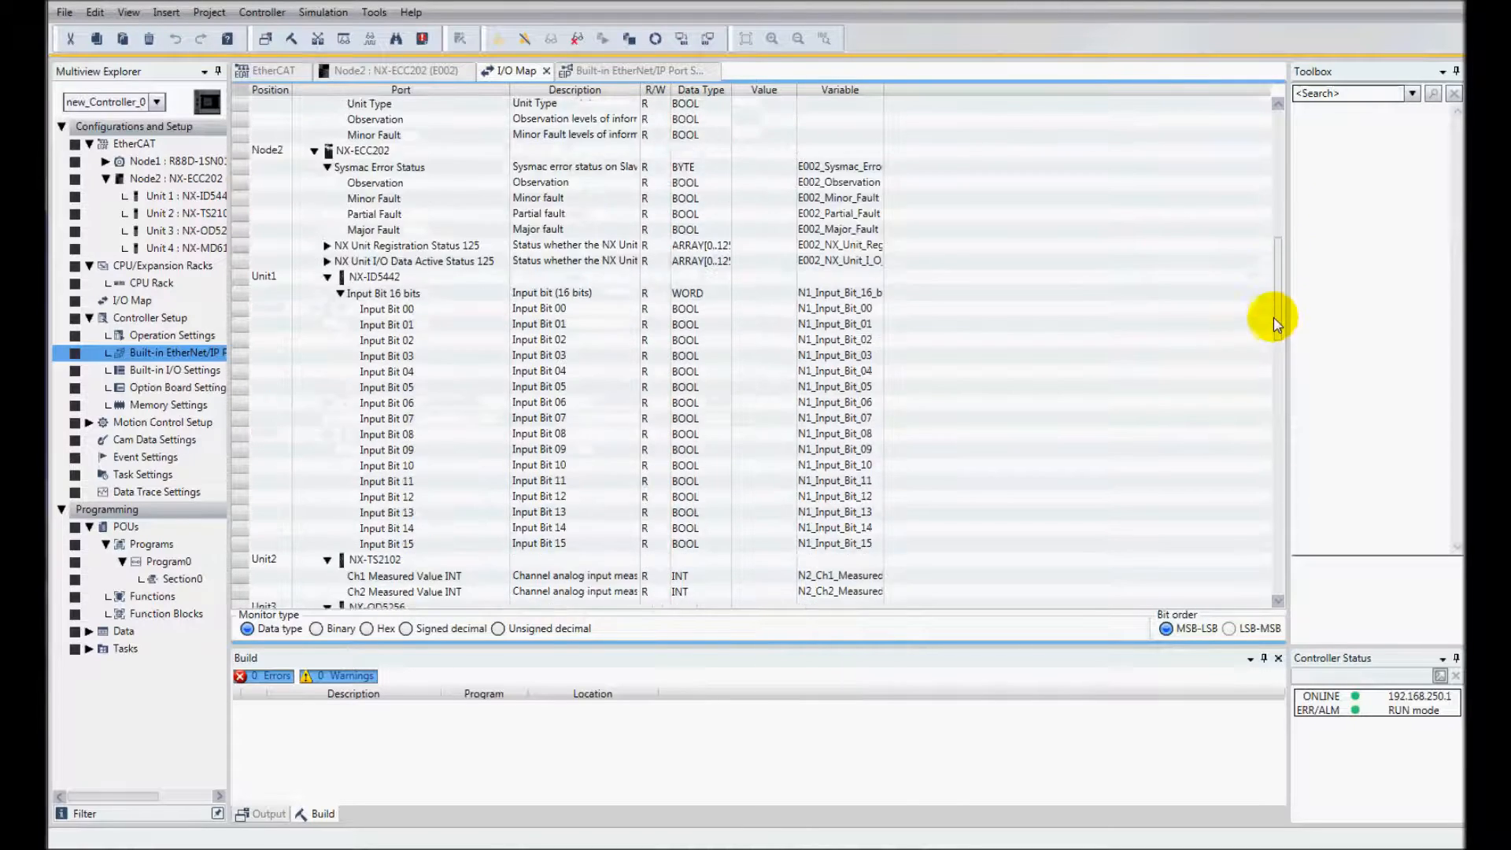
{"action": "scroll", "scroll_direction": "down", "scroll_amount": 3}
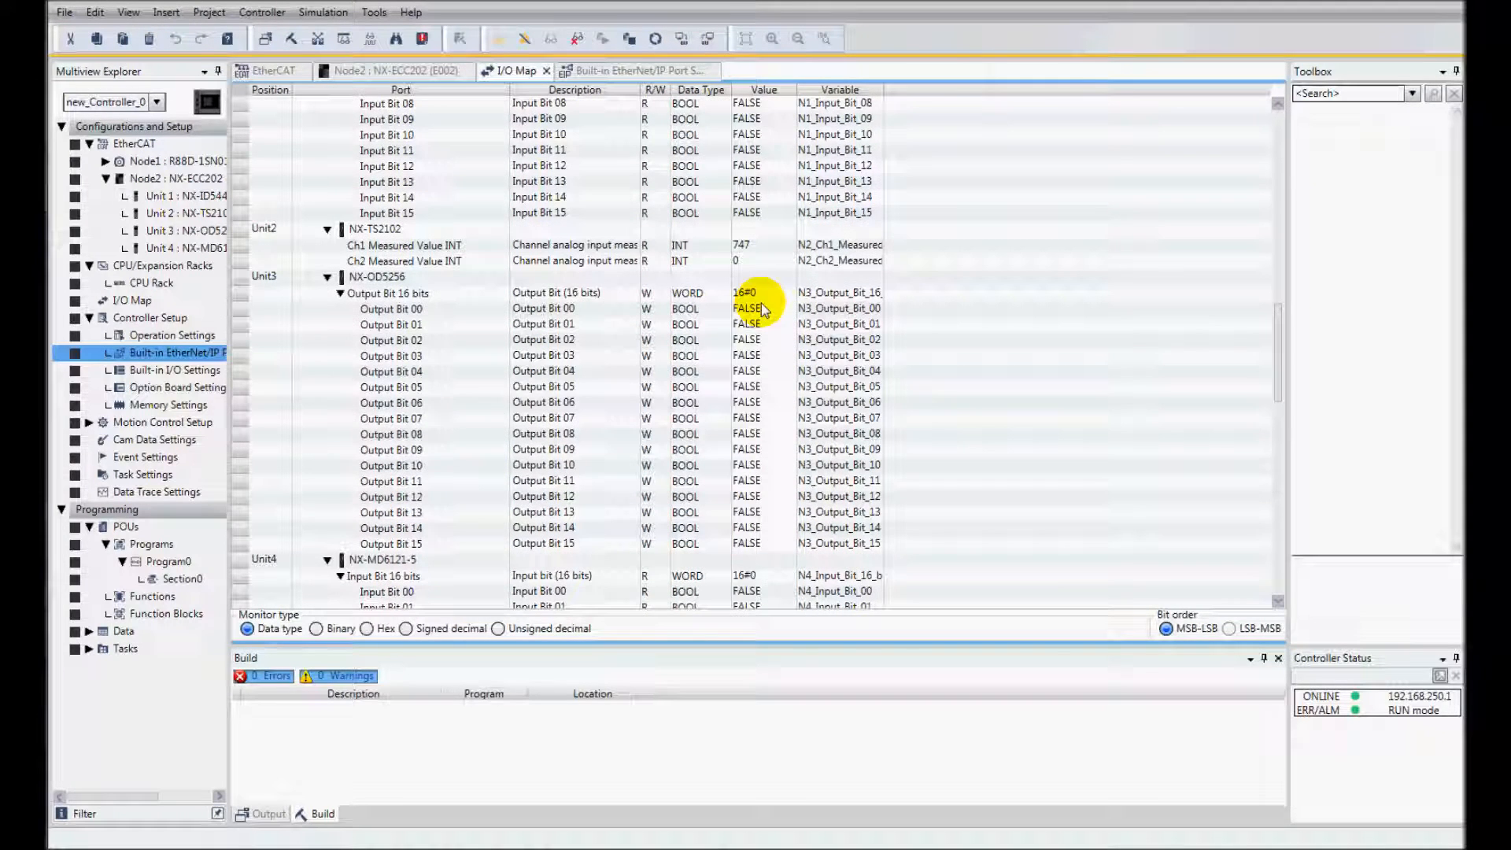